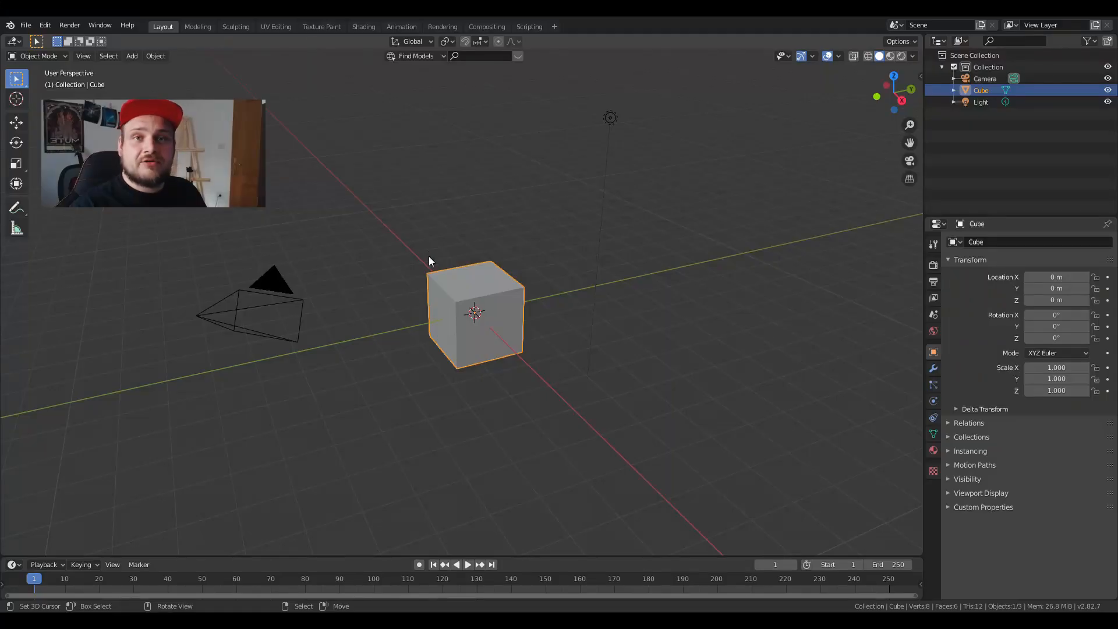
mouse_move(428, 256)
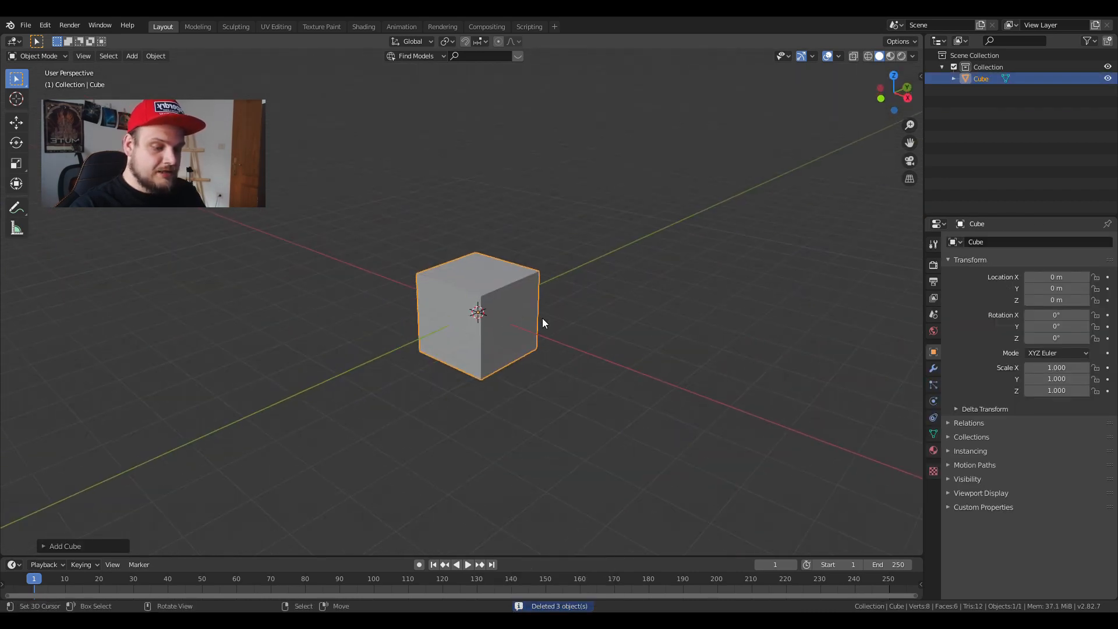
Scale the newly added cube up uniformly toward 1.3.
key(s)
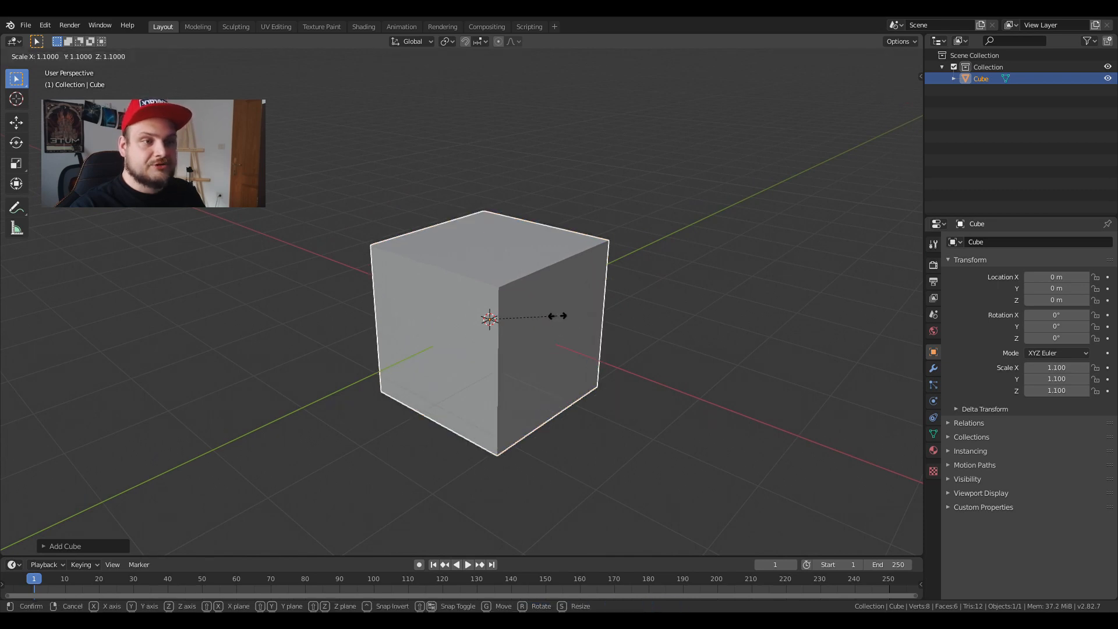
mouse_move(571, 312)
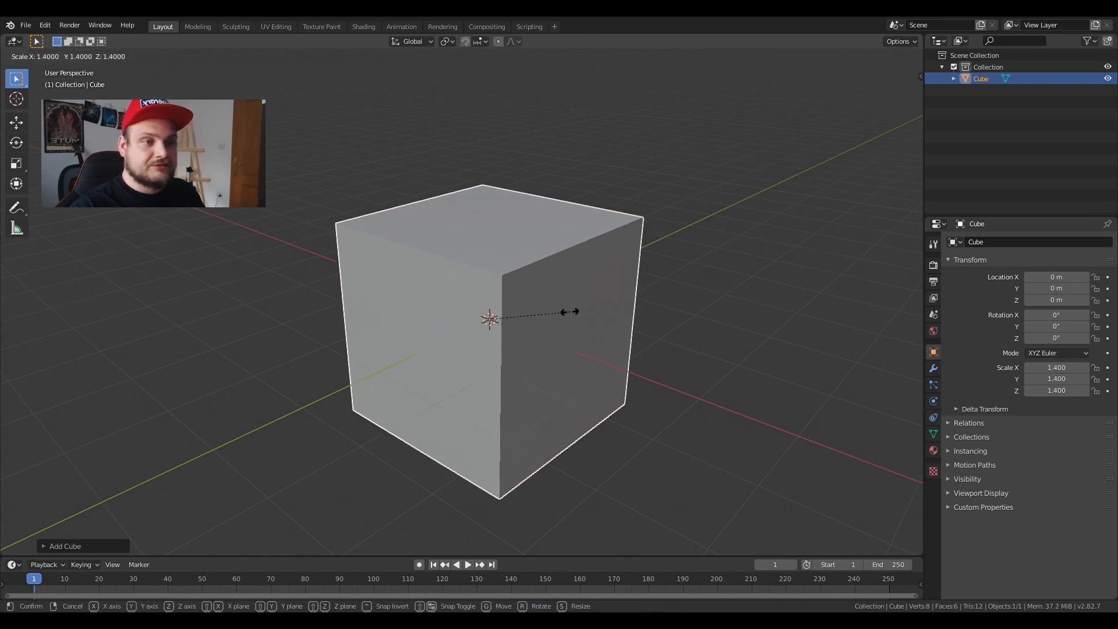
mouse_move(489, 319)
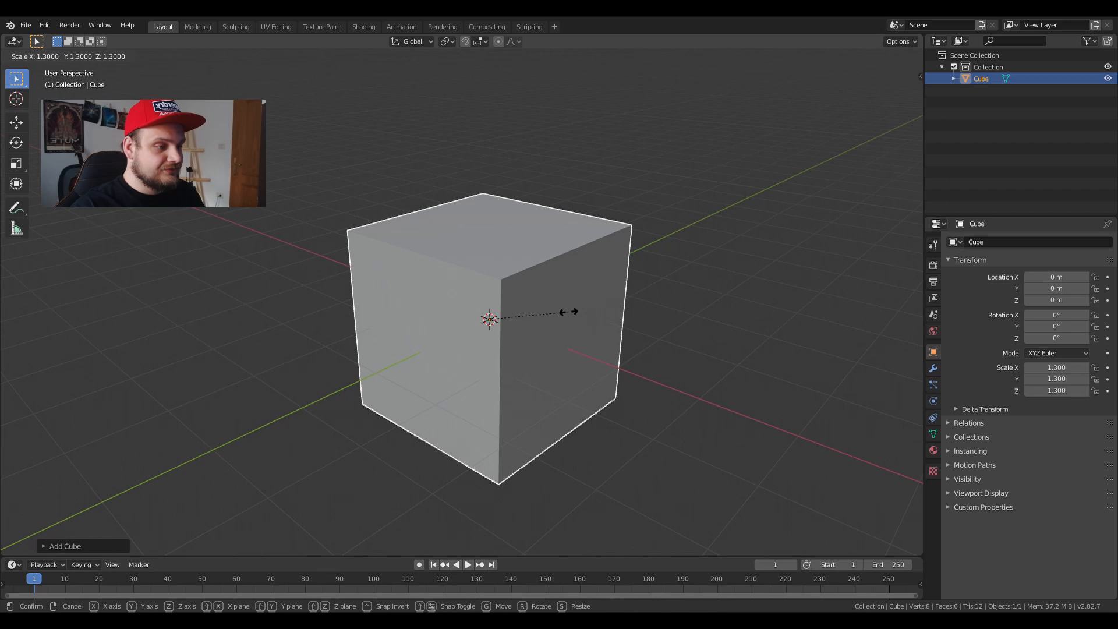
Confirm the 1.3 scale and add a Subdivision Surface modifier at viewport level 2.
click(539, 313)
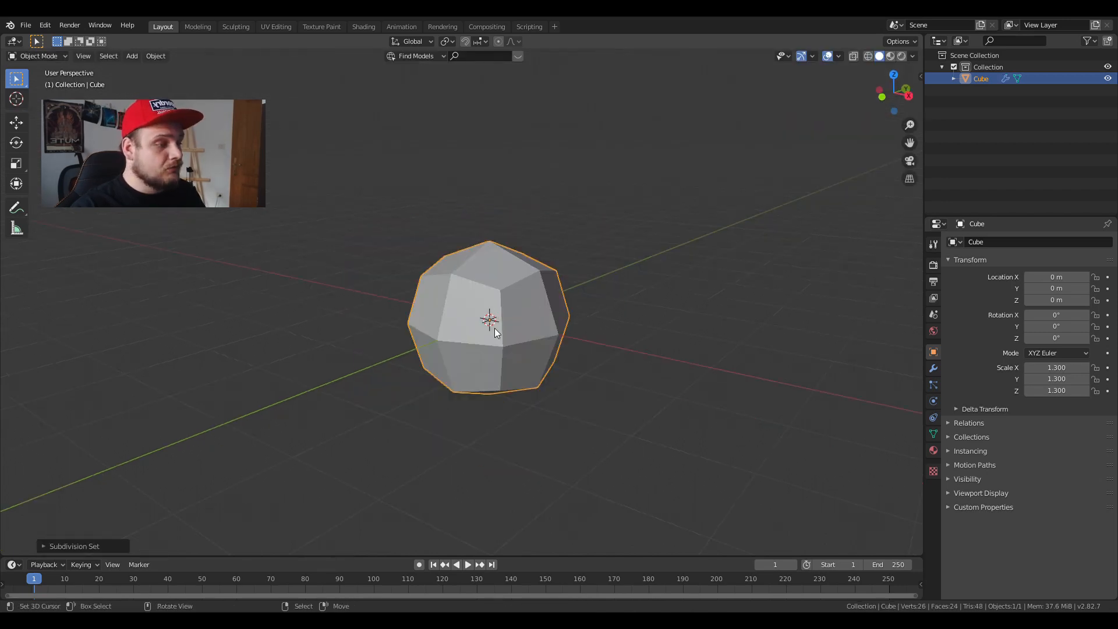
click(933, 368)
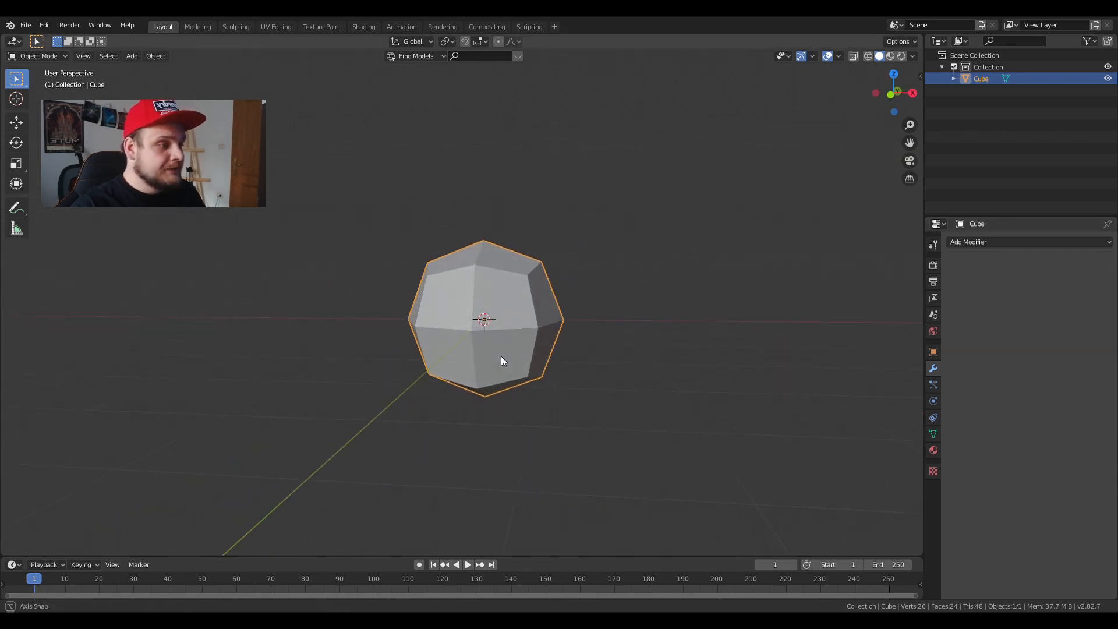
click(999, 242)
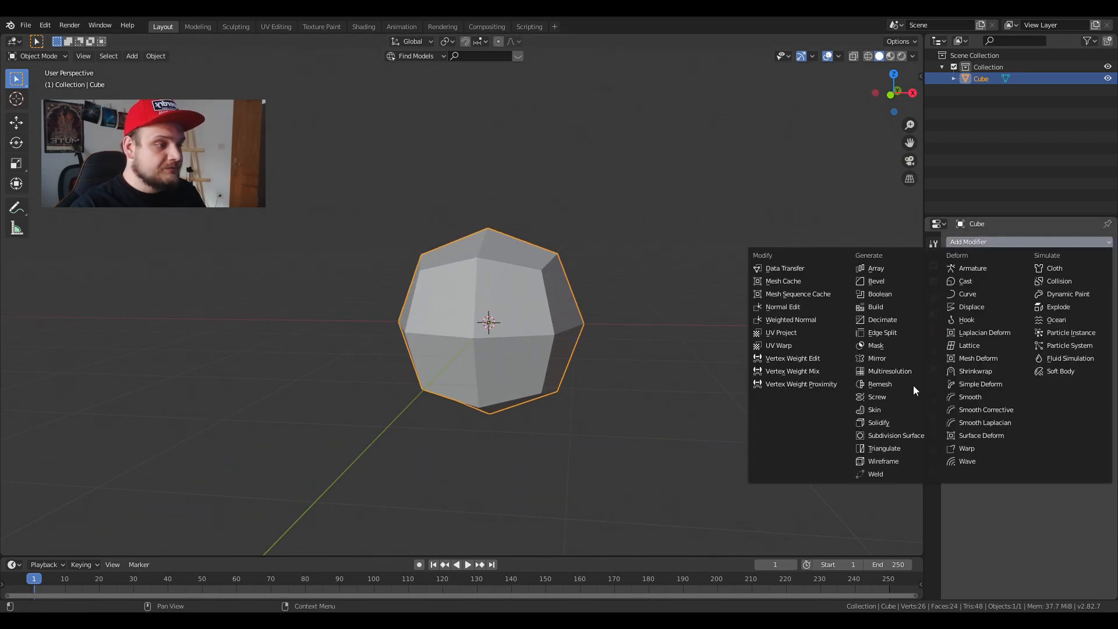
click(895, 435)
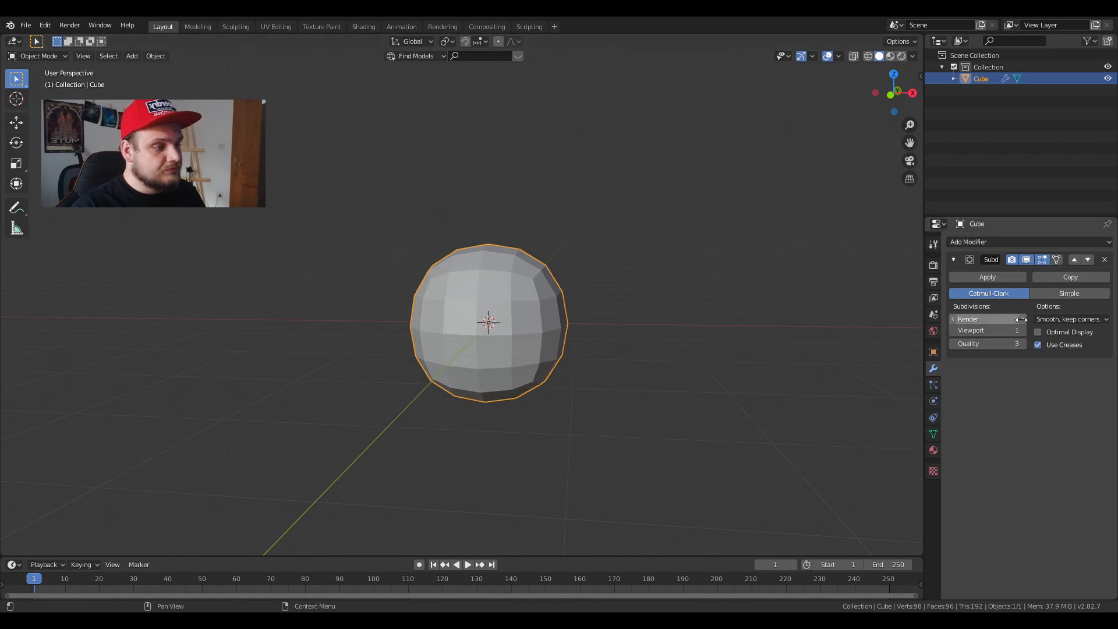
click(1005, 330)
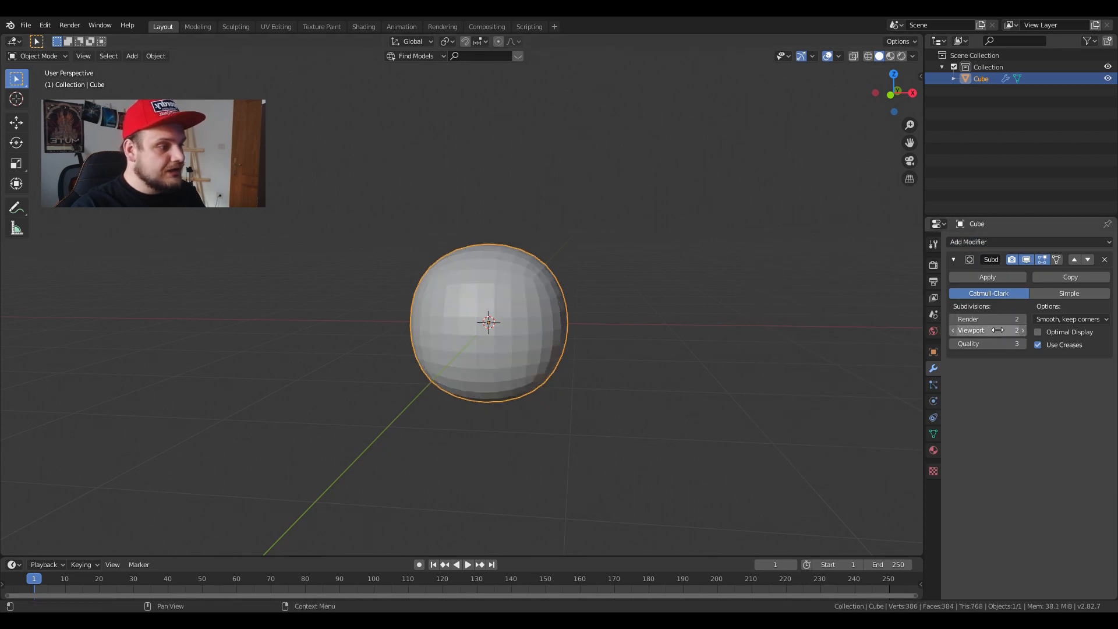
Add a Cast modifier to round the subdivided cube into a sphere.
click(985, 243)
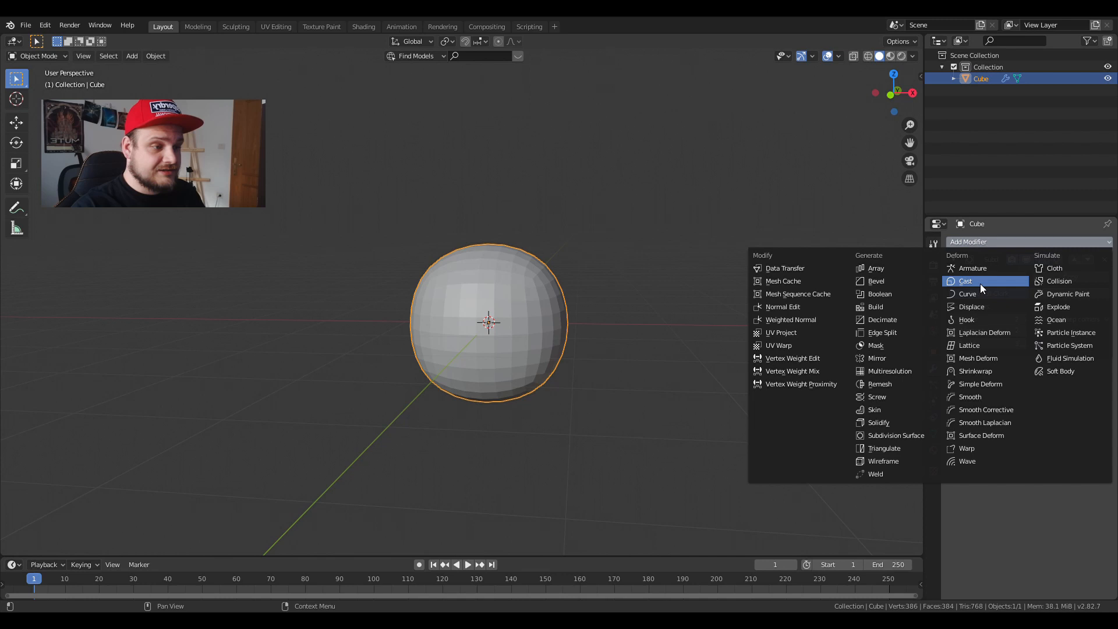
click(966, 280)
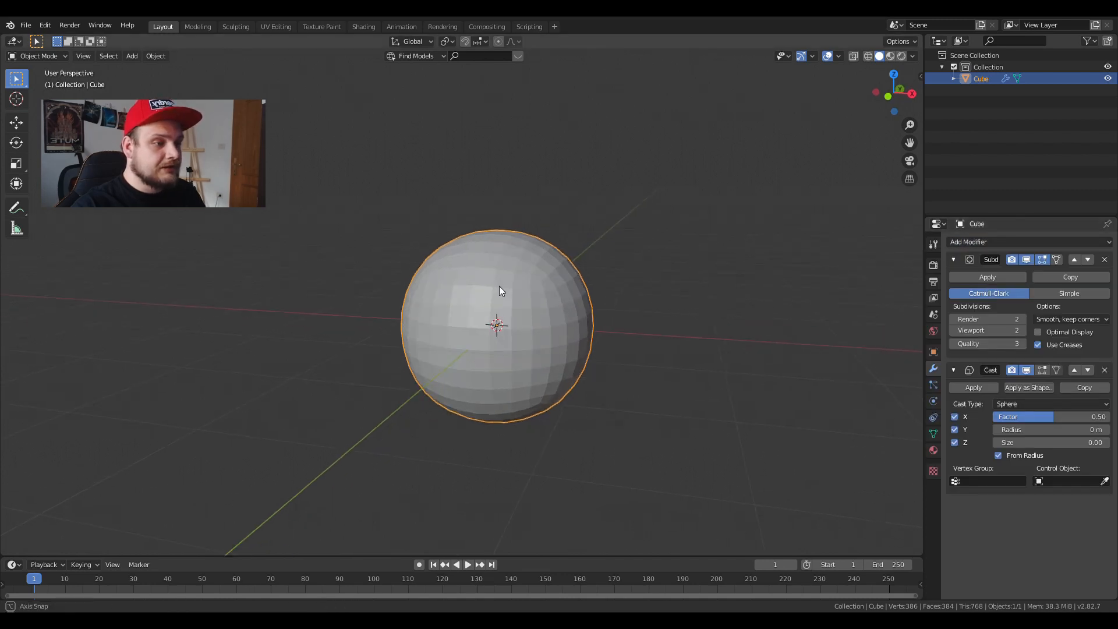
Pull the sphere's top vertex upward with proportional falloff into a smooth egg shape.
key(Tab)
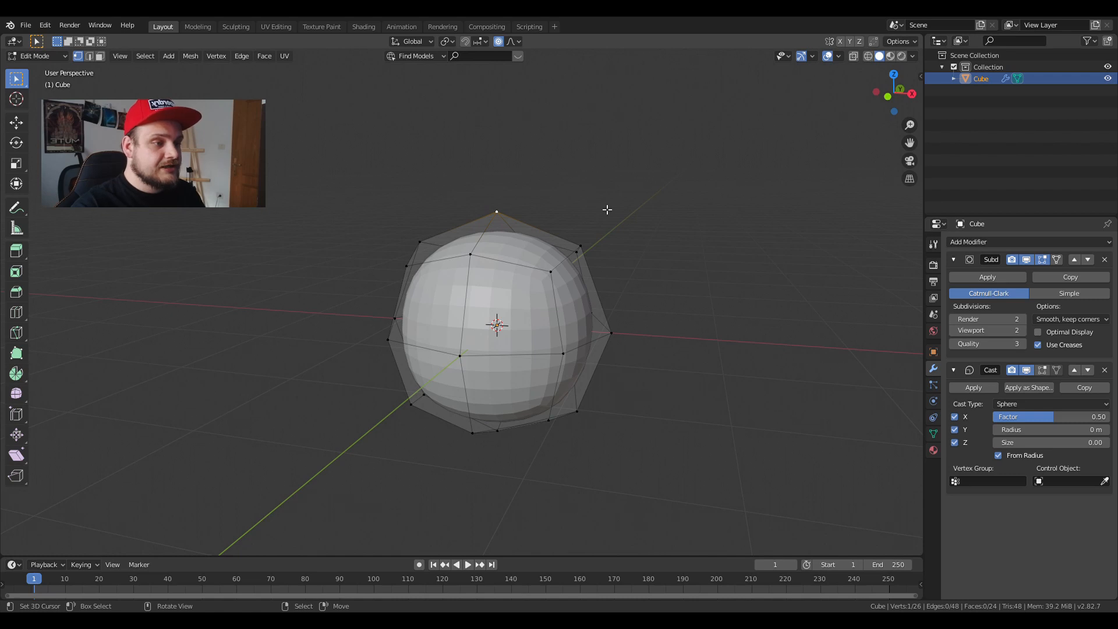
key(g)
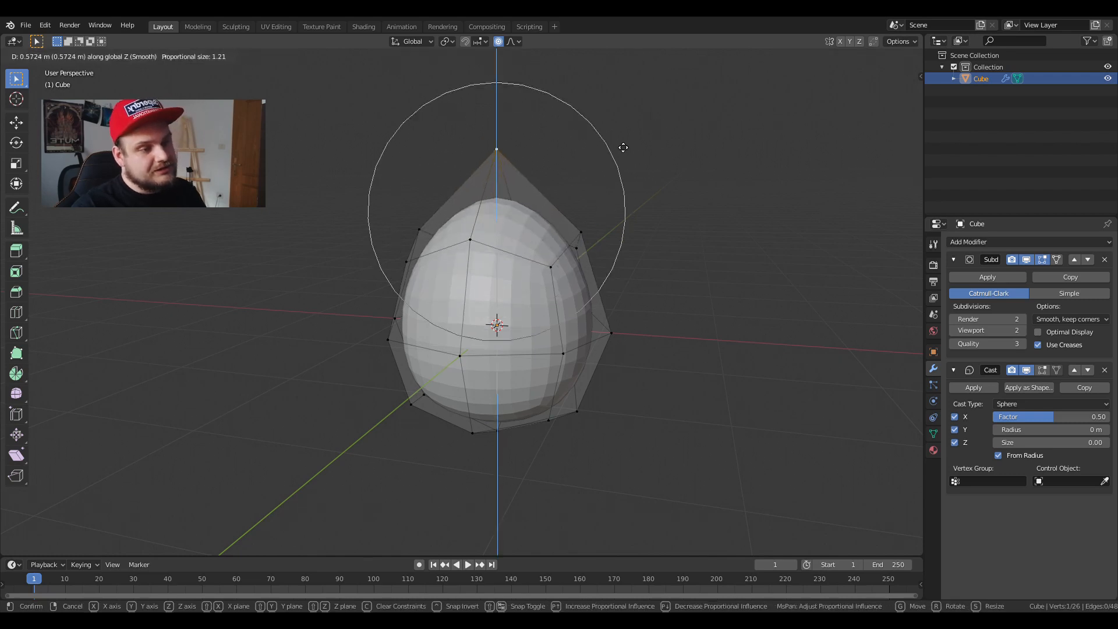
mouse_move(600, 107)
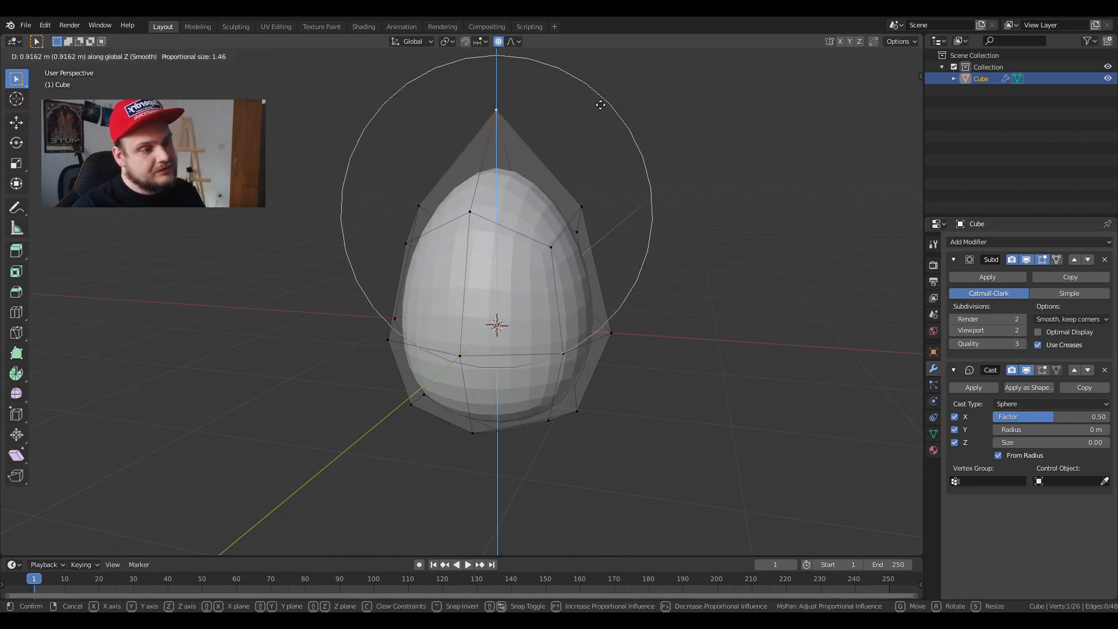
mouse_move(599, 71)
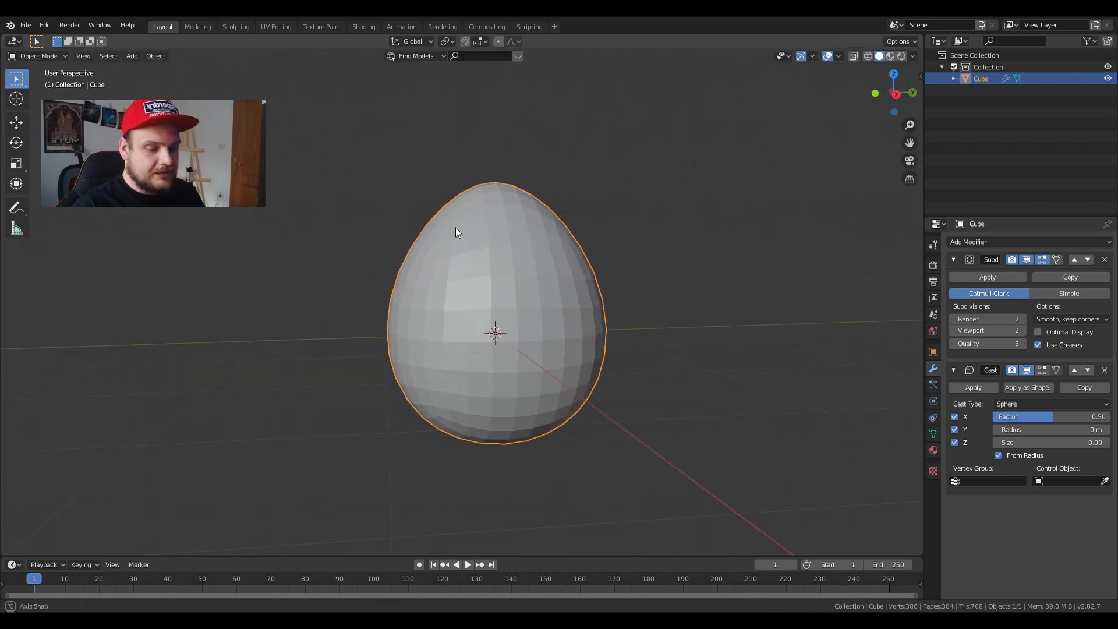
key(Tab)
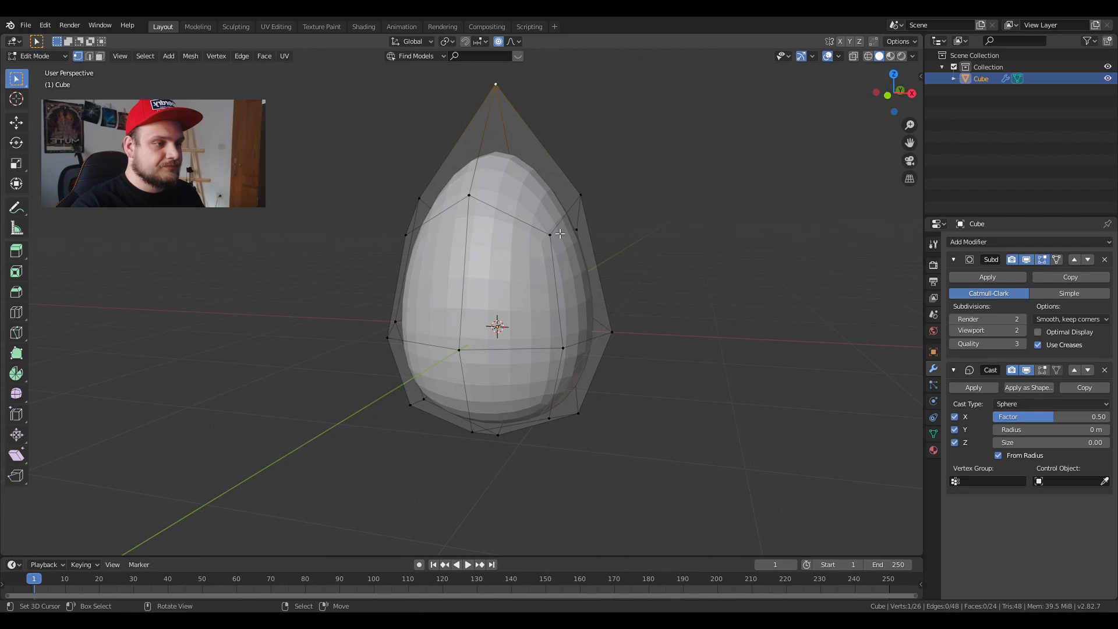
key(g)
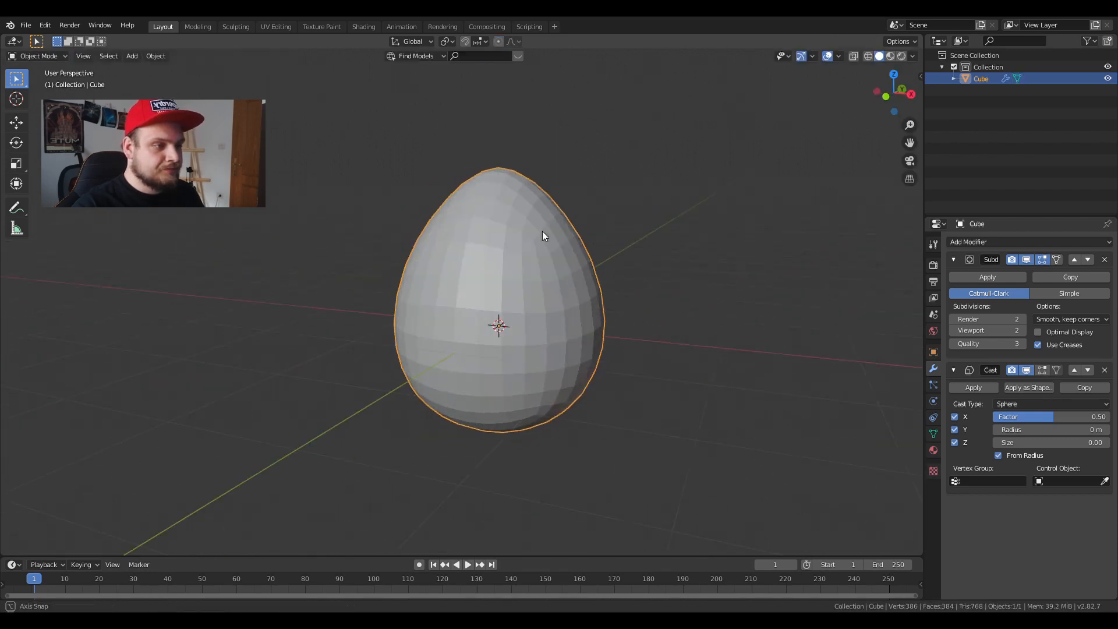
key(s)
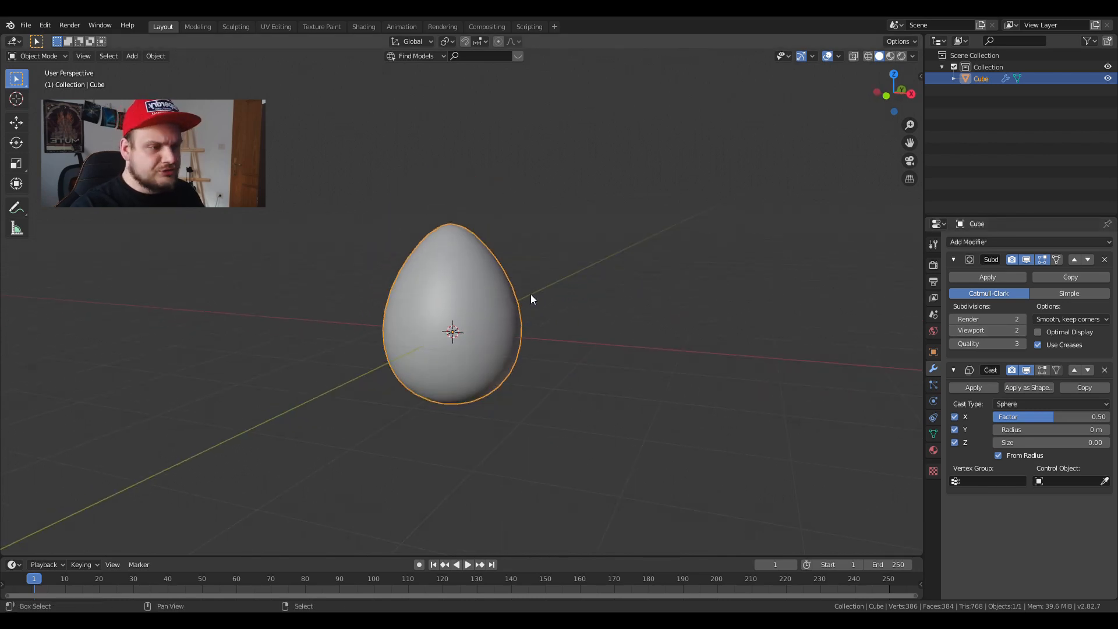
Rename the object to 'egg' in the Outliner and add a cylinder around it.
click(132, 56)
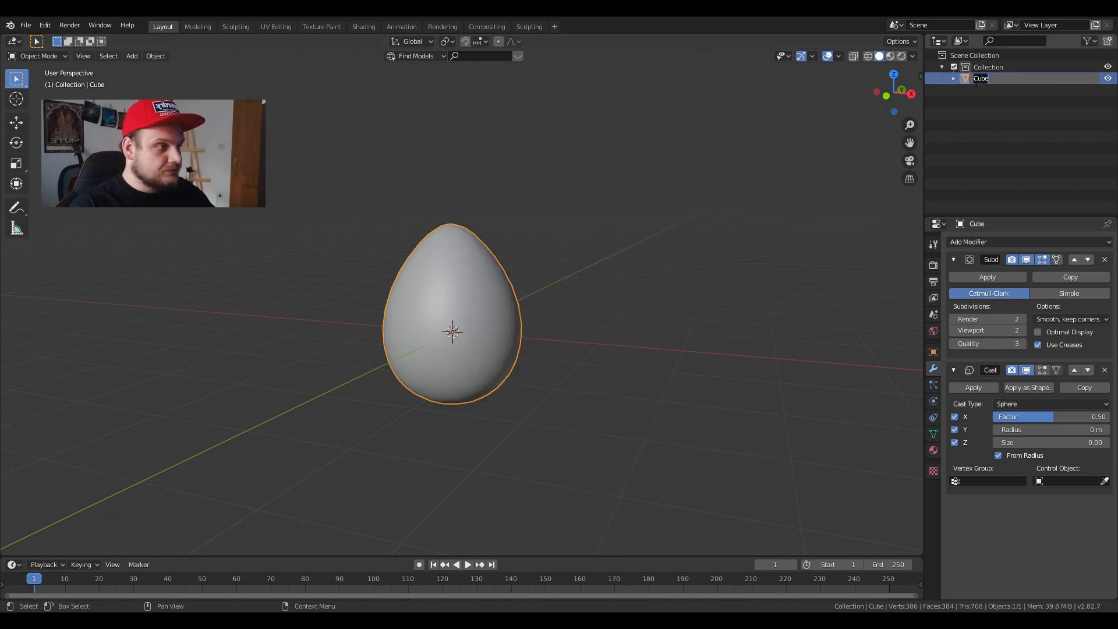
text(egg)
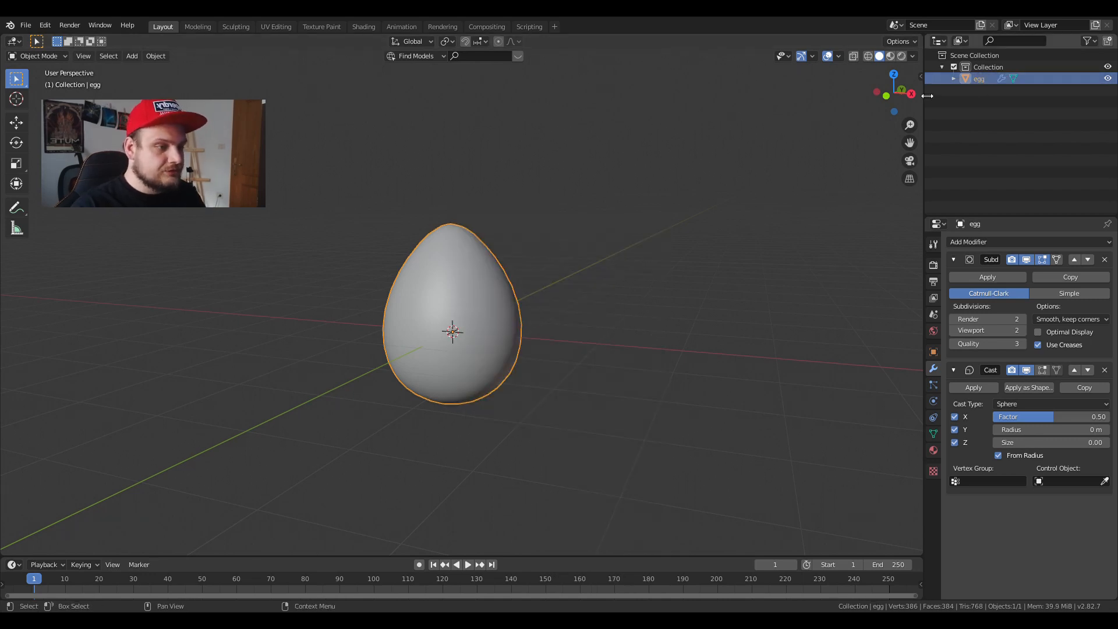
key(shift+a)
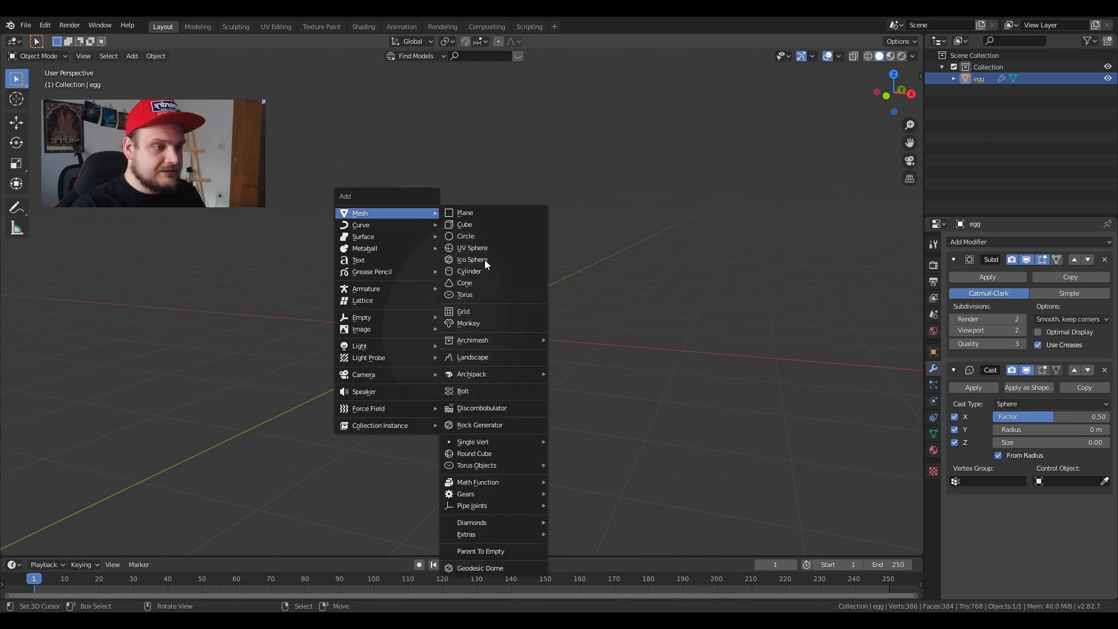
click(468, 272)
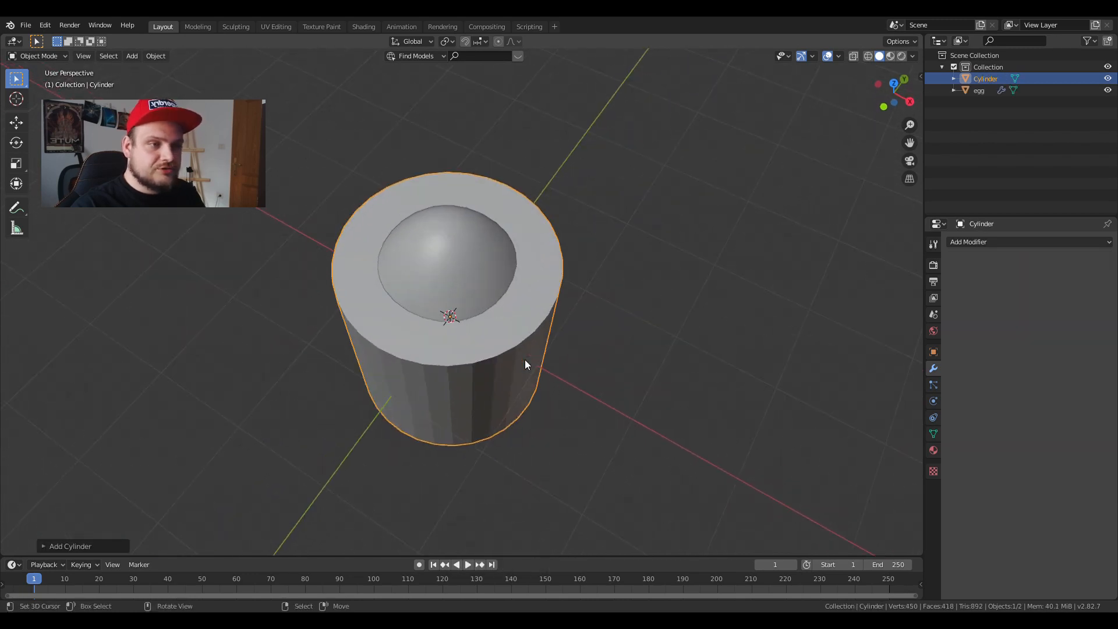
Edit the cylinder: bridge the top edge loops and scale the side faces to form a ring below the rim.
key(Tab)
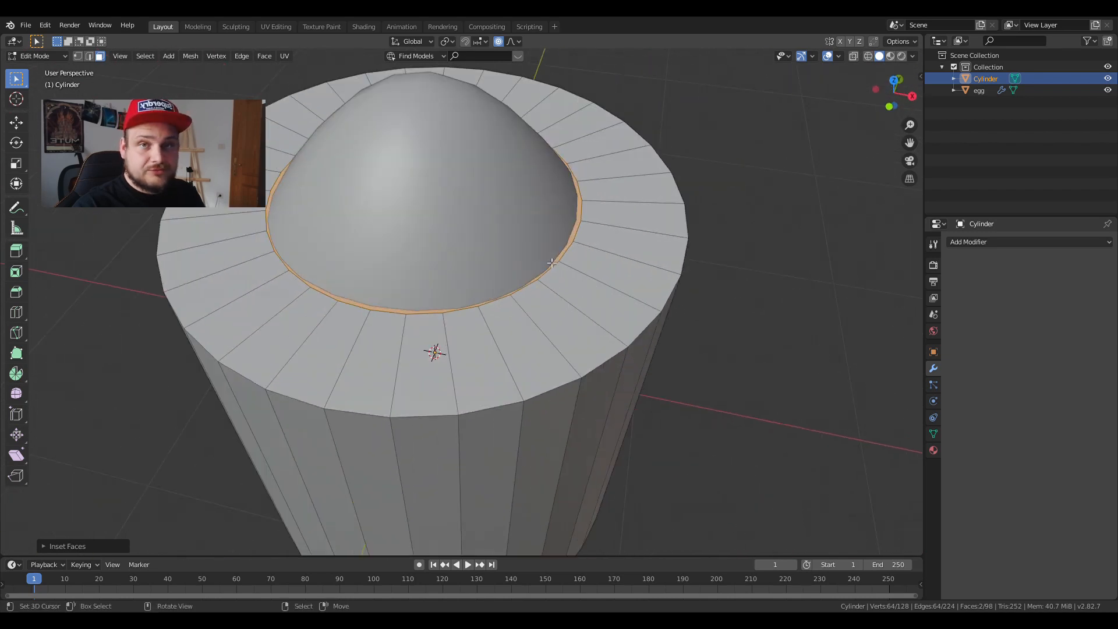
mouse_move(552, 247)
text(br)
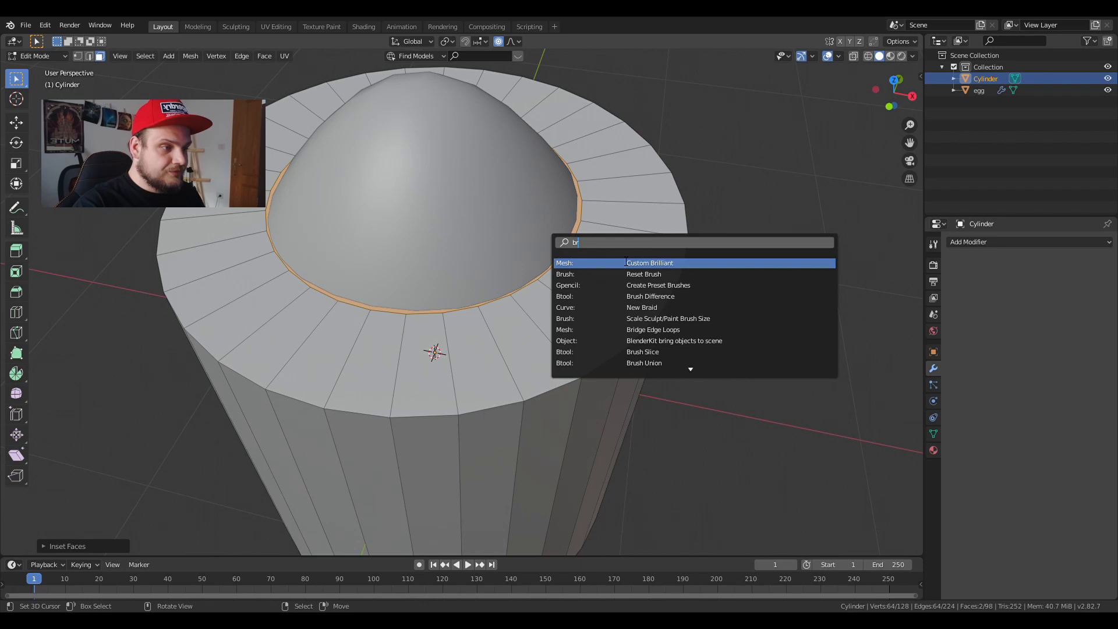
click(653, 330)
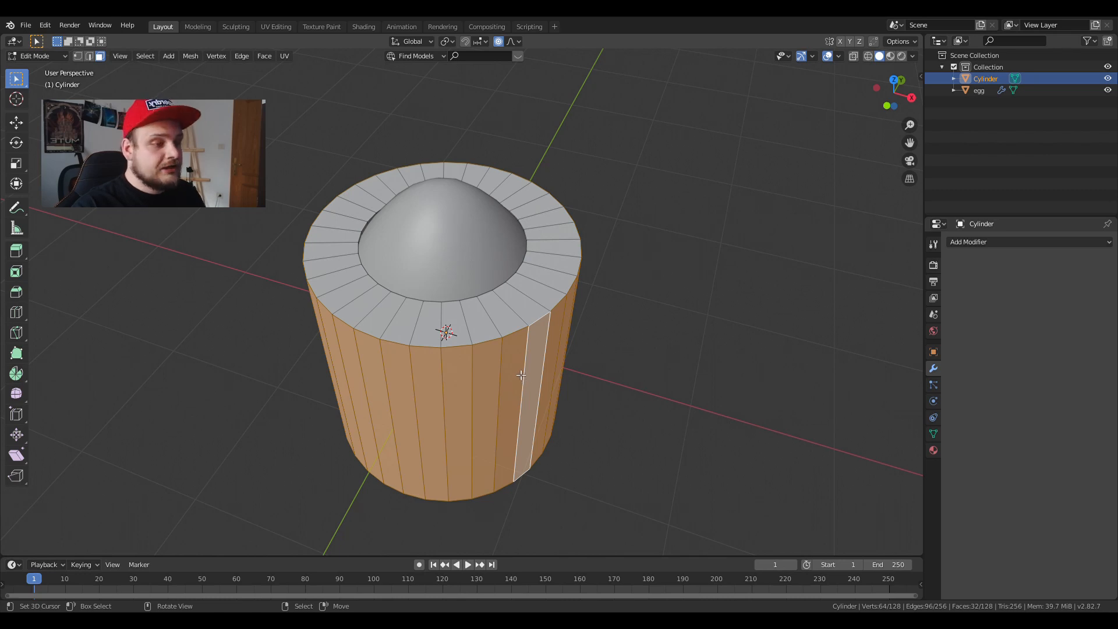
mouse_move(532, 356)
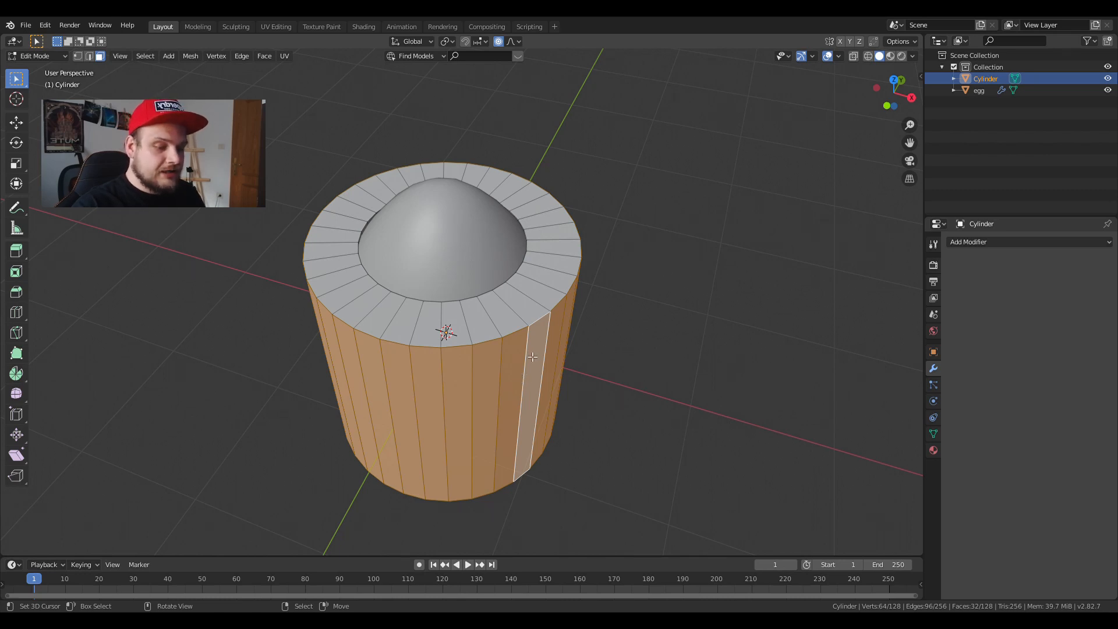
key(s)
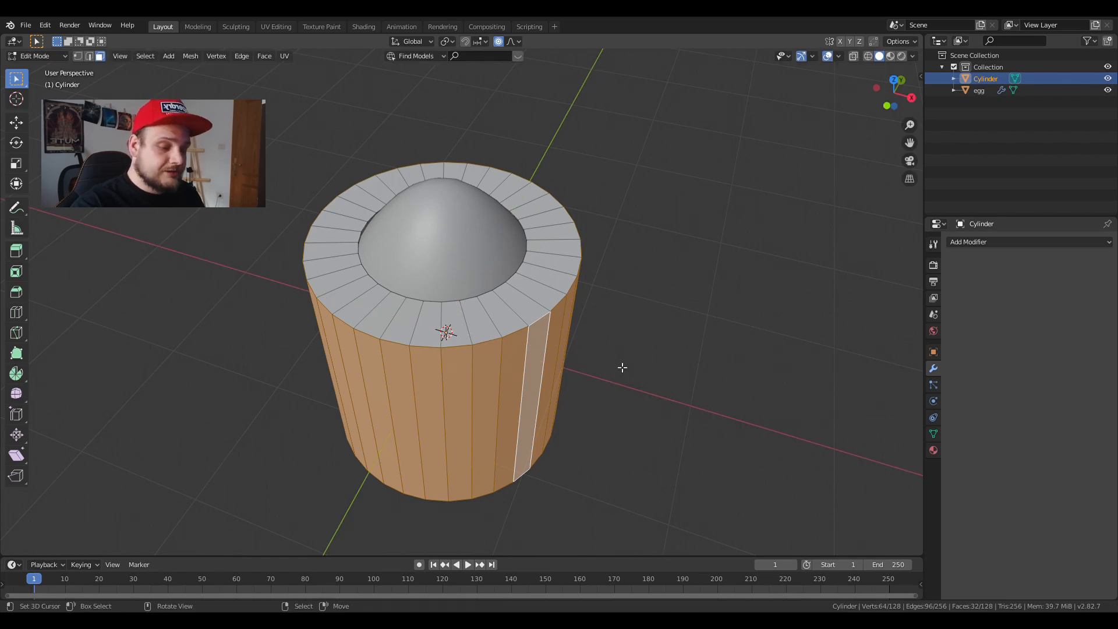
key(s)
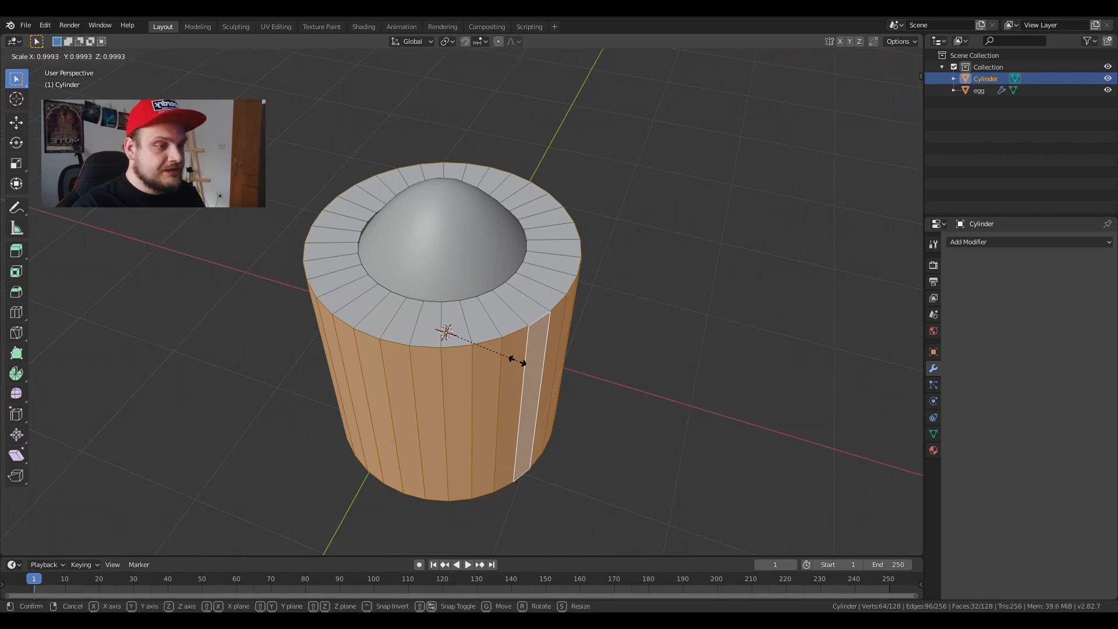
key(z)
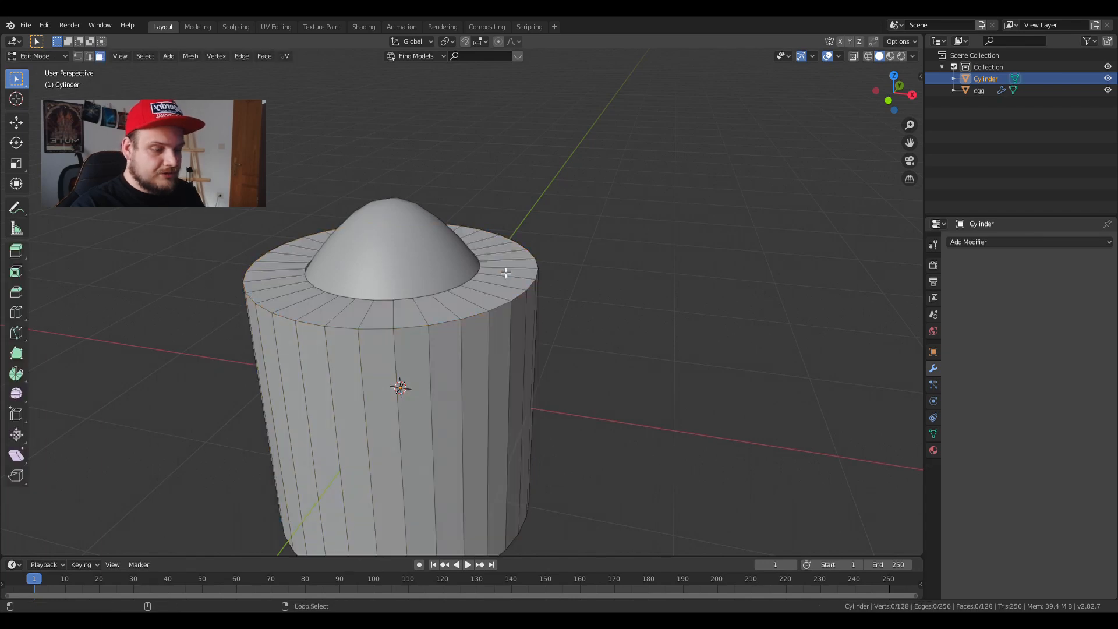
Select the top ring of faces to inset and raise a protruding pipe lip.
click(507, 272)
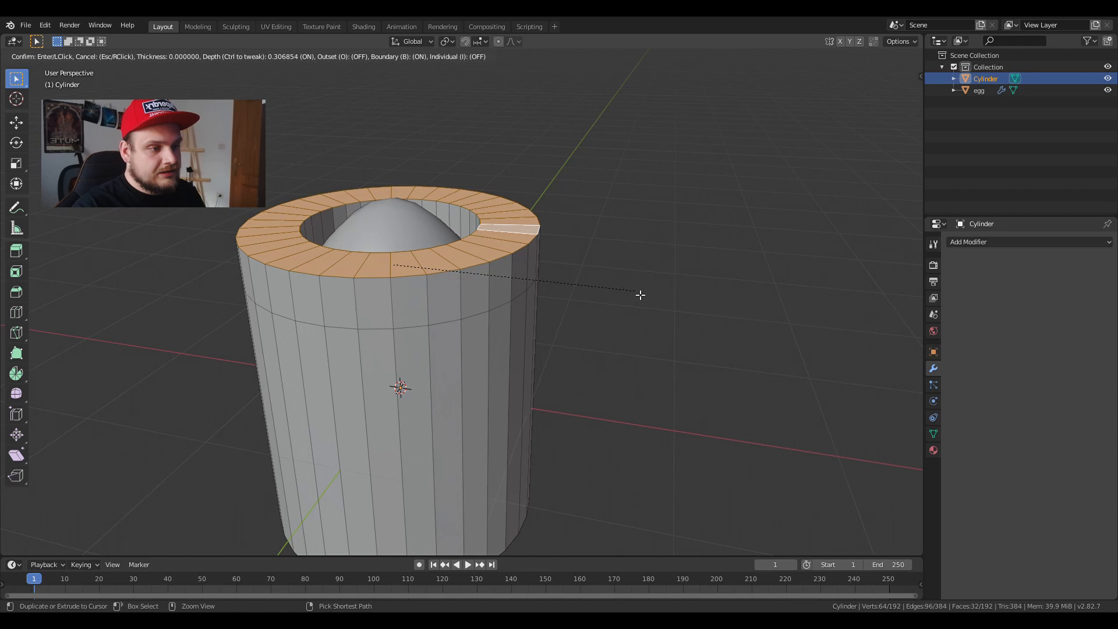
mouse_move(647, 295)
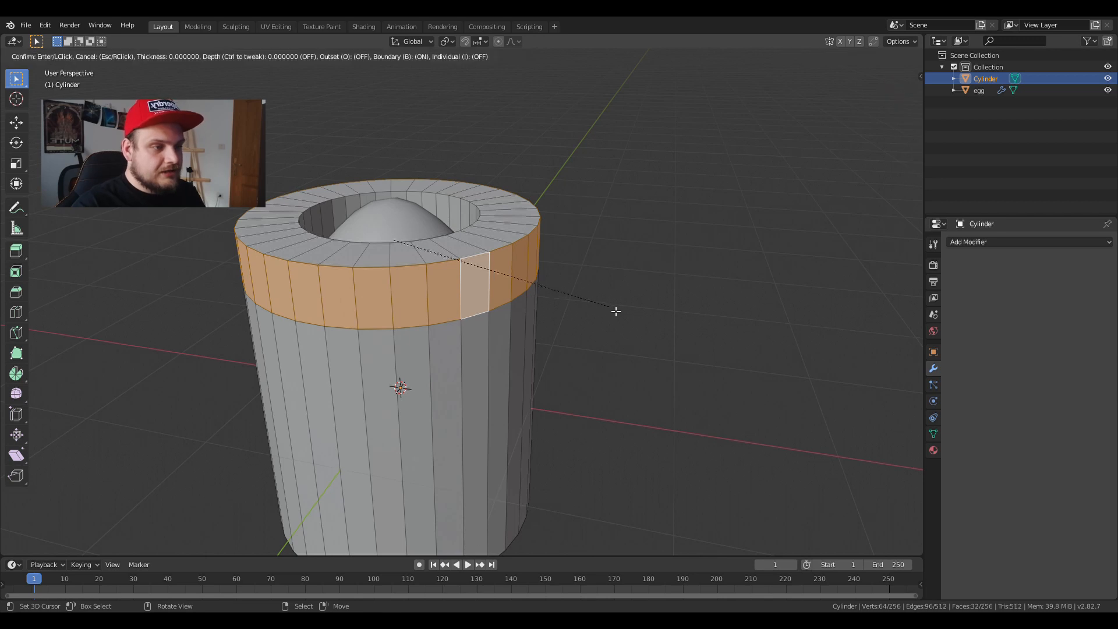
mouse_move(692, 322)
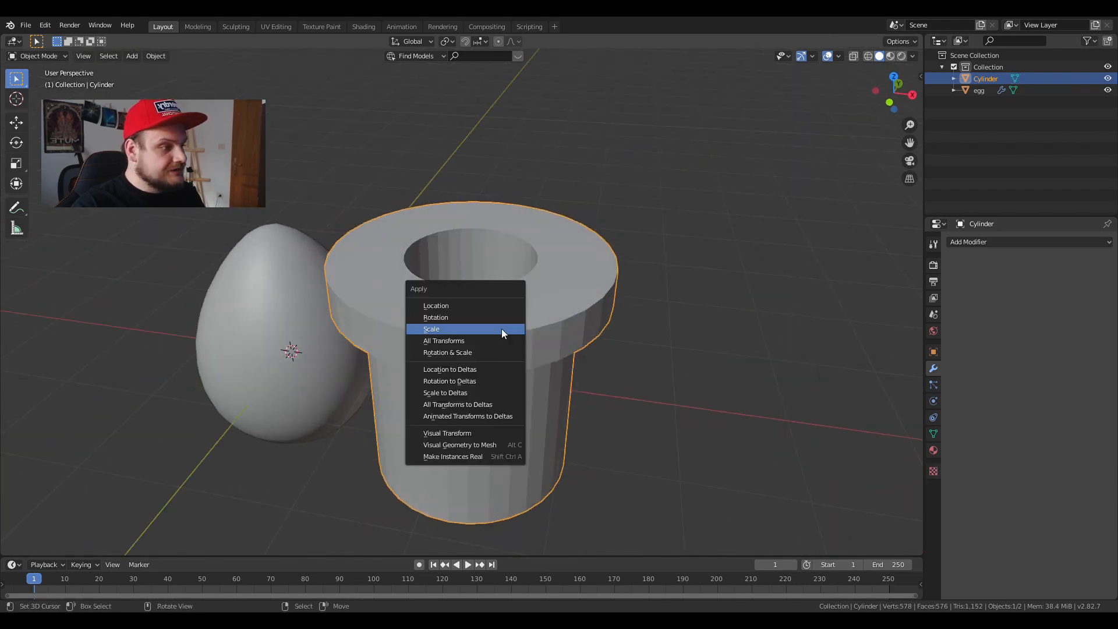
Apply the pipe's scale, add an angle-limited Bevel and a Subdivision Surface, and shade it smooth.
click(431, 328)
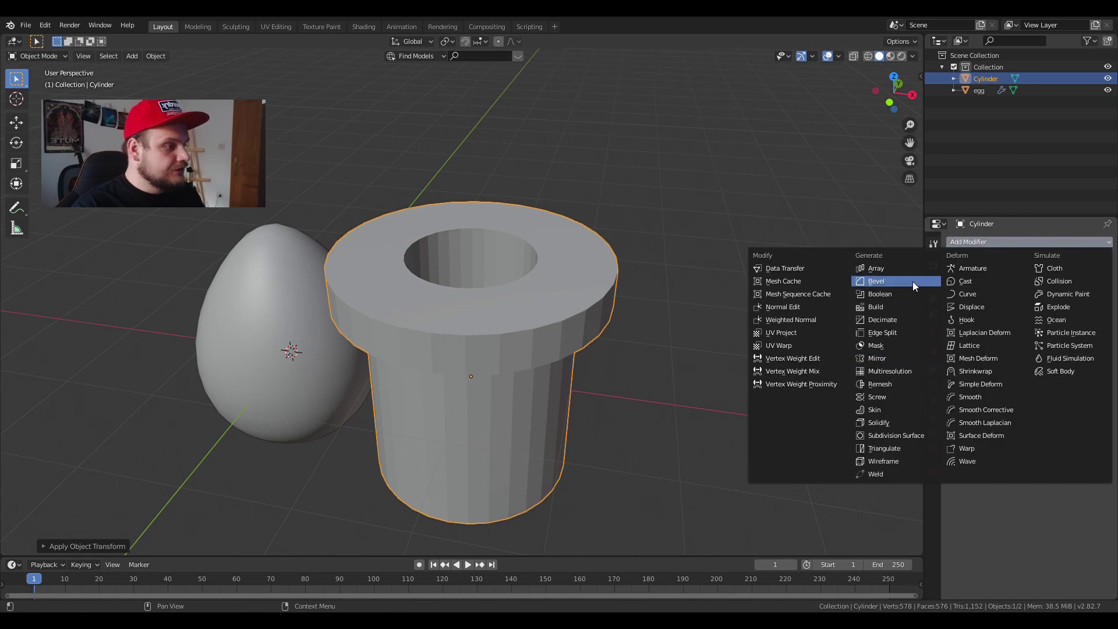
click(876, 280)
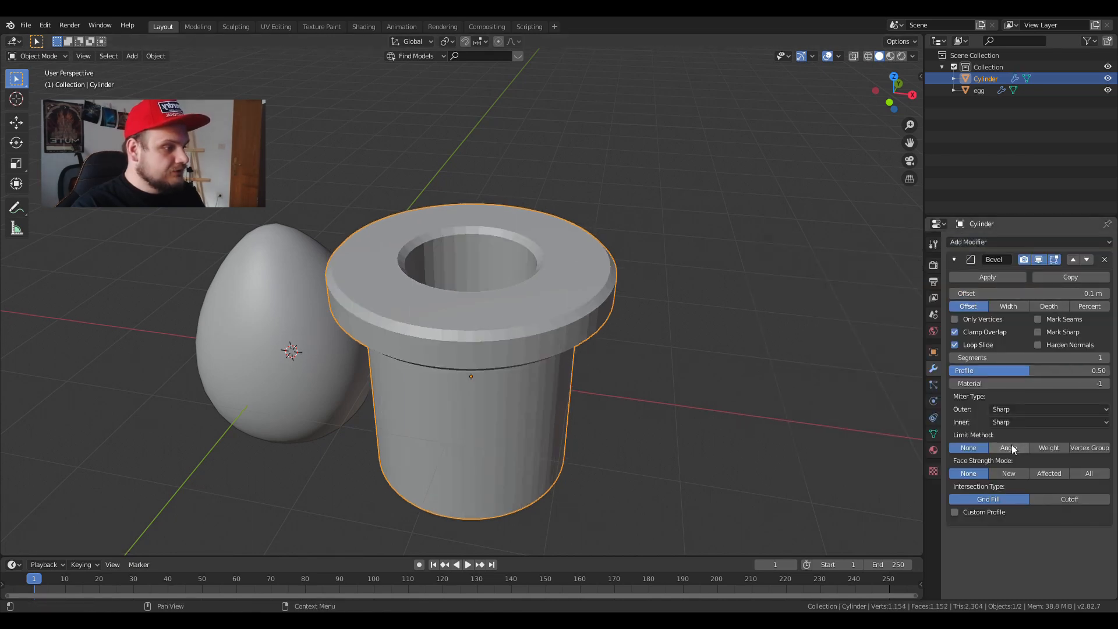
click(1009, 448)
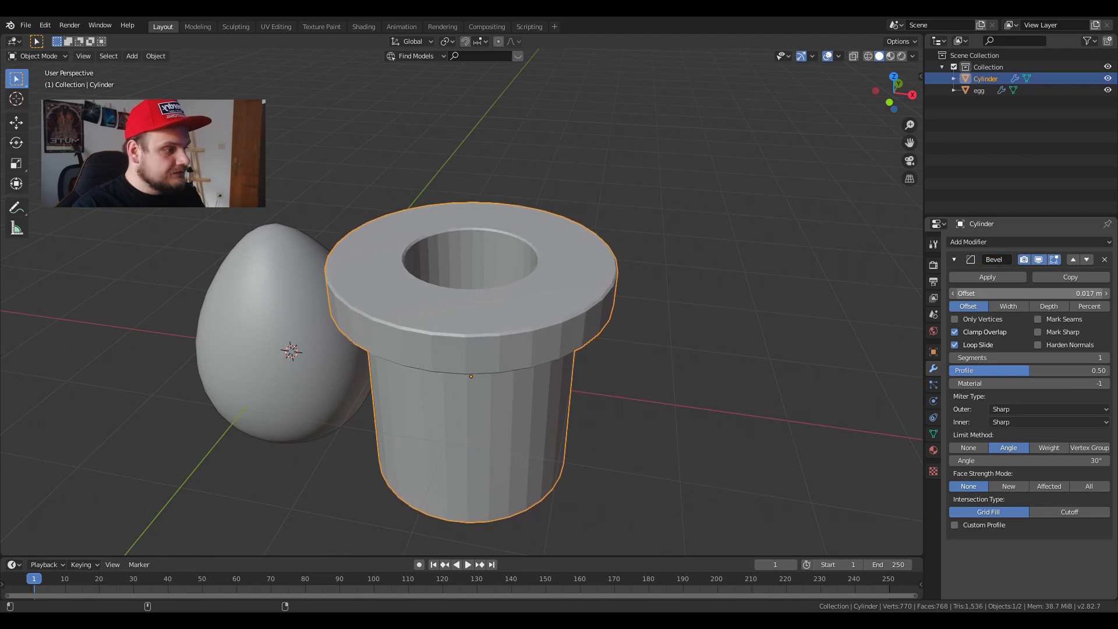
mouse_move(1028, 358)
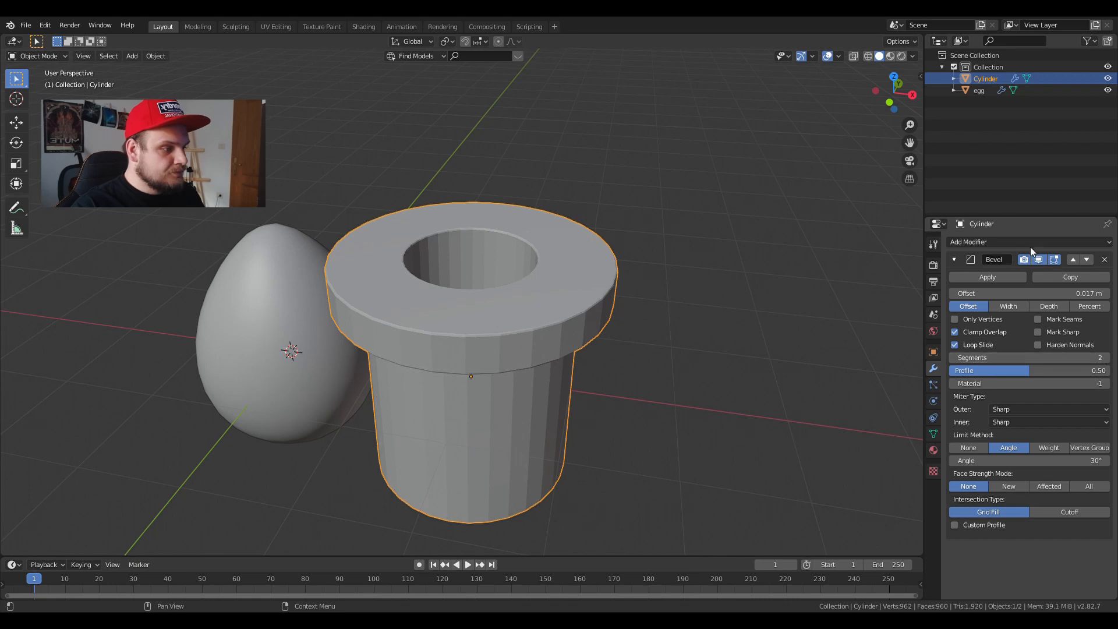
click(968, 242)
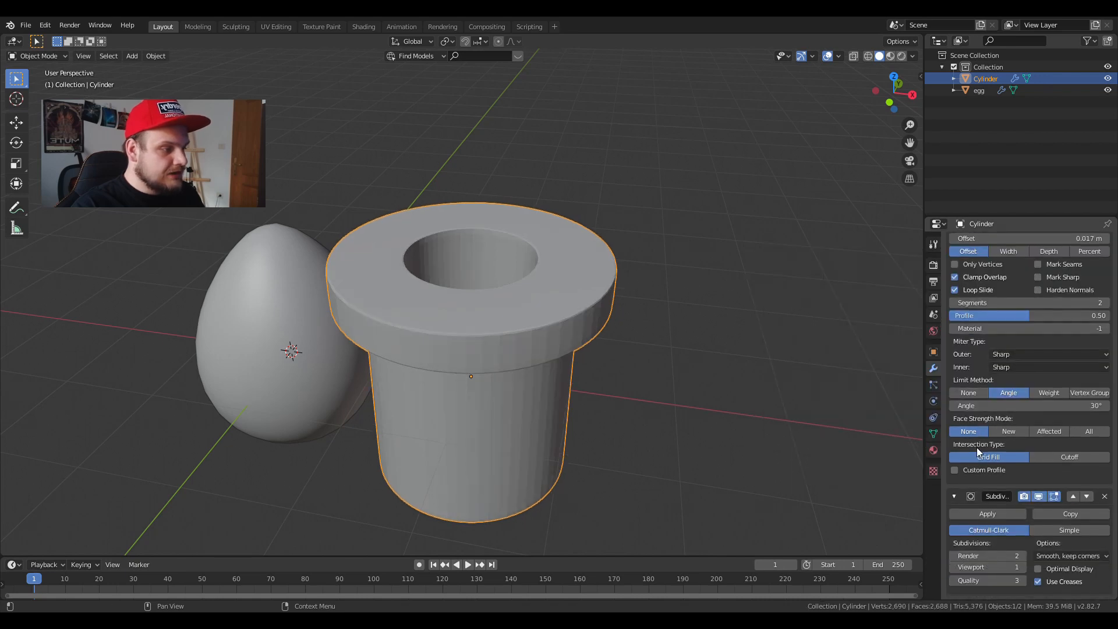
right_click(702, 364)
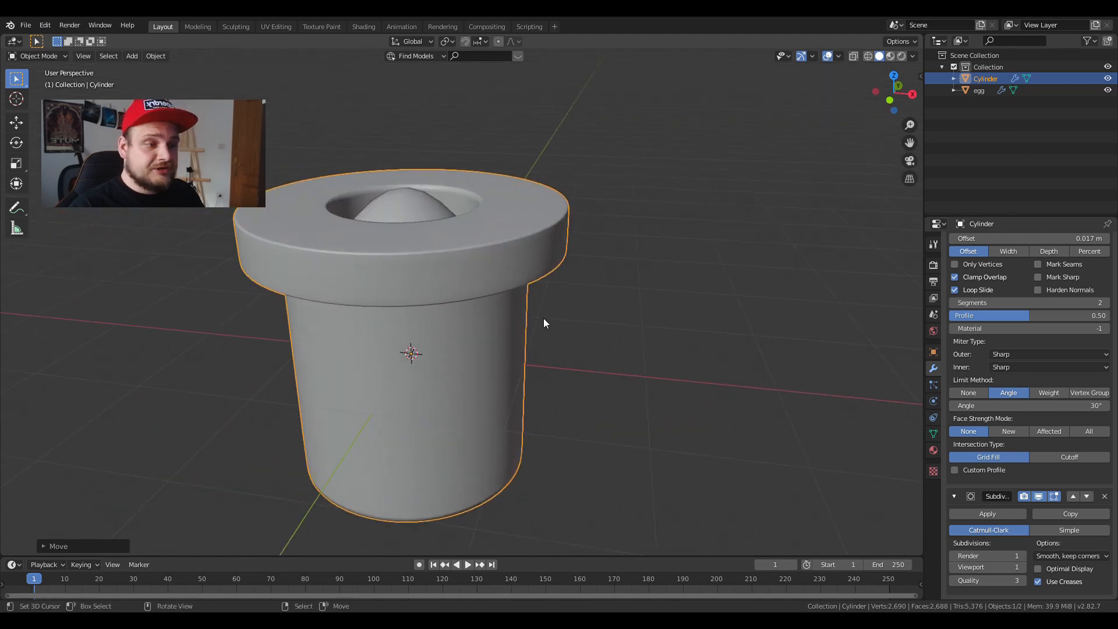
mouse_move(552, 301)
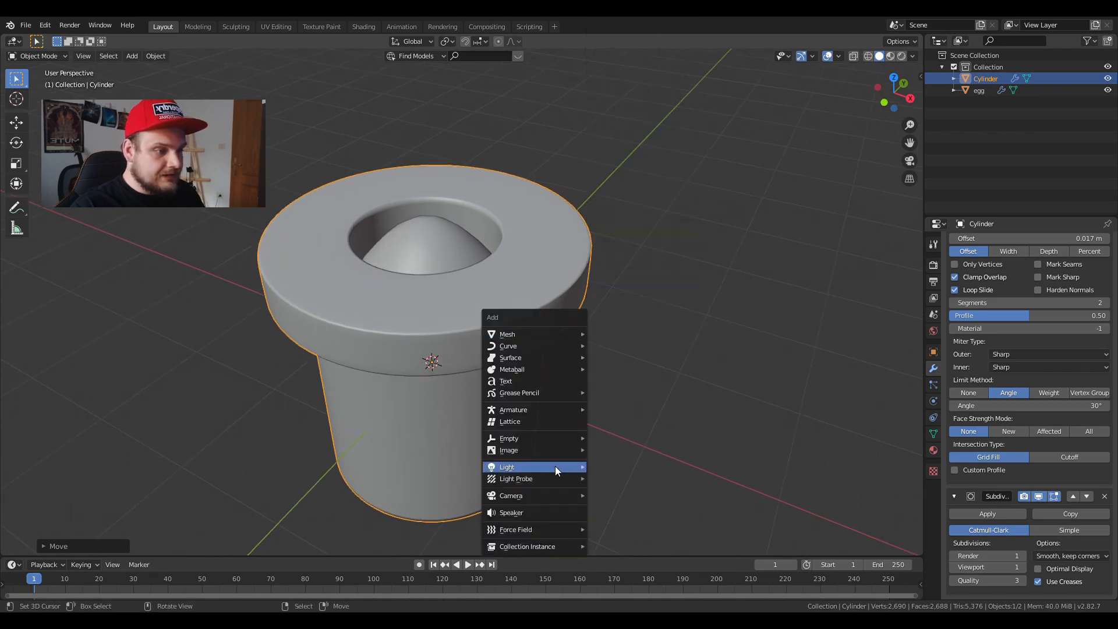
Add a lattice object and show the egg and pipe as wireframes to see inside.
click(509, 420)
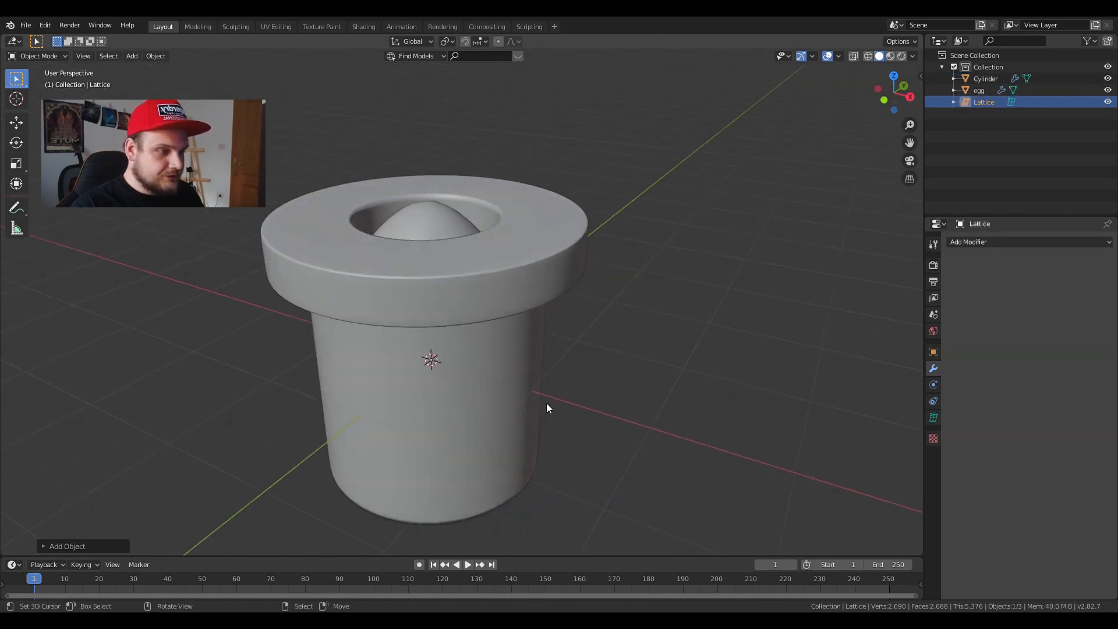
click(984, 78)
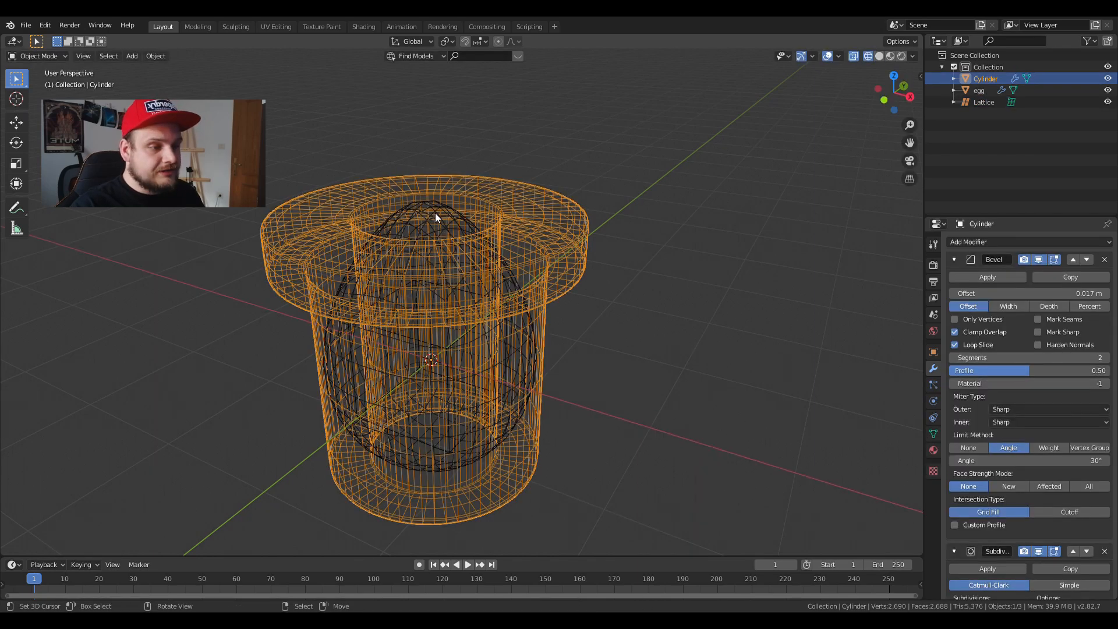
click(980, 90)
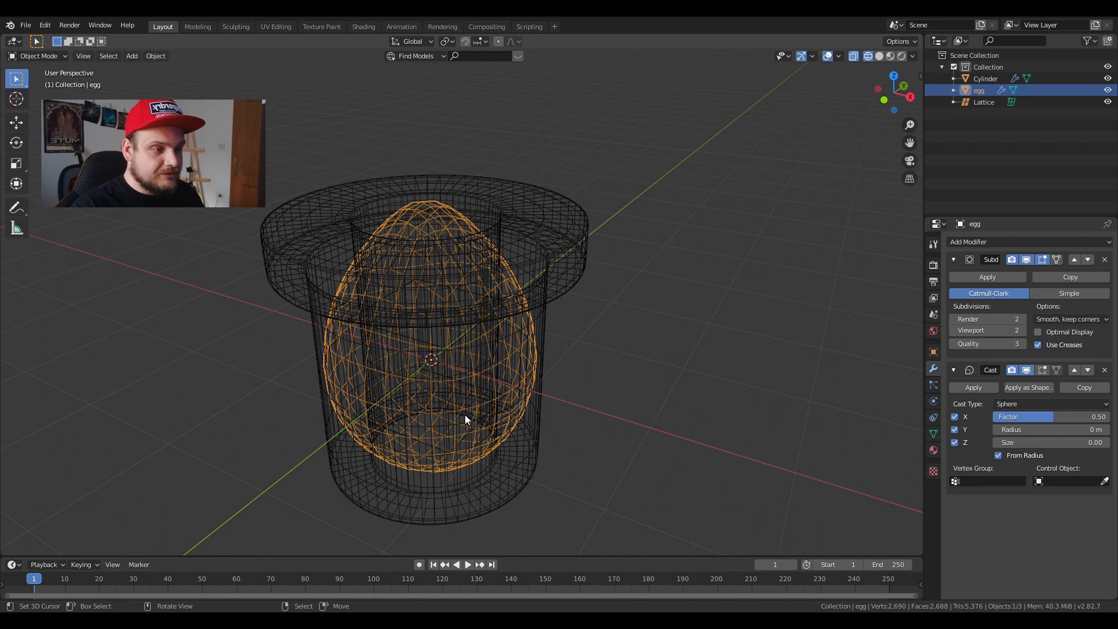
click(985, 78)
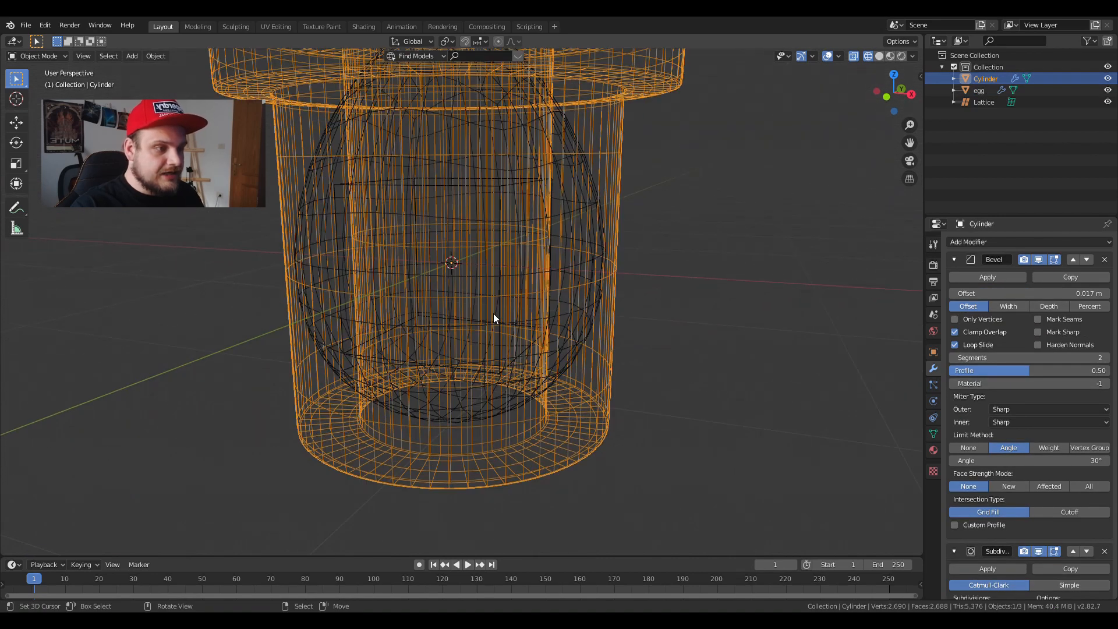
Select the lattice, fit it around the egg, and nest it under the egg.
click(984, 103)
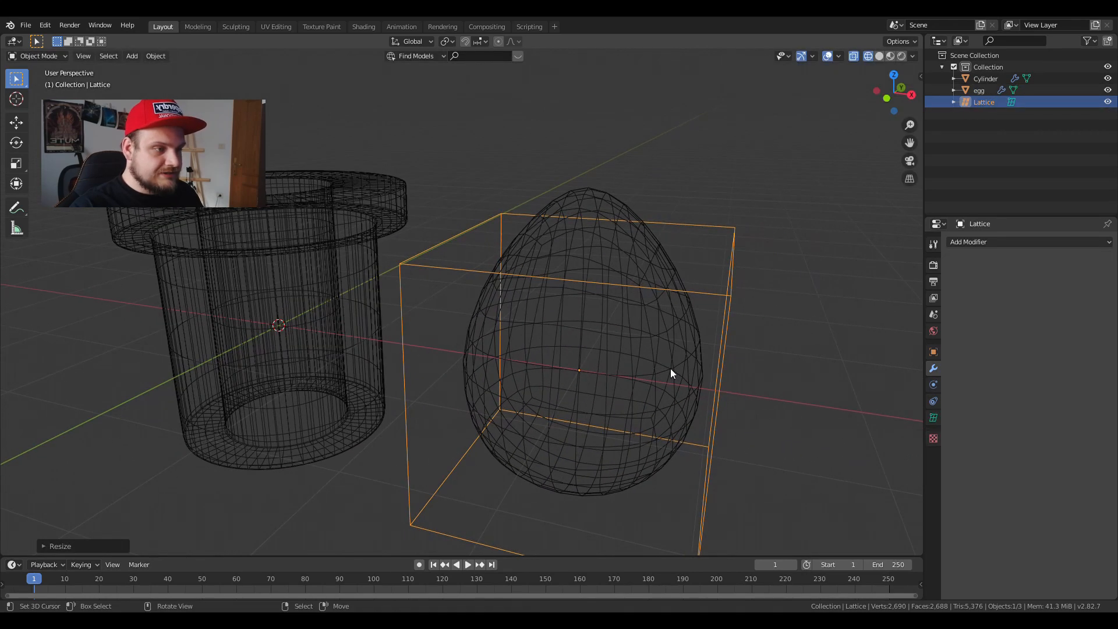
click(868, 56)
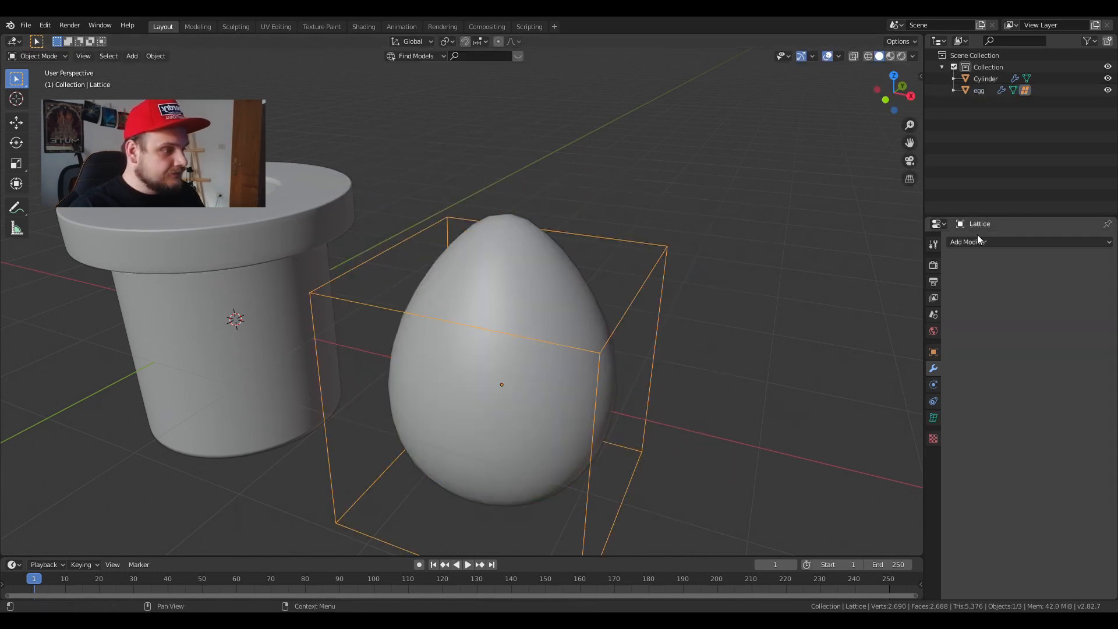
click(968, 241)
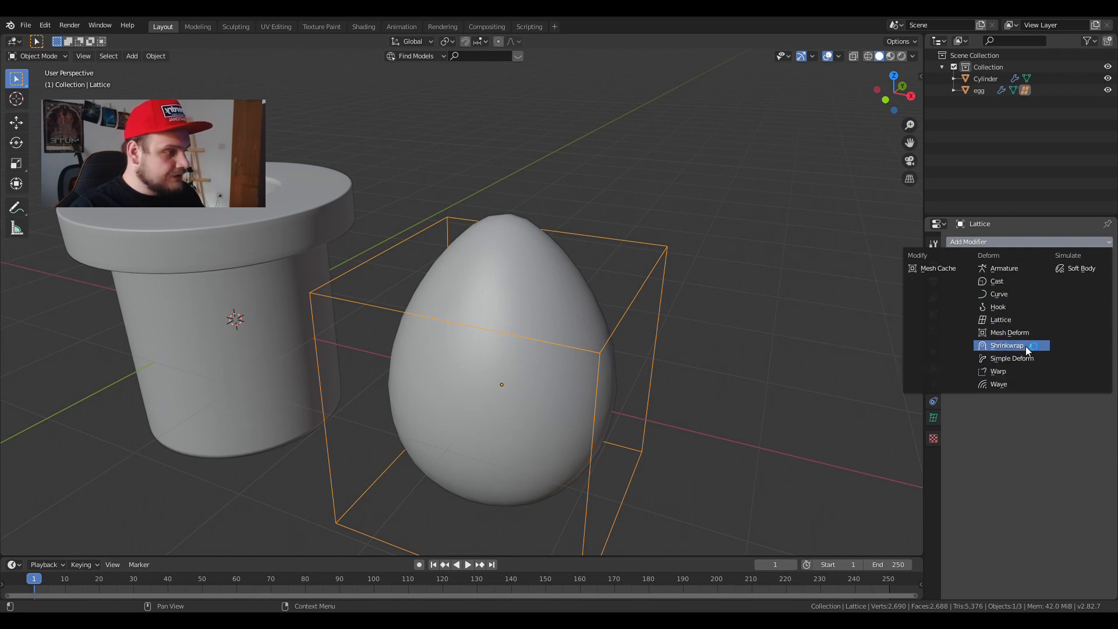
Add a Shrinkwrap modifier targeting egg with offset 0, then check the lattice's 5×5×4 resolution.
click(1006, 345)
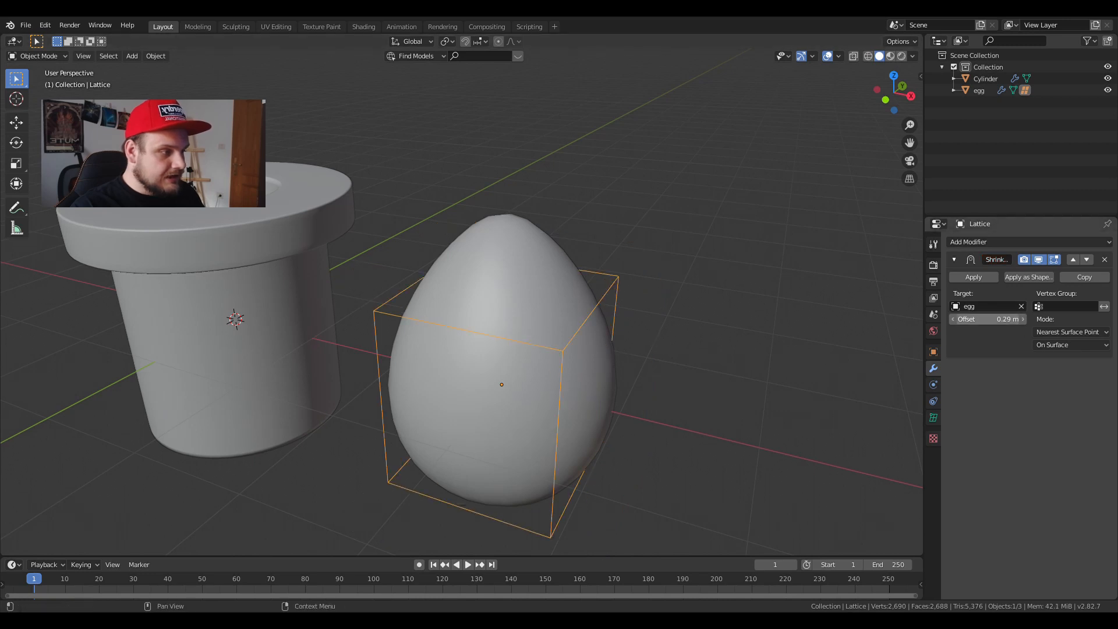
click(988, 319)
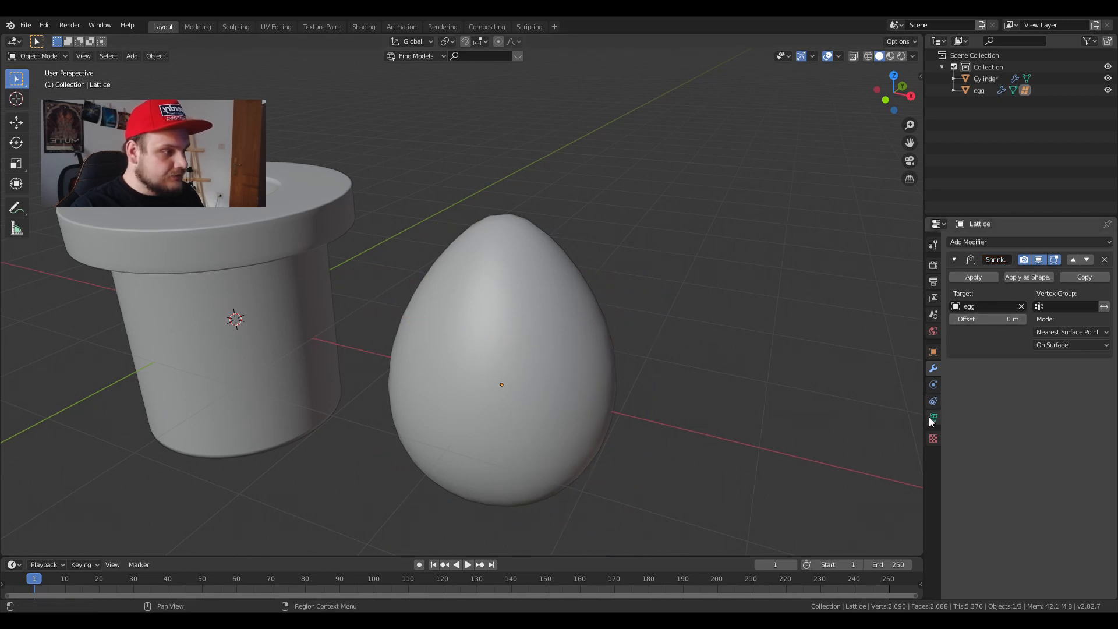
click(933, 417)
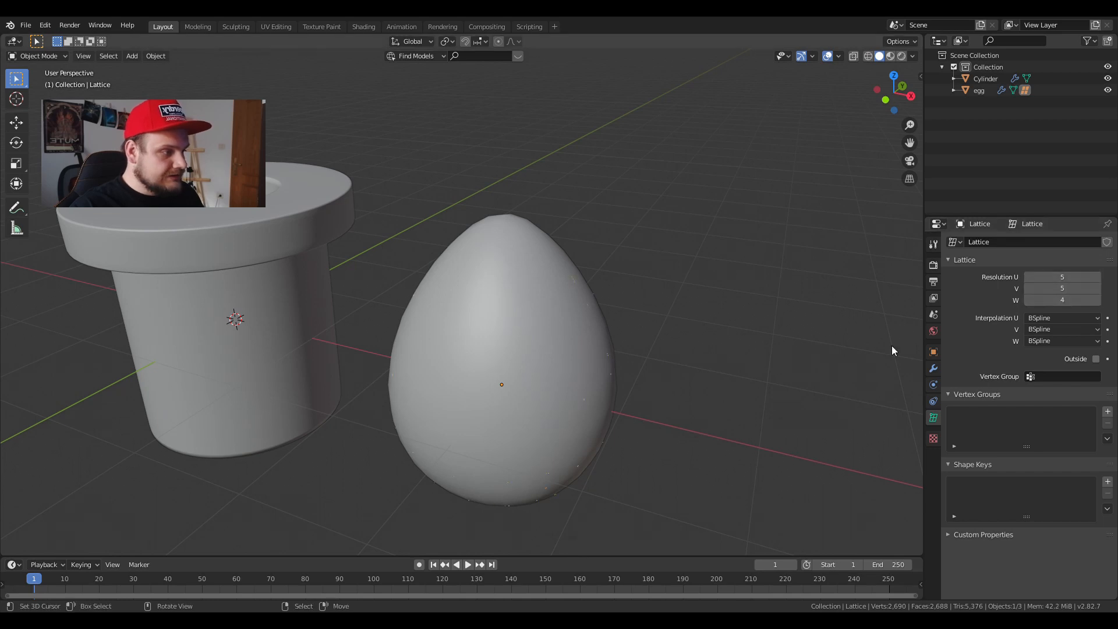
click(1063, 299)
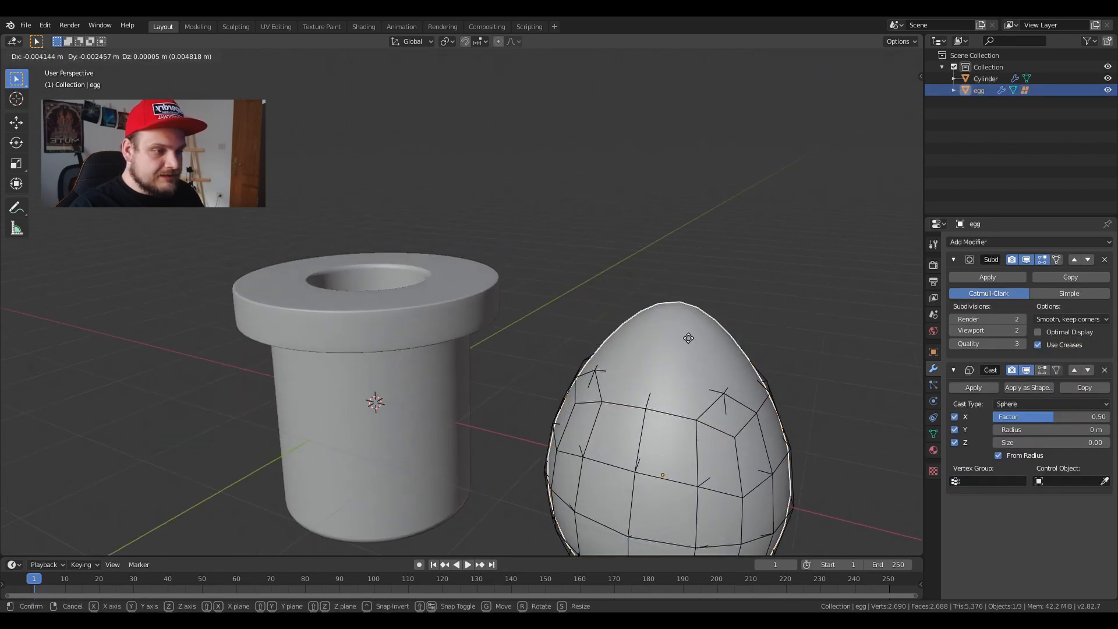
Lower the egg into place and add a Lattice modifier to the pipe using the egg's lattice.
click(446, 357)
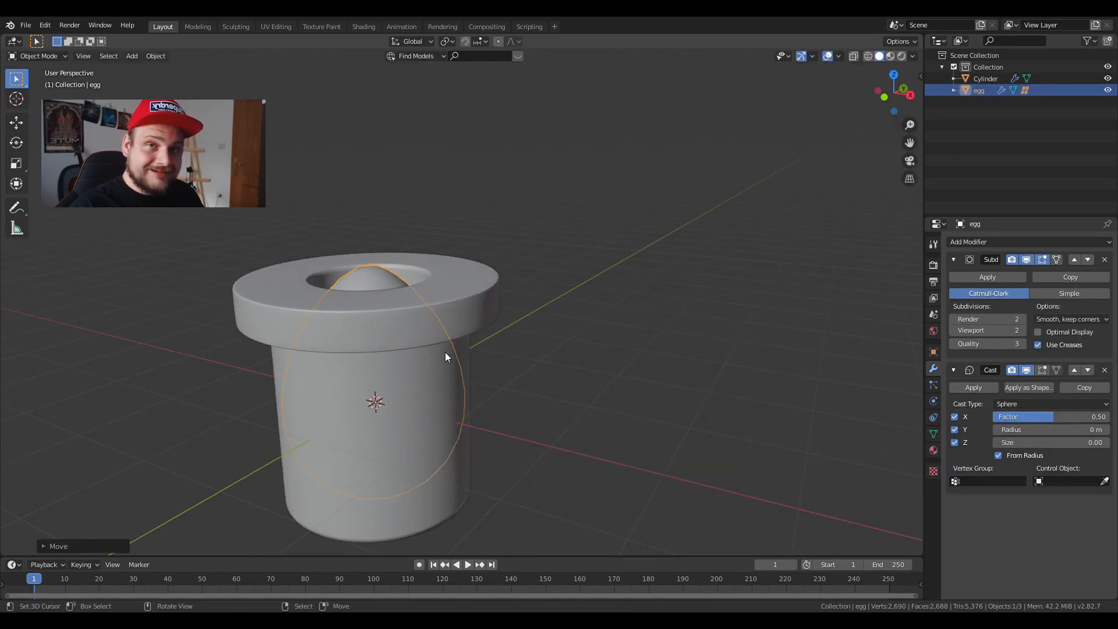
key(g)
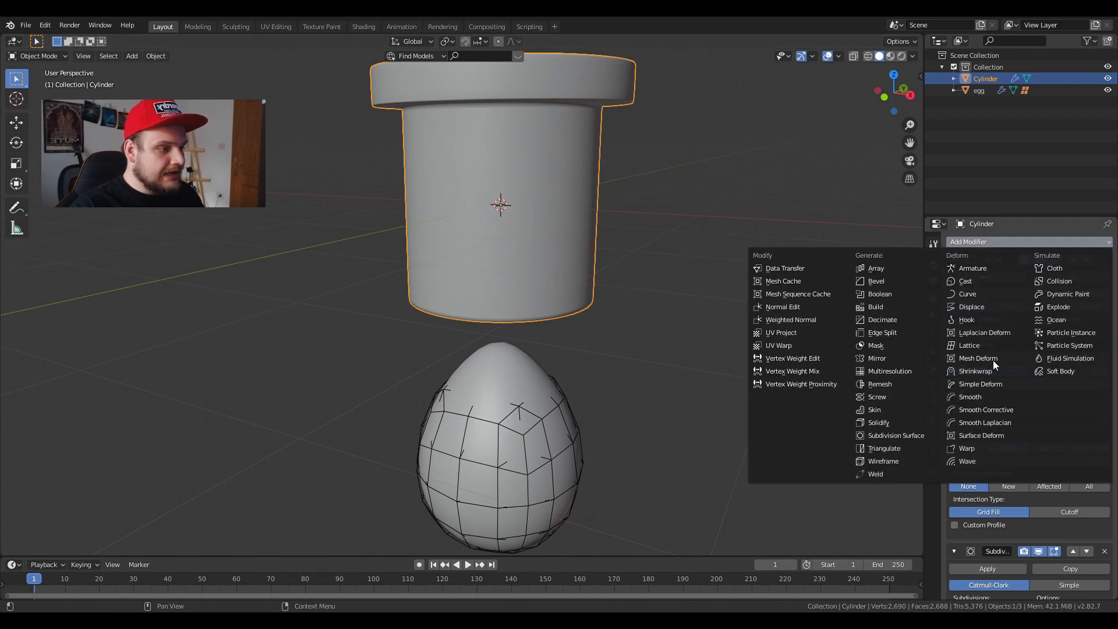
click(969, 345)
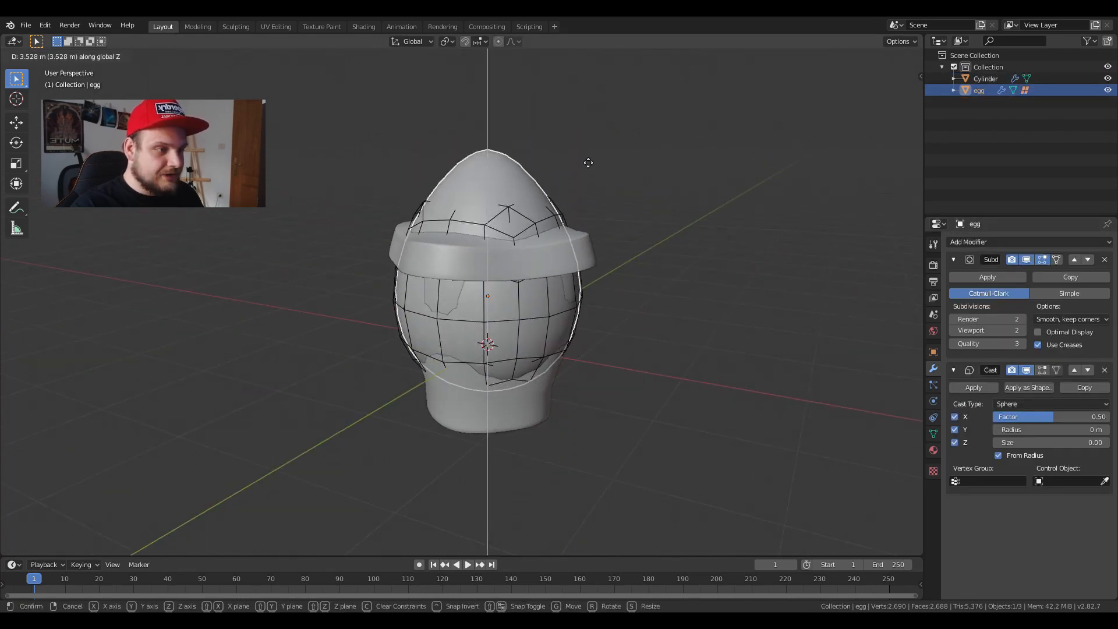
mouse_move(621, 355)
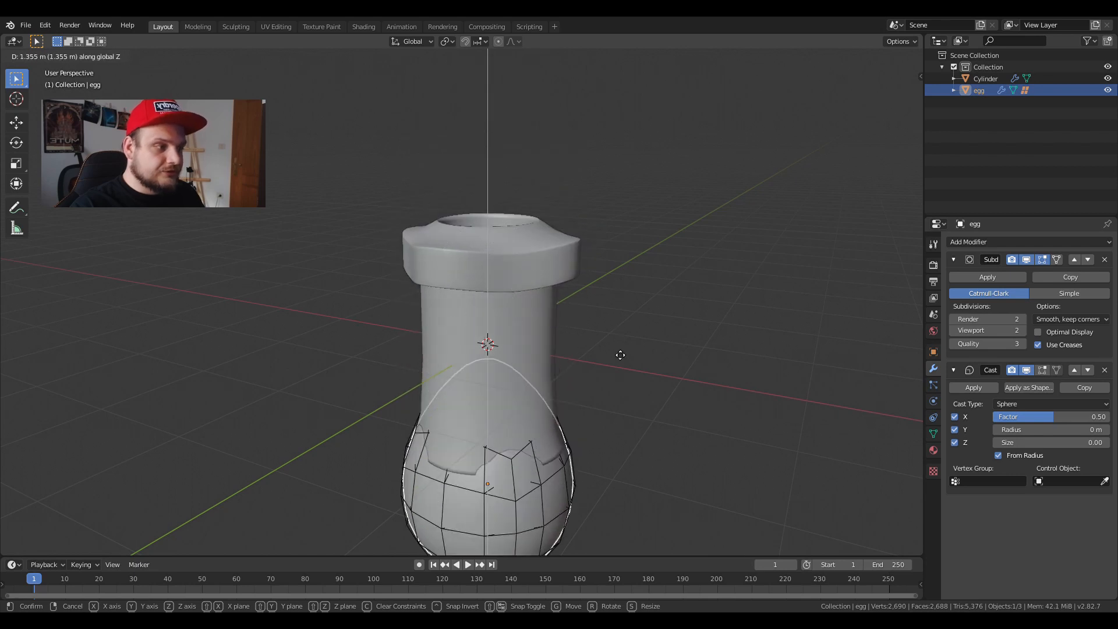
Add a Subdivision Surface modifier to the pipe and adjust its Use Creases option.
click(557, 321)
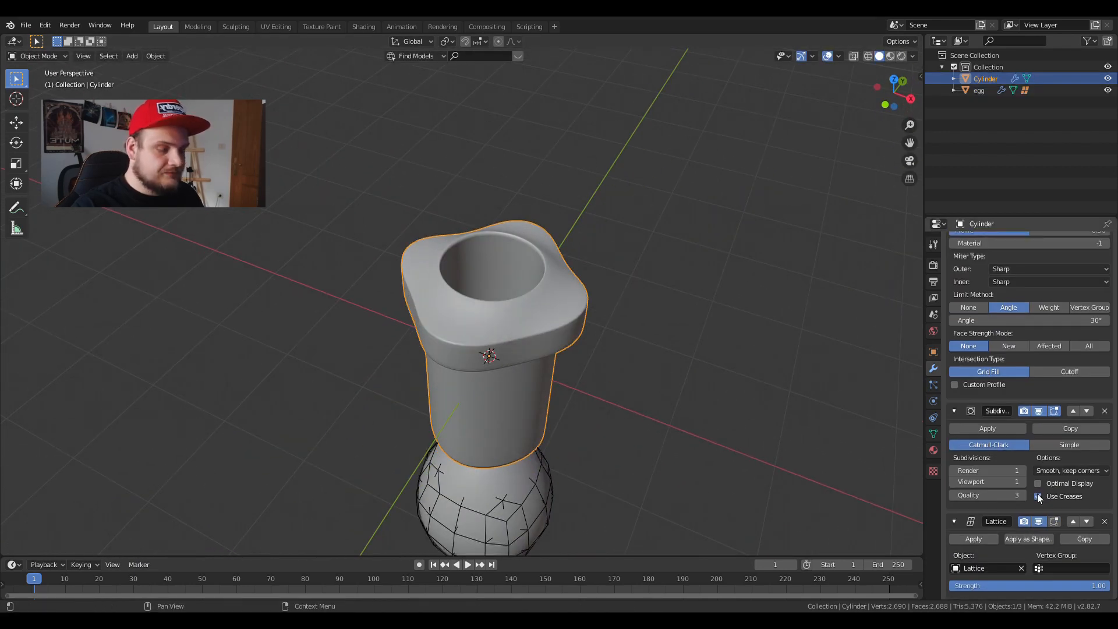
click(1038, 496)
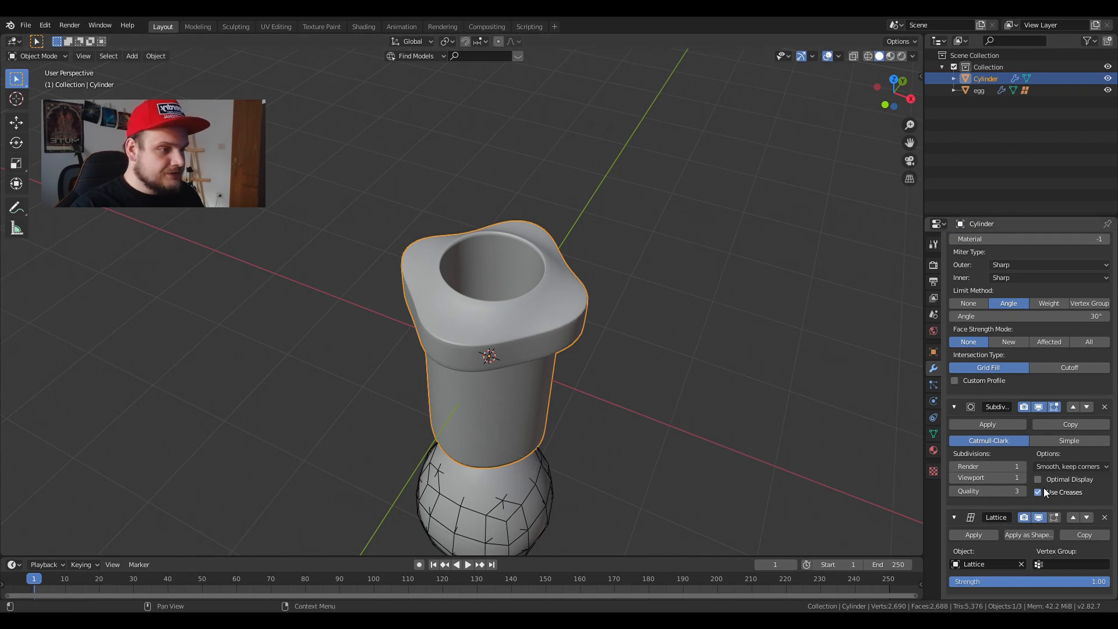
click(1031, 478)
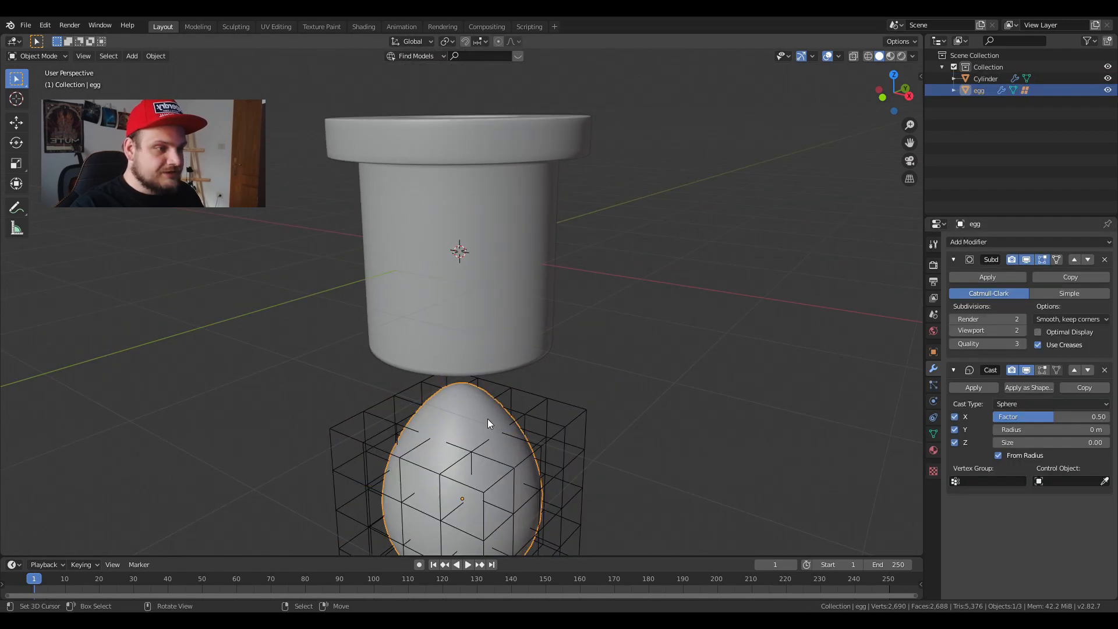
In Edit Mode, select the lattice's middle ring and scale it outward with proportional falloff.
key(g)
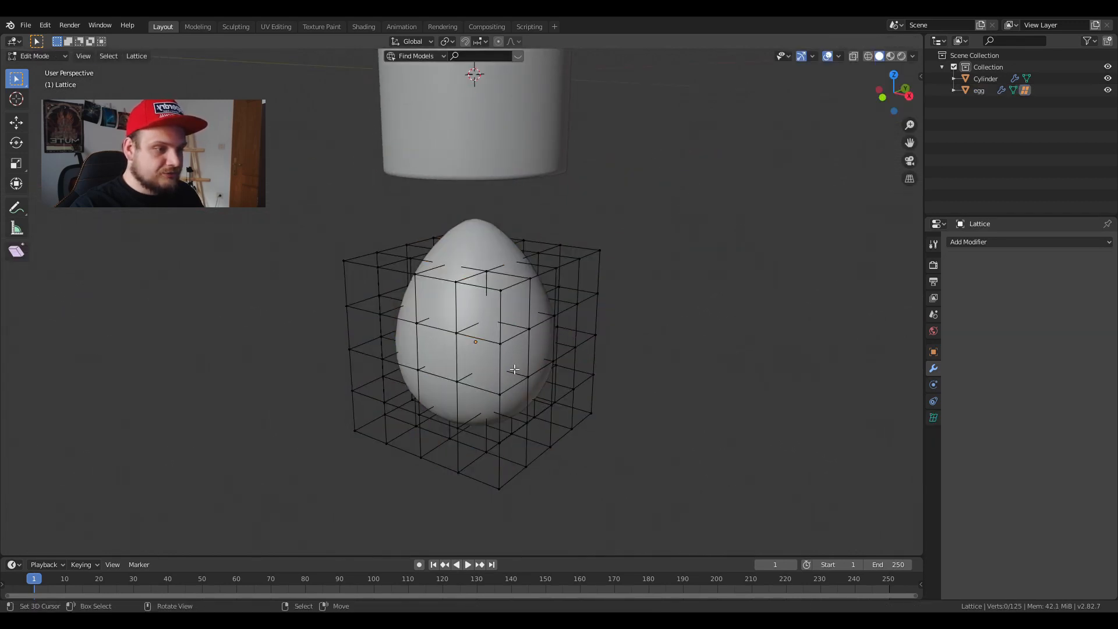
click(417, 369)
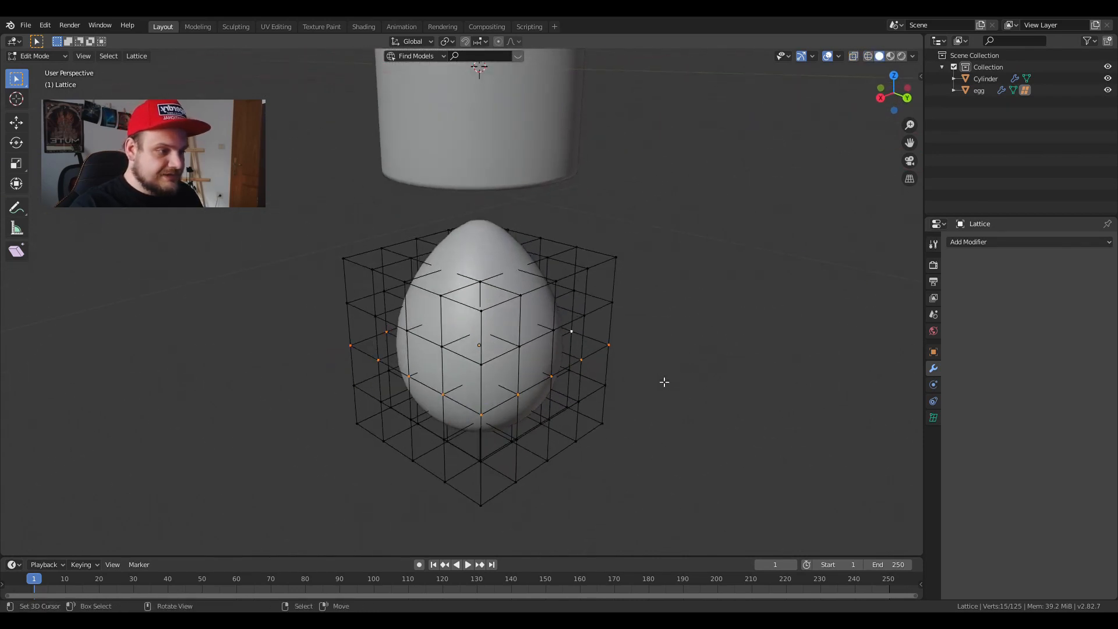
key(s)
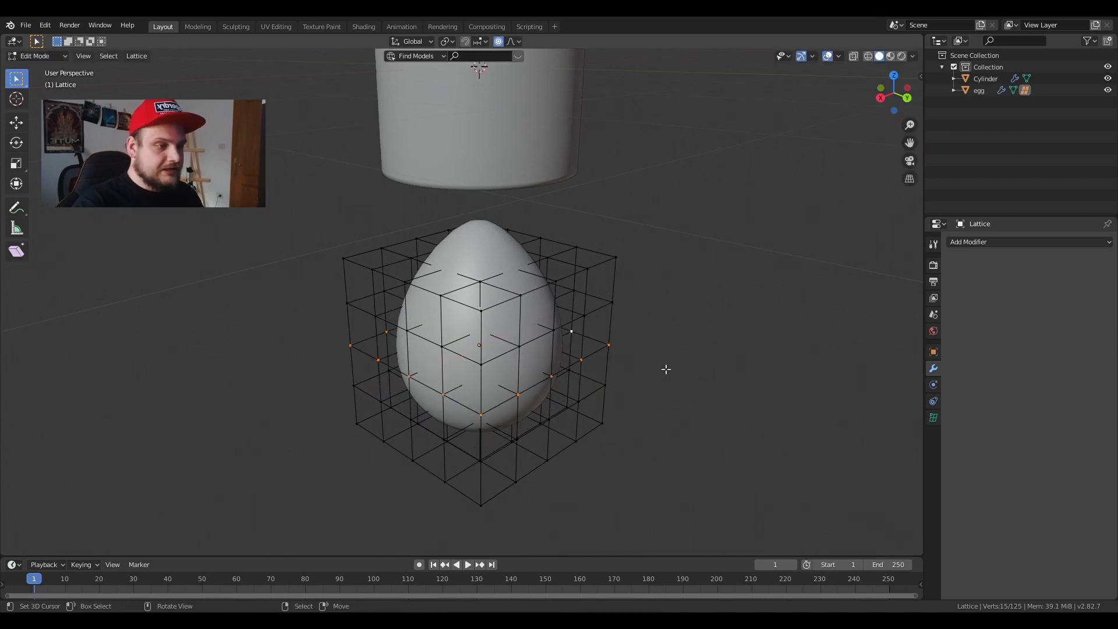
key(s)
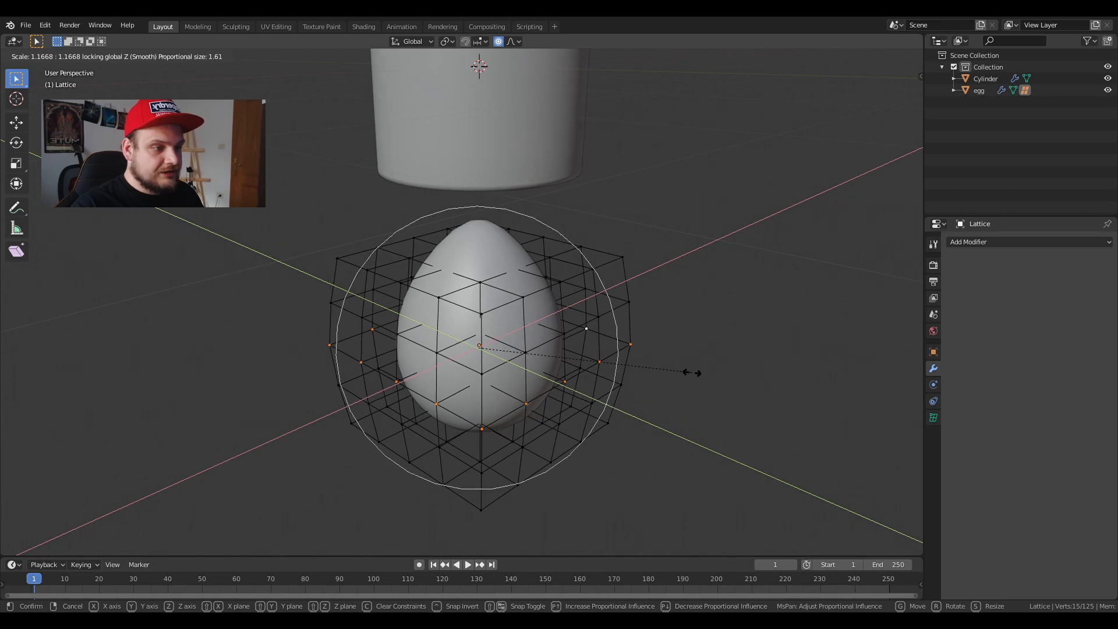
mouse_move(739, 395)
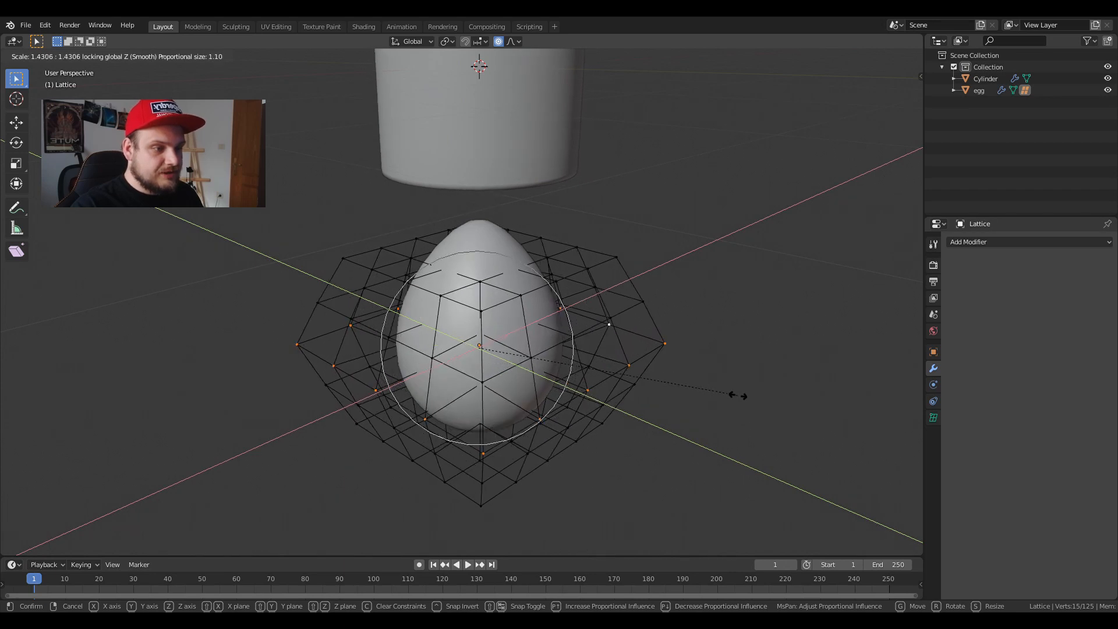
click(725, 399)
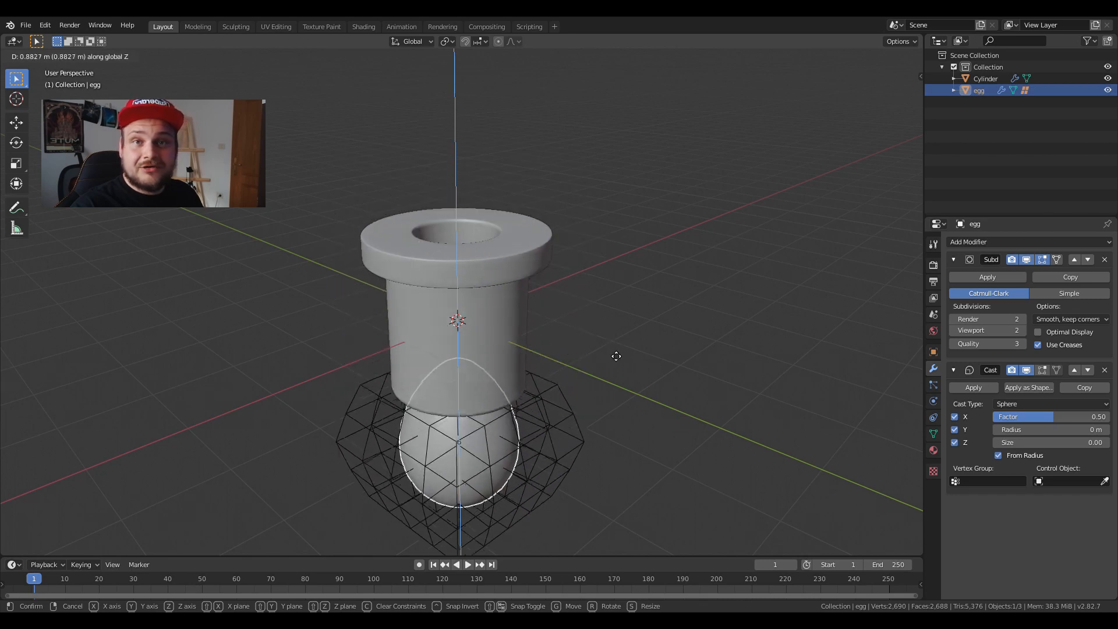
Move the egg upward along Z so it sits inside the bulging pipe.
click(456, 322)
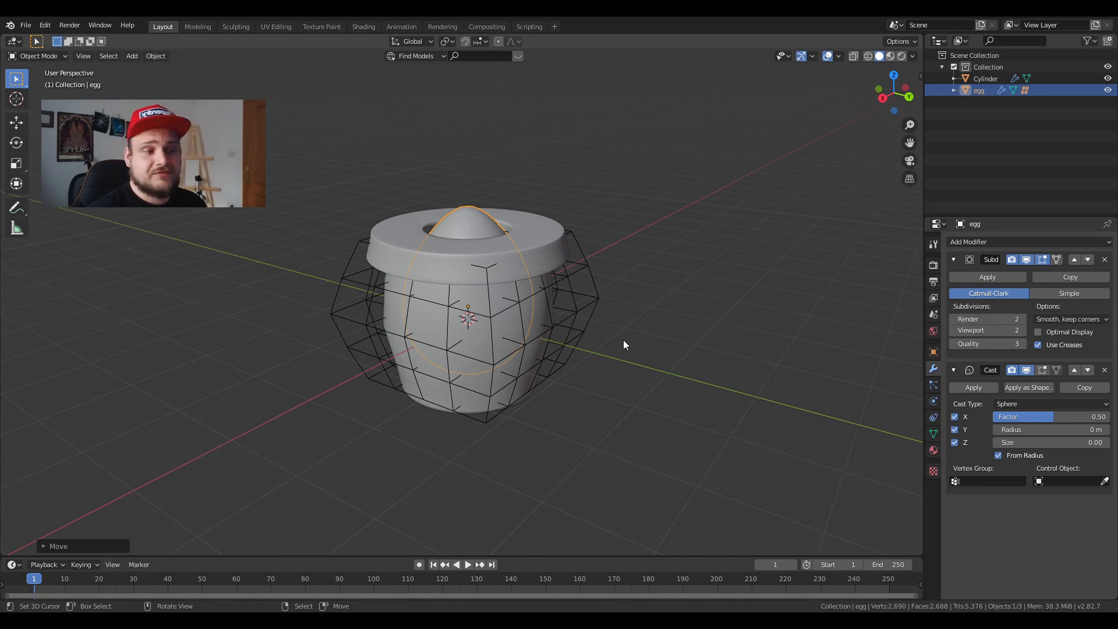
mouse_move(595, 367)
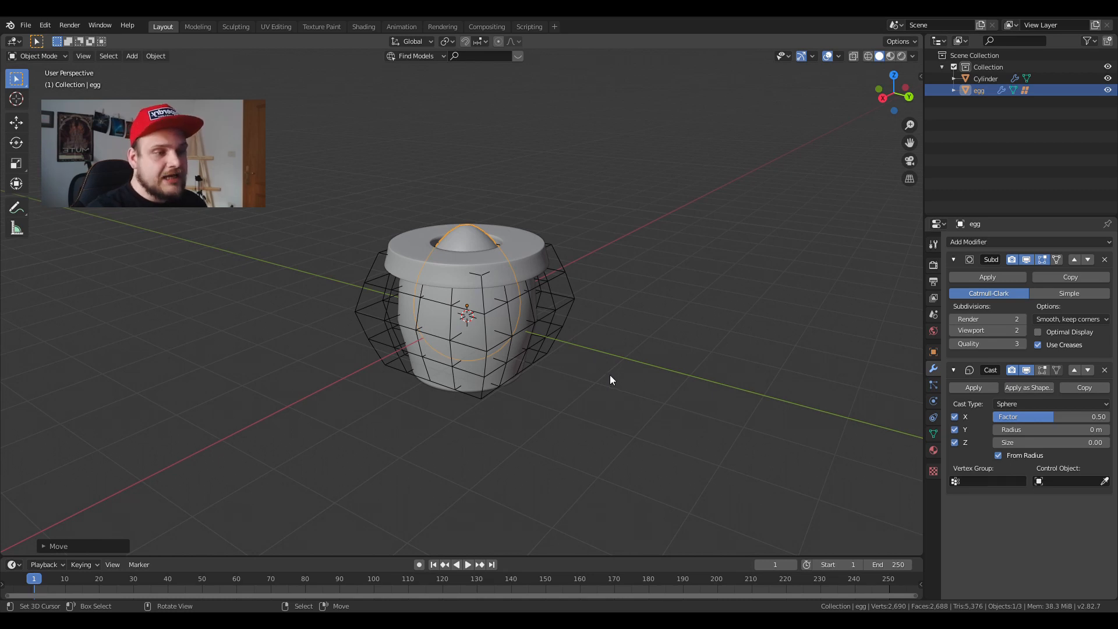
mouse_move(575, 303)
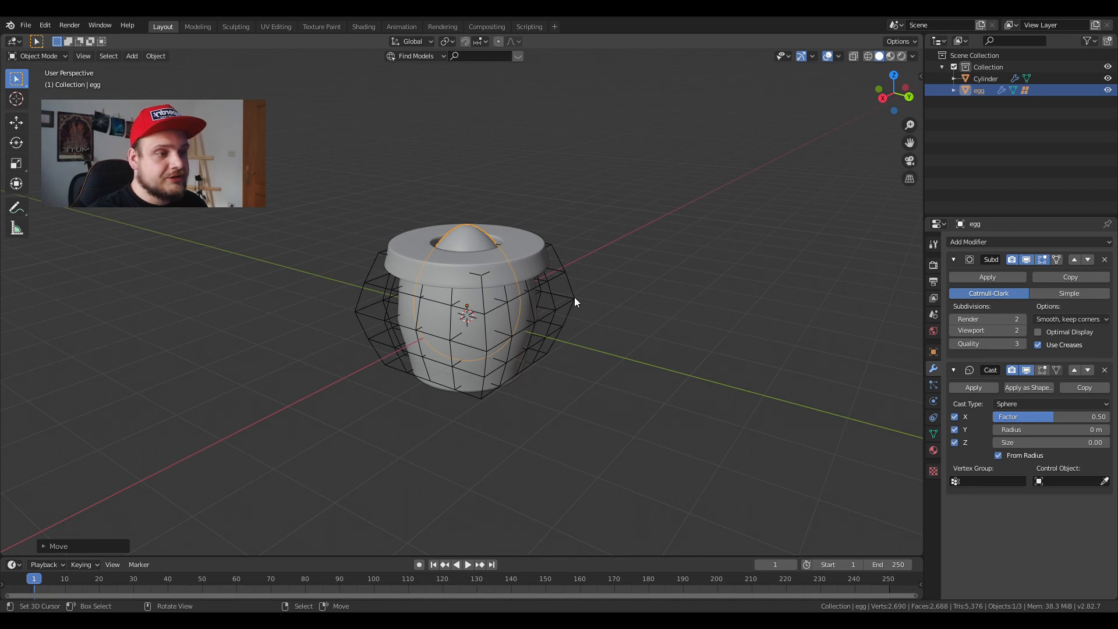
mouse_move(495, 327)
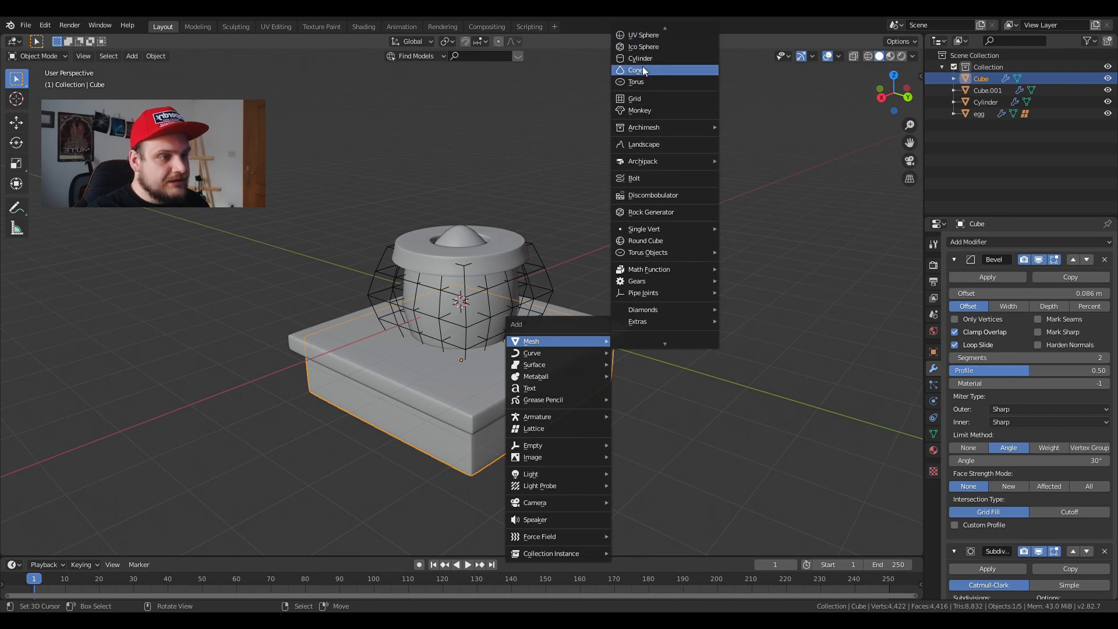
Add a scaled-up ground plane lowered on Z beneath the block, then add a camera.
click(531, 341)
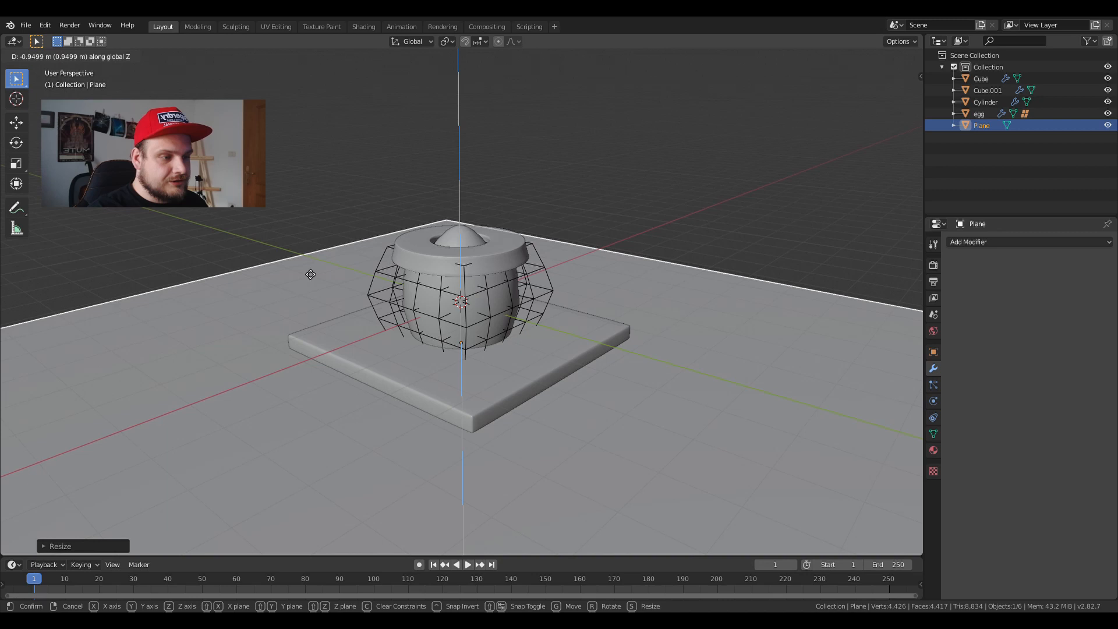
mouse_move(277, 171)
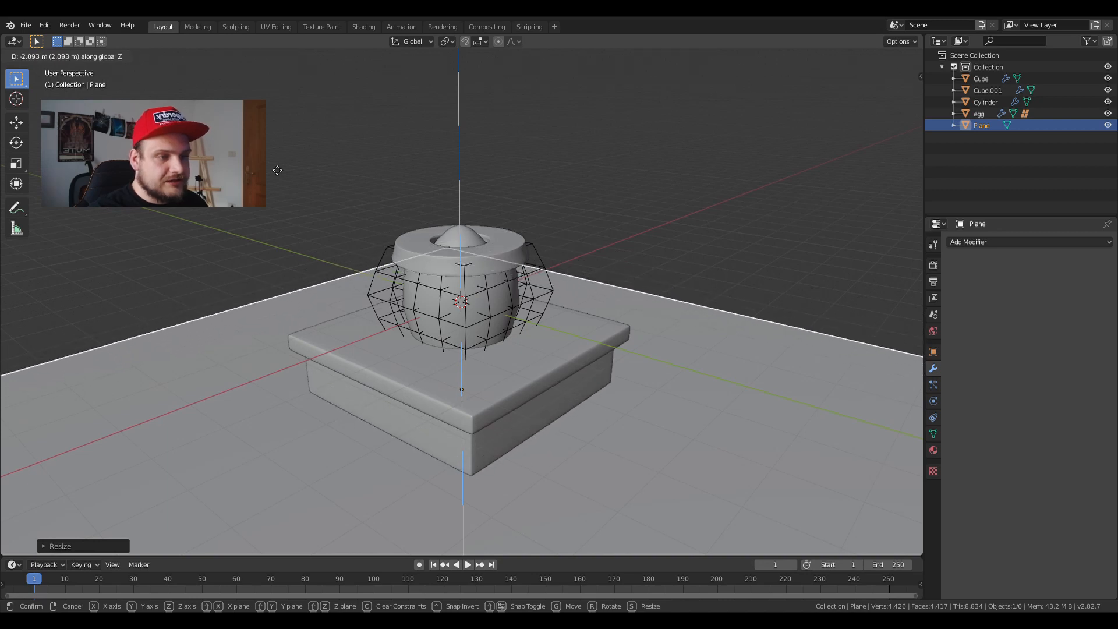
click(503, 295)
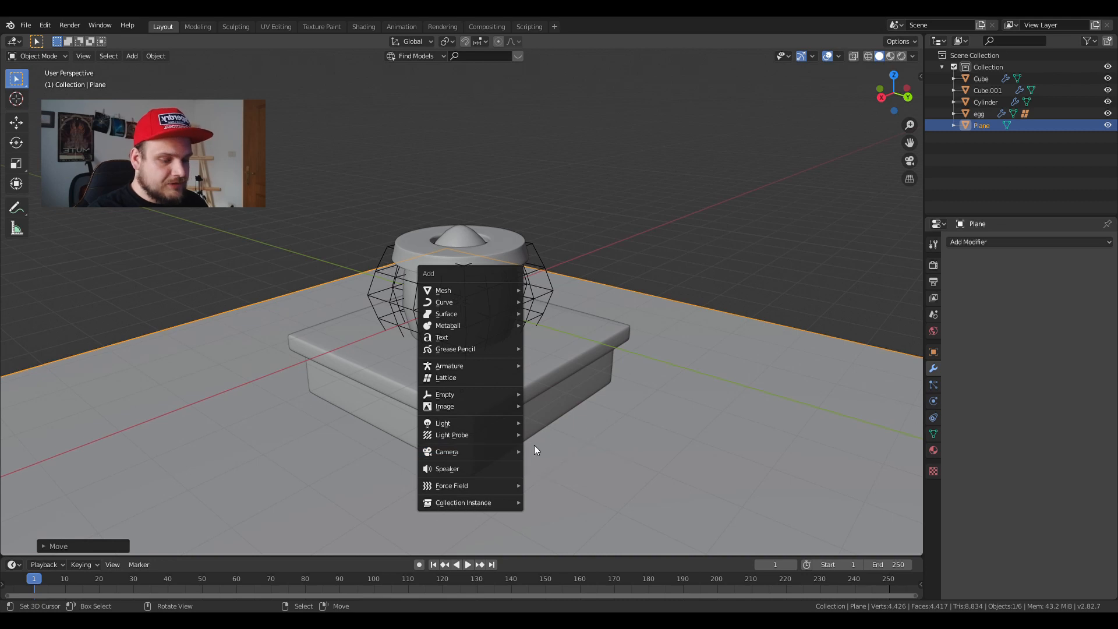
click(446, 452)
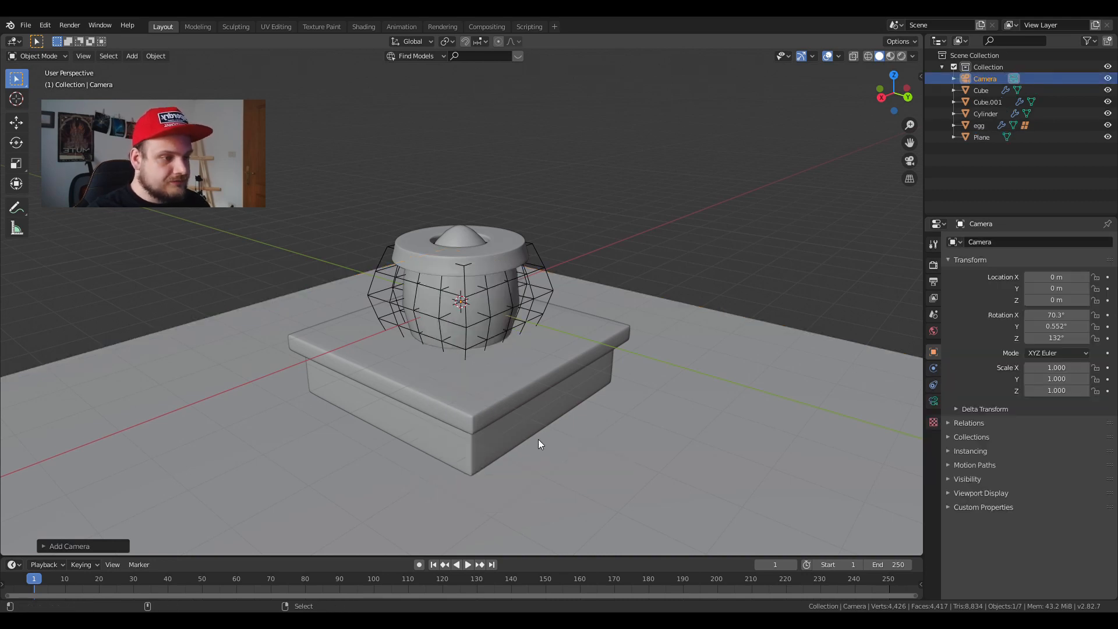
mouse_move(436, 376)
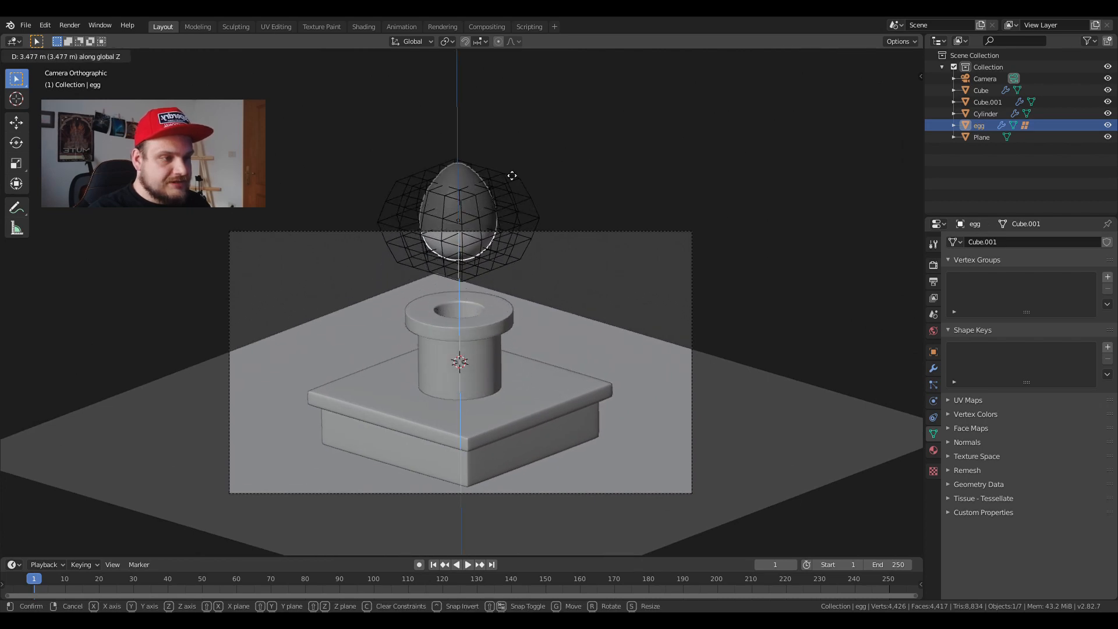
Raise the egg above the pipe opening and position the orthographic camera for the shot.
click(986, 78)
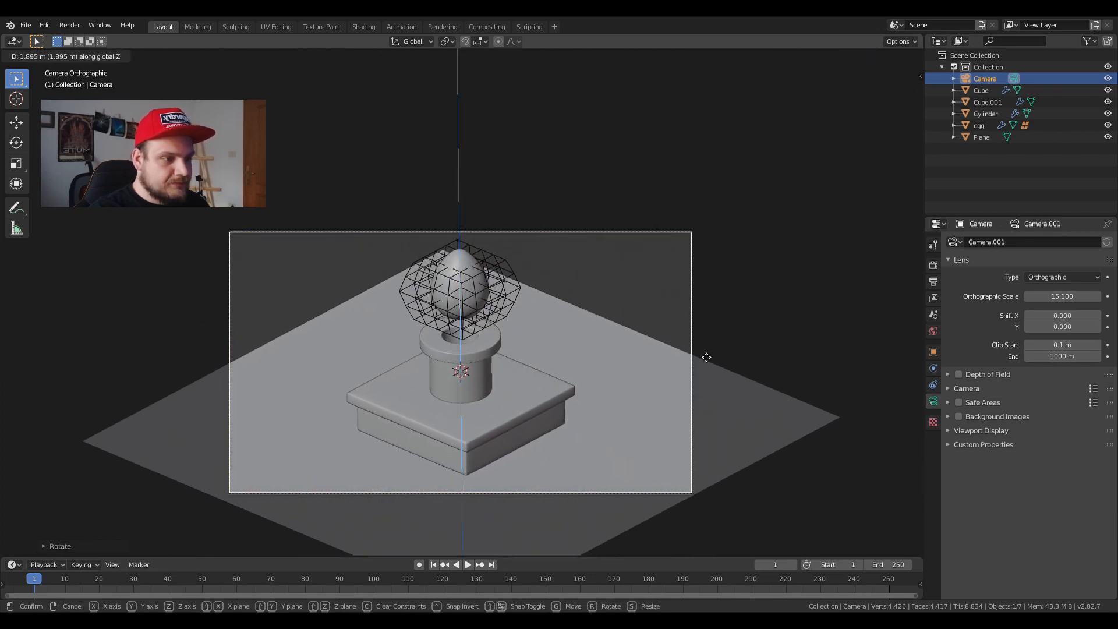
click(978, 126)
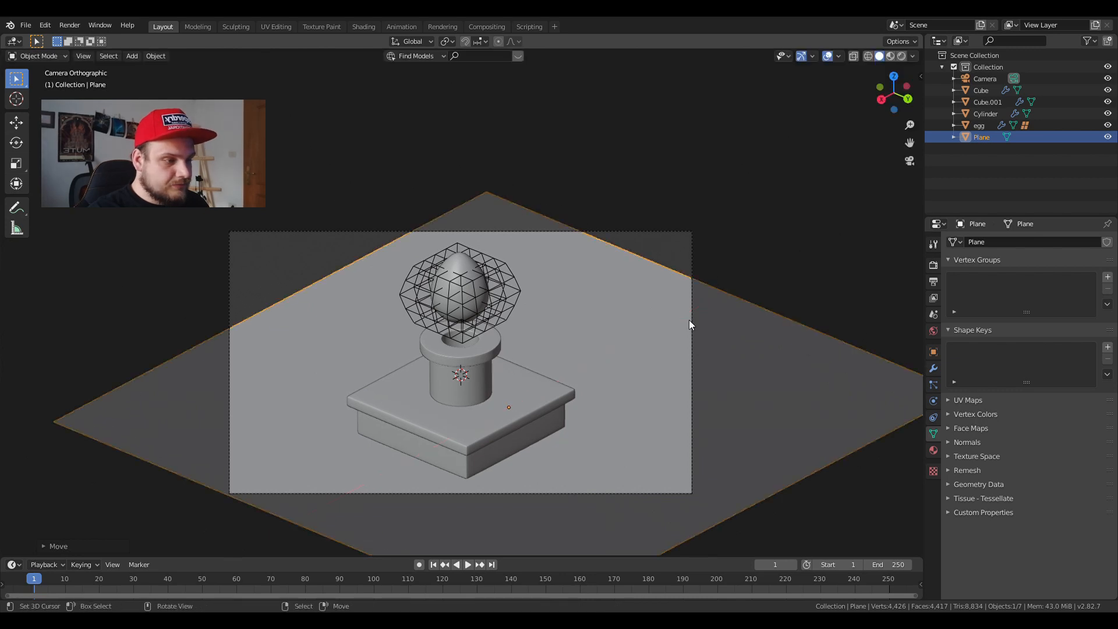
key(g)
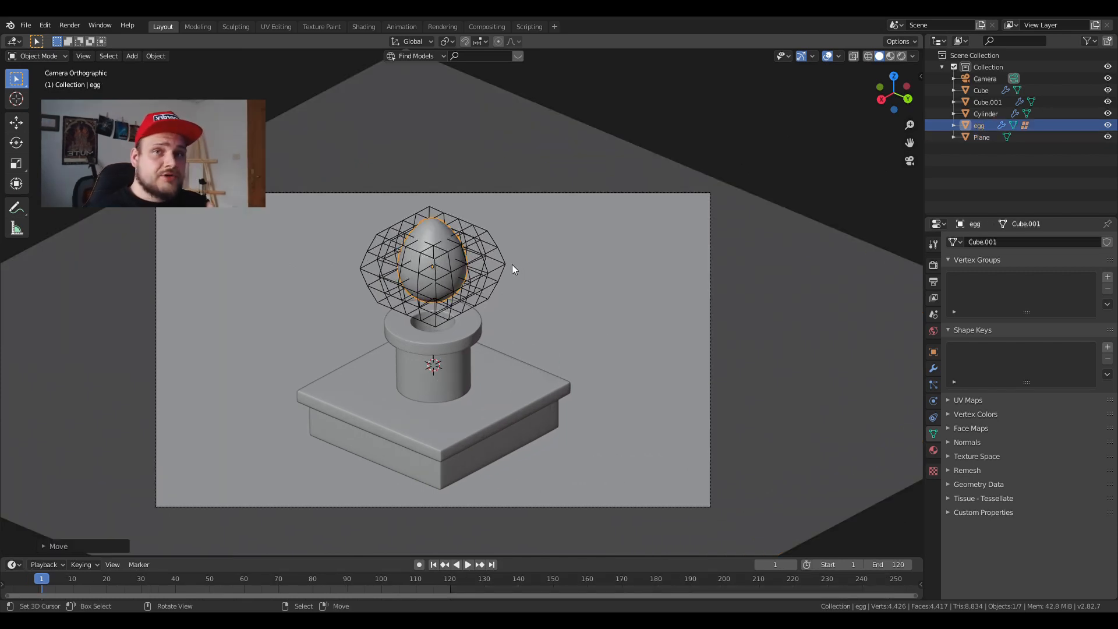
mouse_move(527, 285)
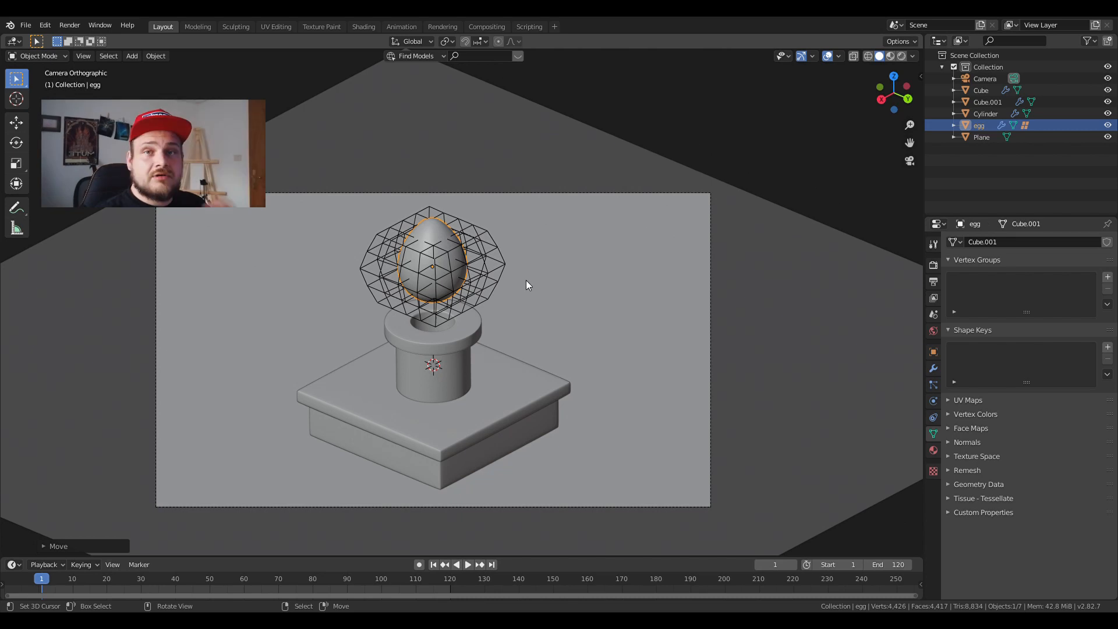
mouse_move(537, 359)
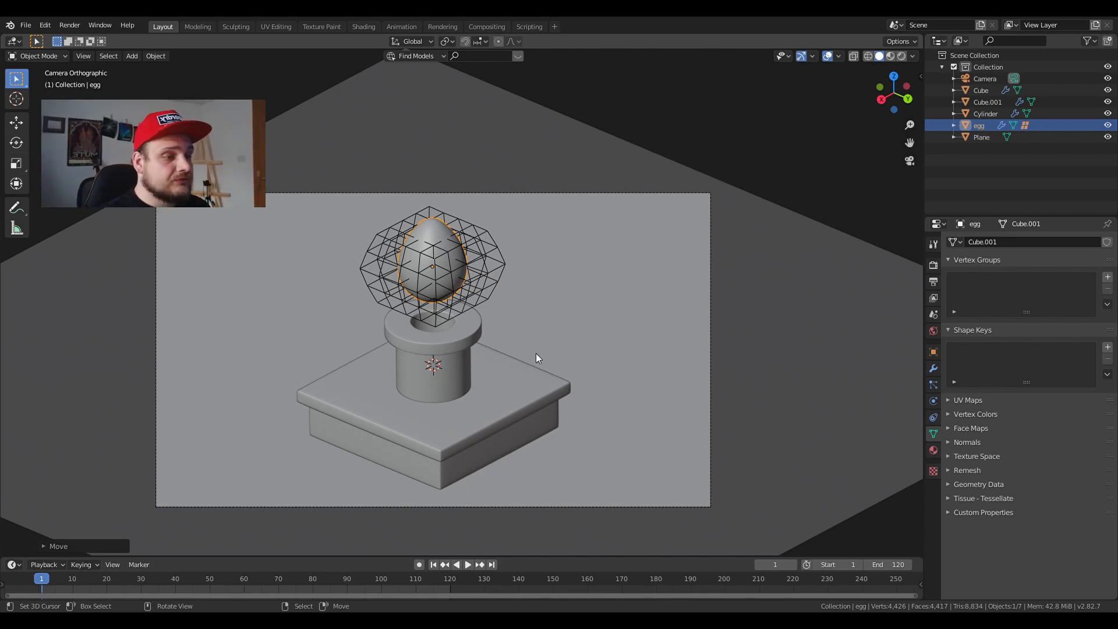
key(g)
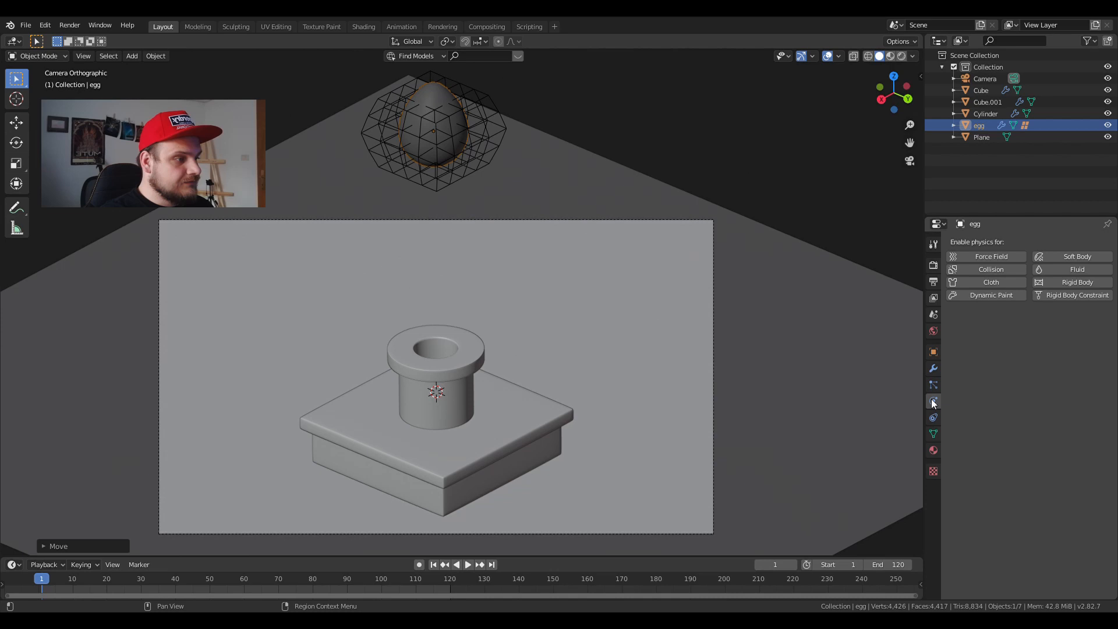
click(1076, 282)
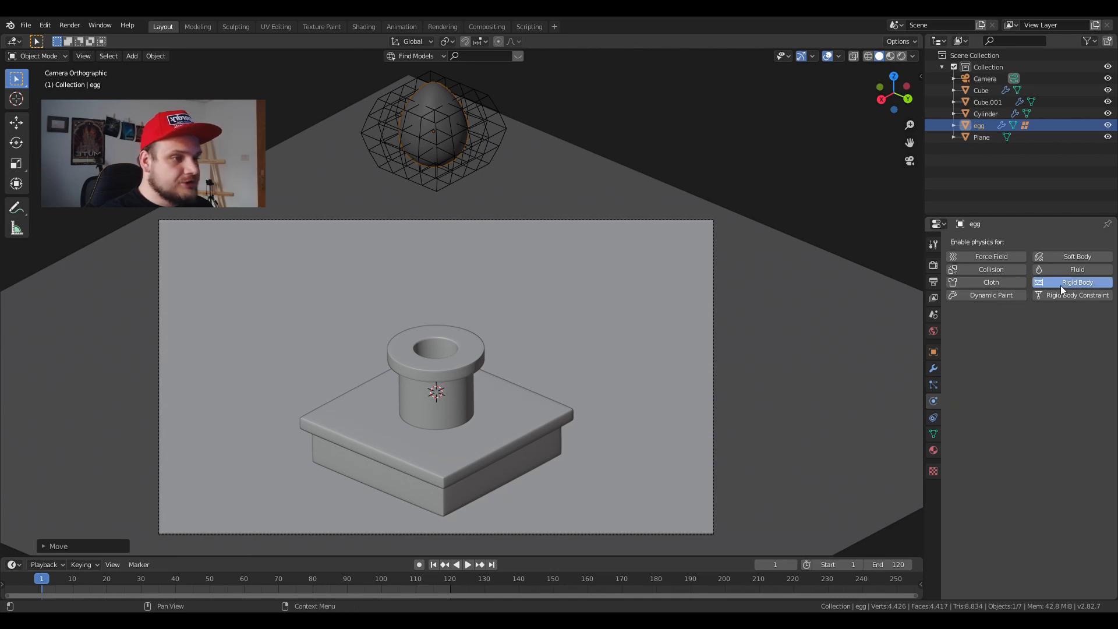
click(1076, 281)
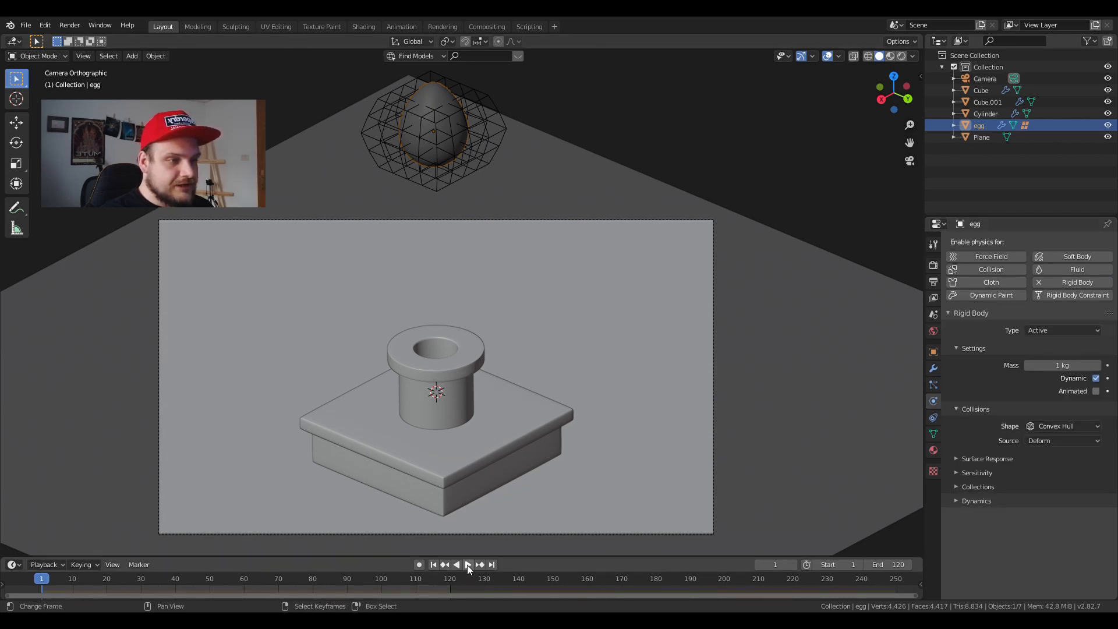
click(466, 564)
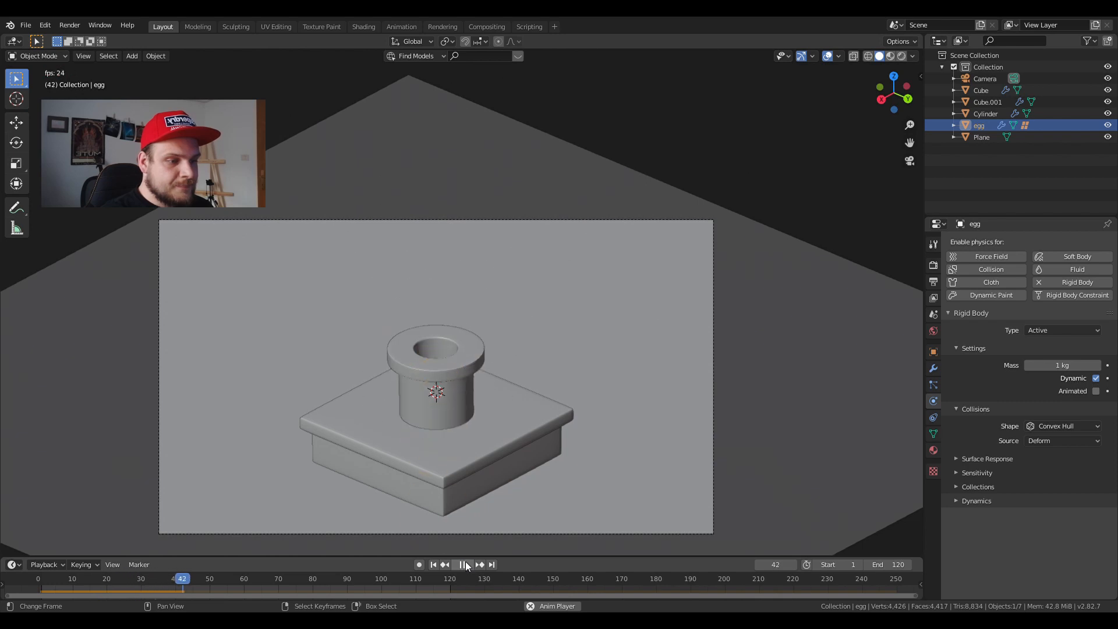
click(466, 564)
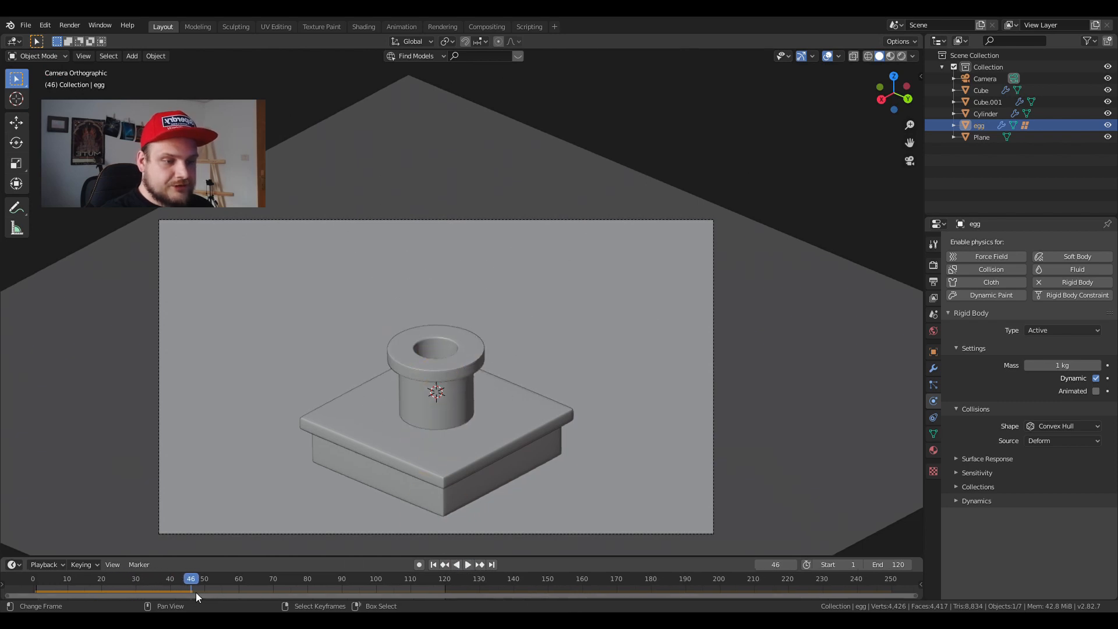
click(205, 579)
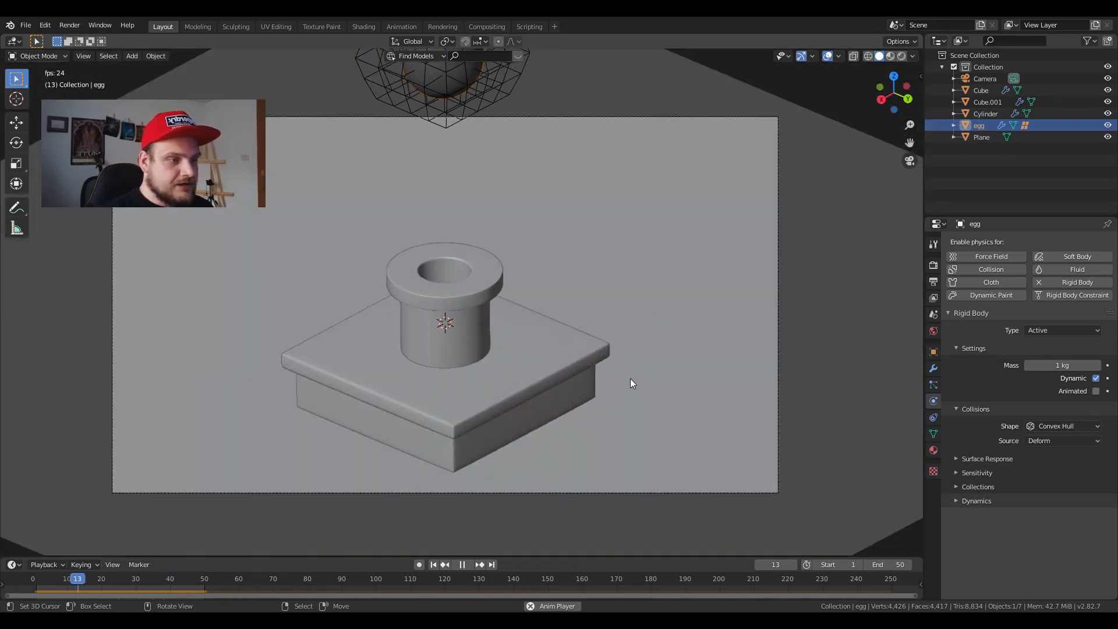
click(462, 564)
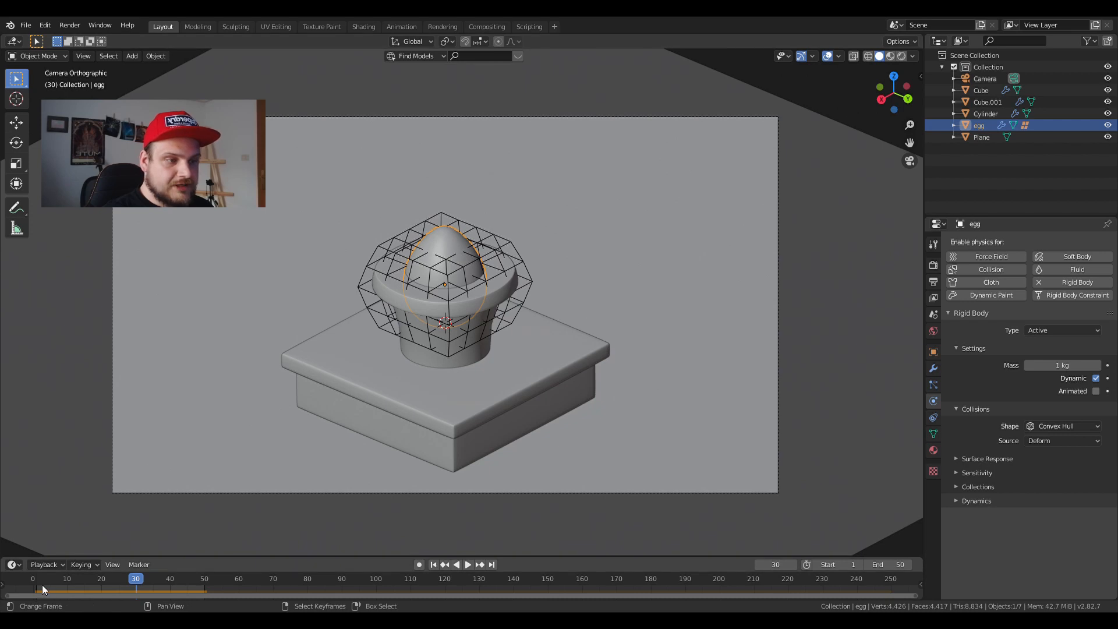
click(462, 564)
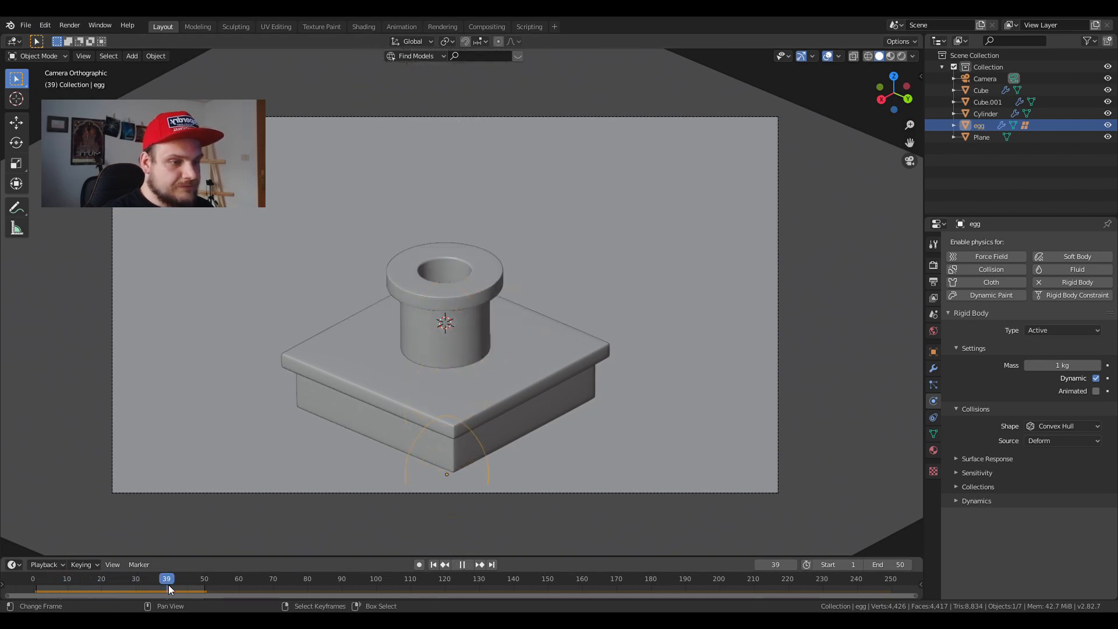
click(469, 564)
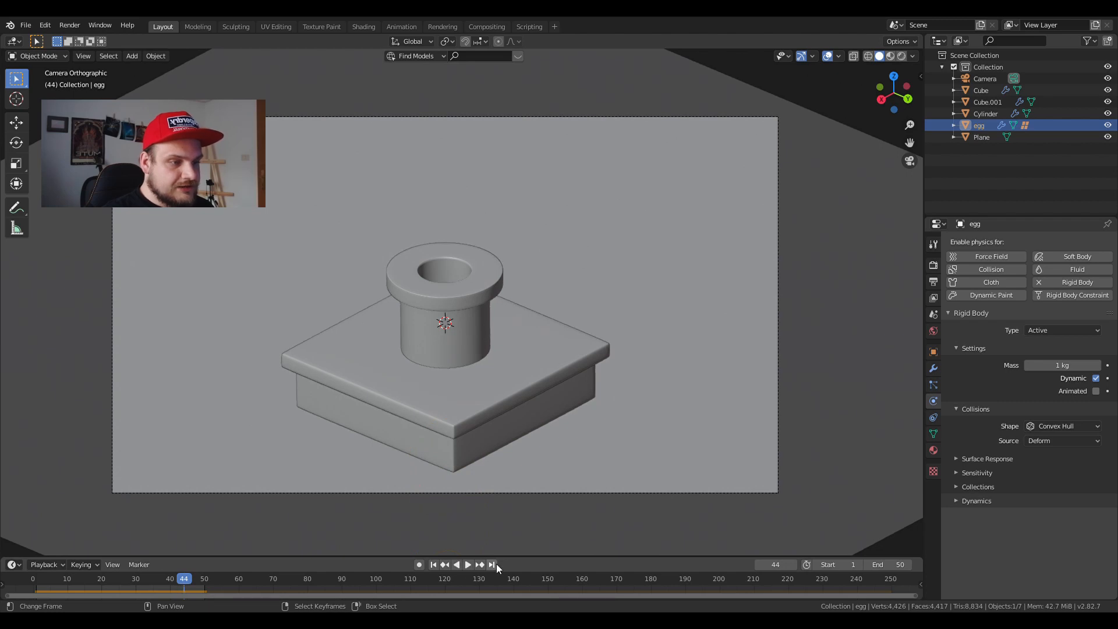
click(490, 564)
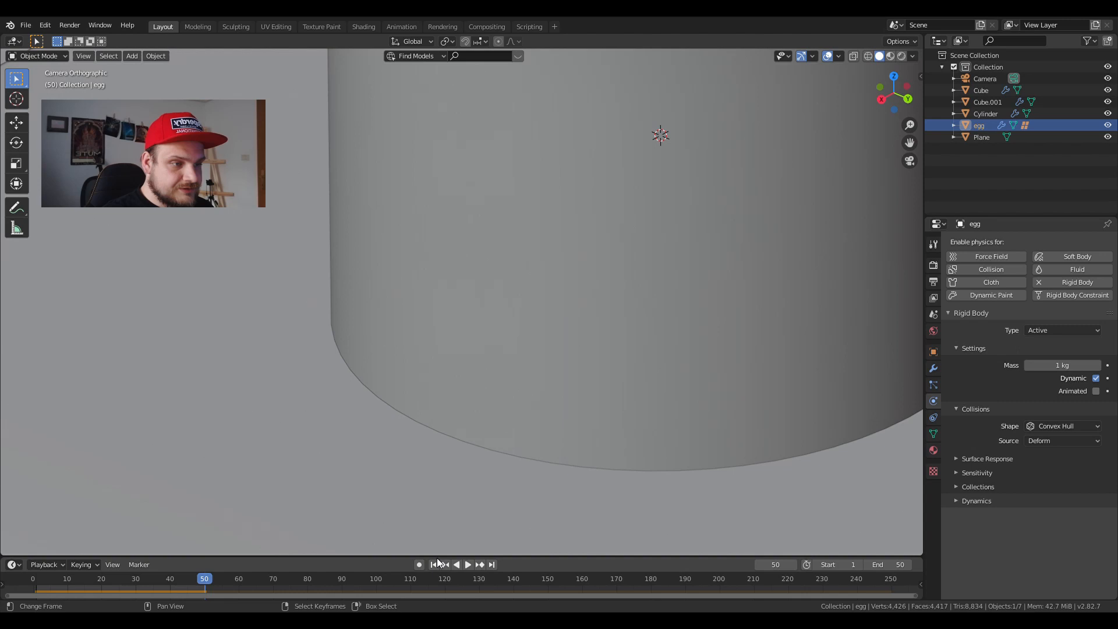
click(492, 564)
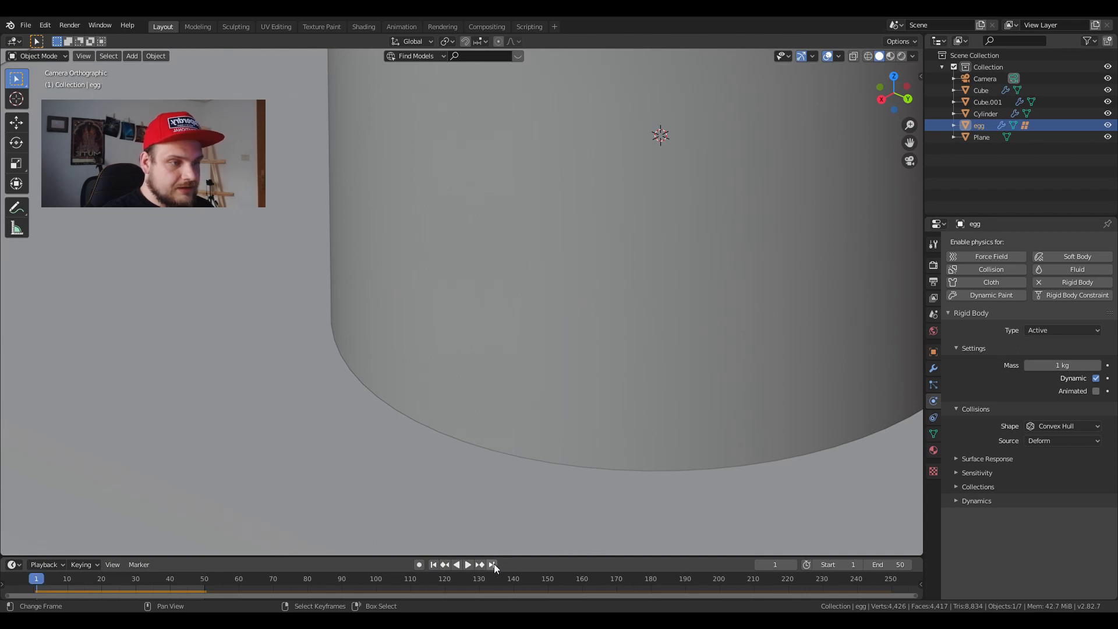
click(492, 564)
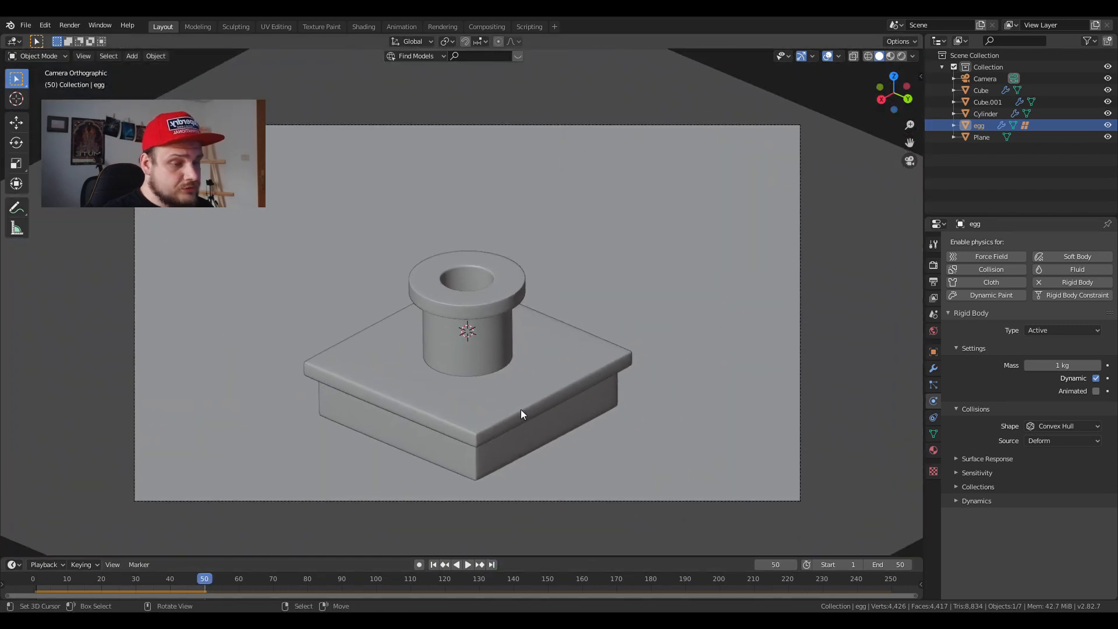
click(433, 564)
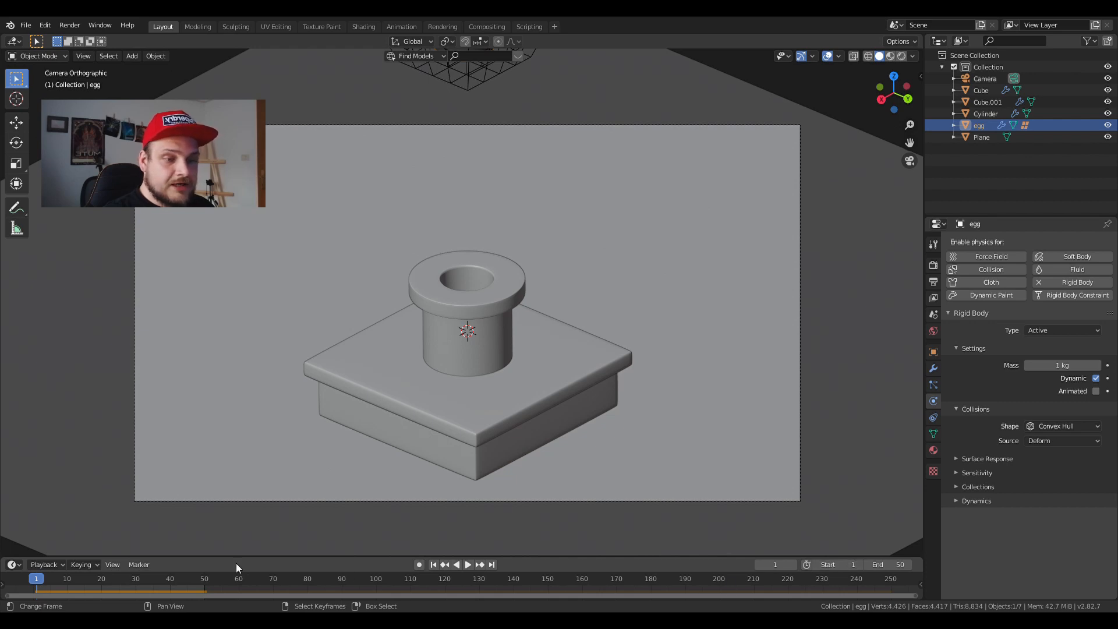
click(461, 564)
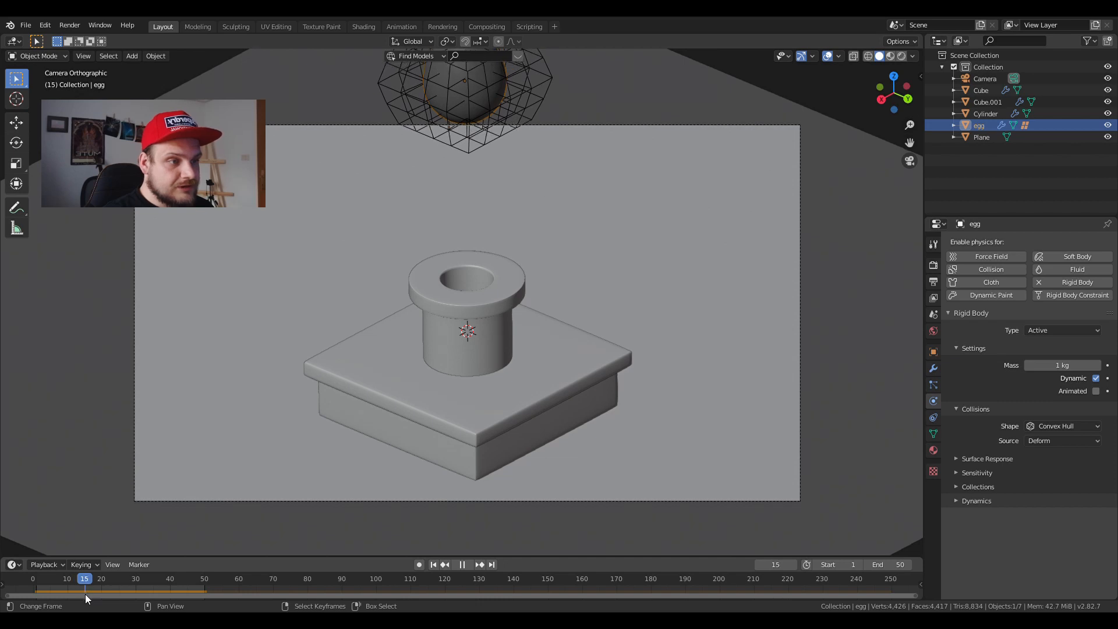
click(84, 579)
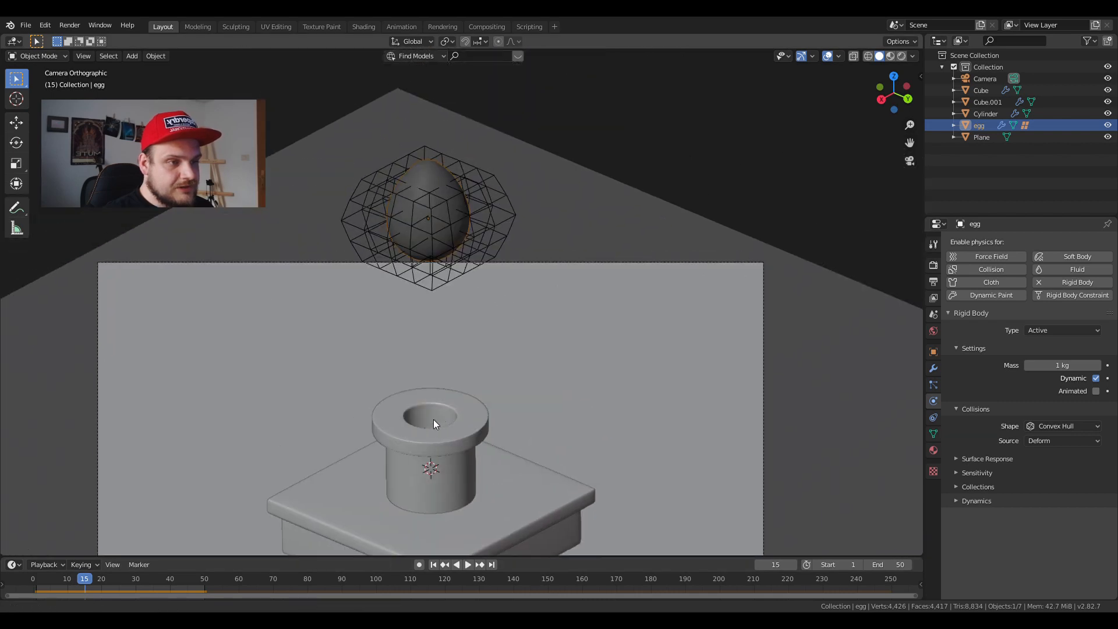
Set the frame range to 15–45 and play back the egg's drop to check it.
scroll(up, 3)
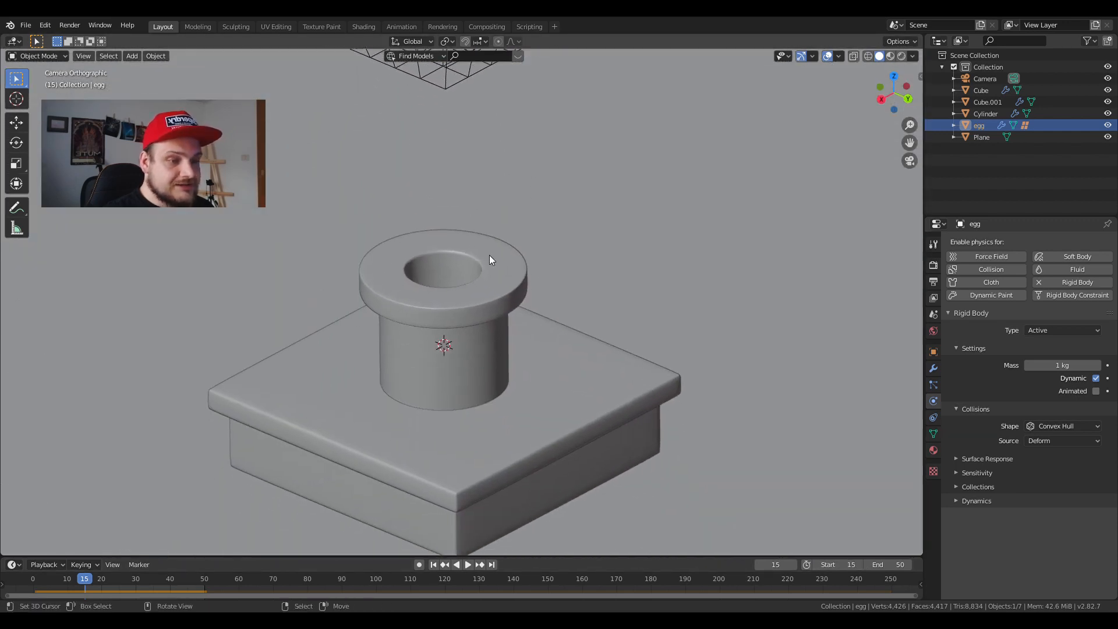
click(468, 564)
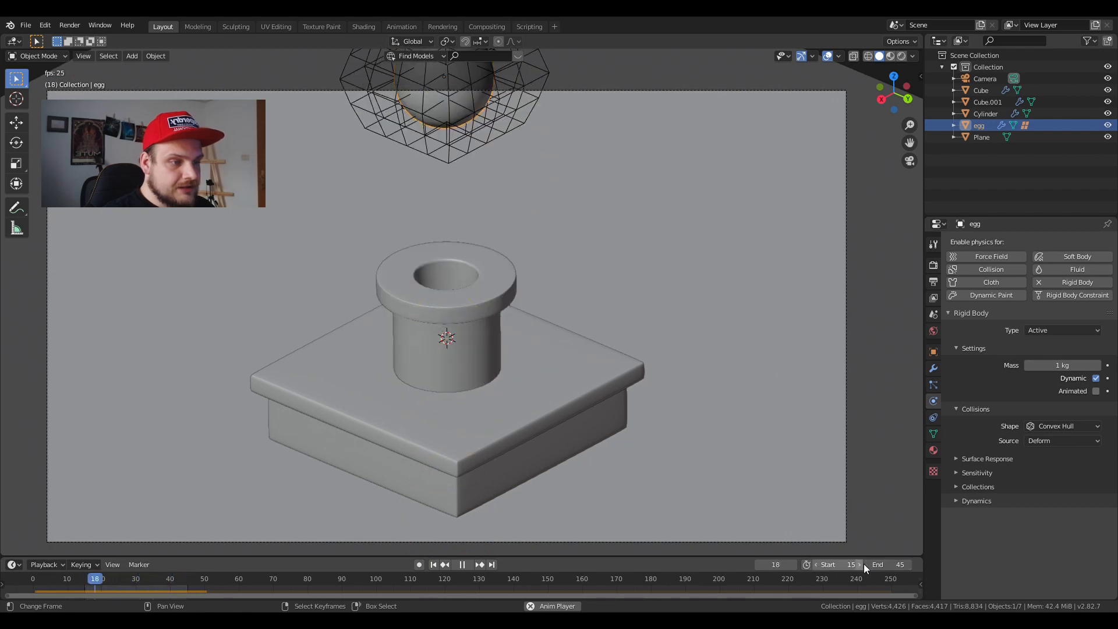
click(462, 564)
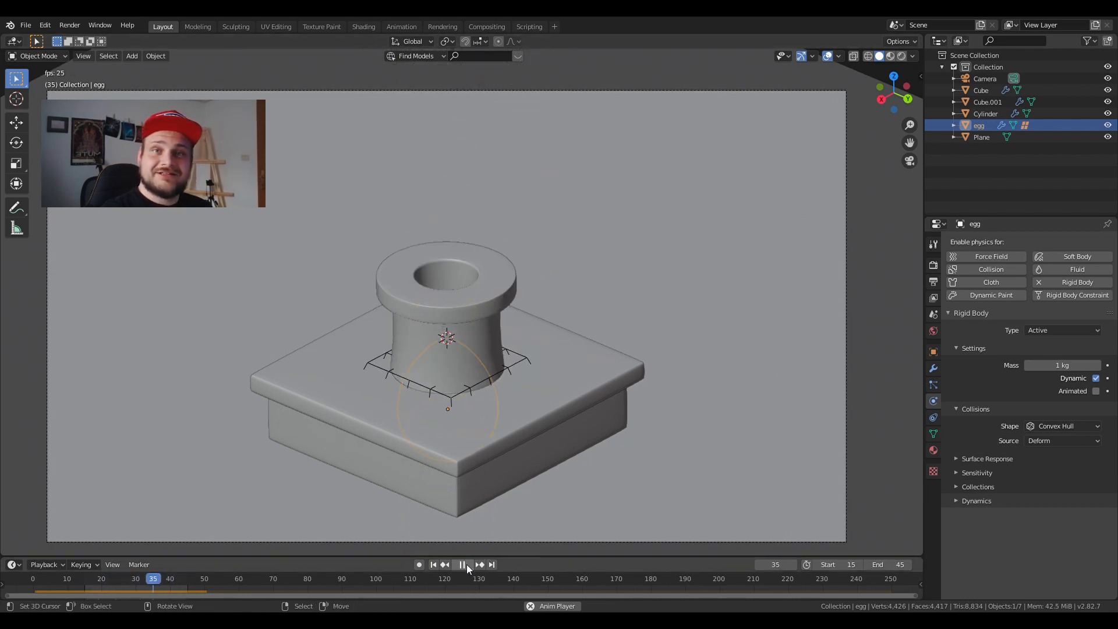
click(463, 564)
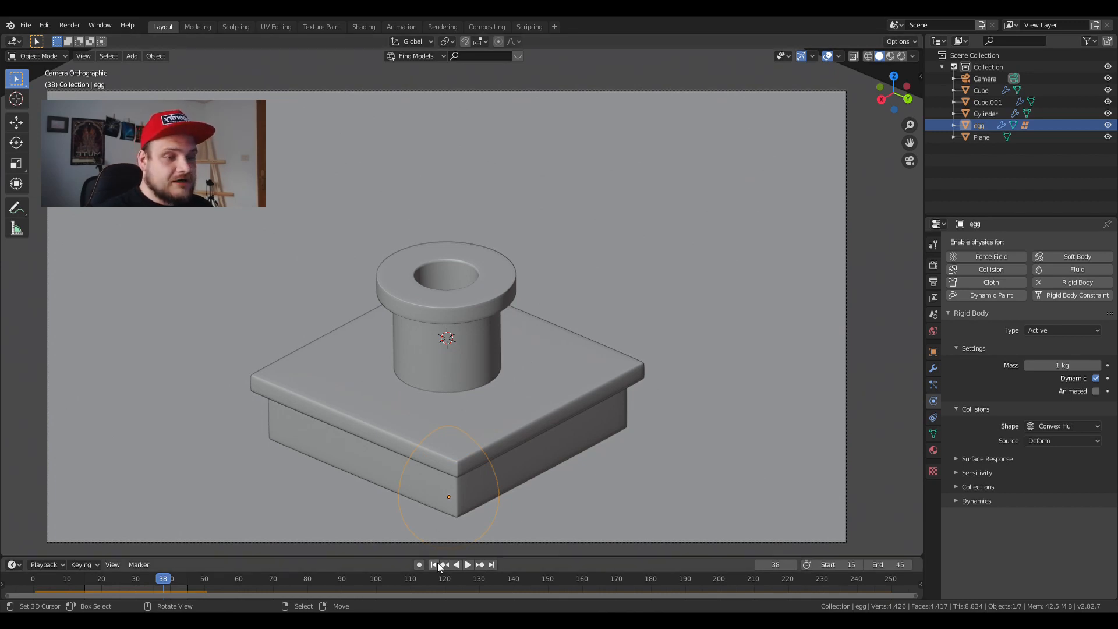
Return to frame 30 and rename the egg's material to 'egg' in Material Properties.
click(467, 564)
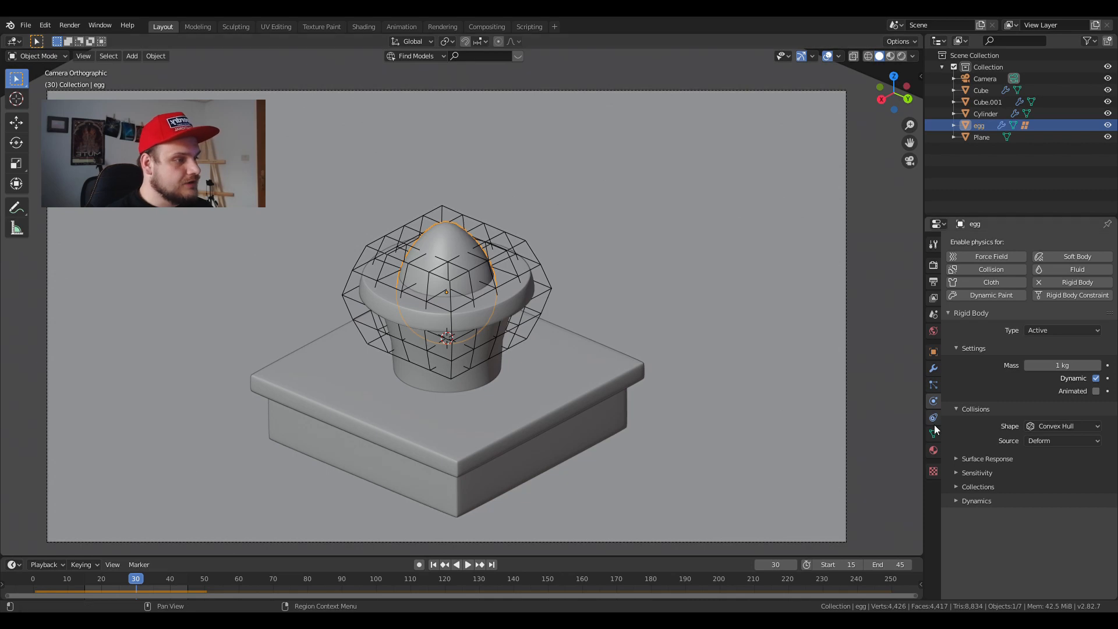
click(933, 449)
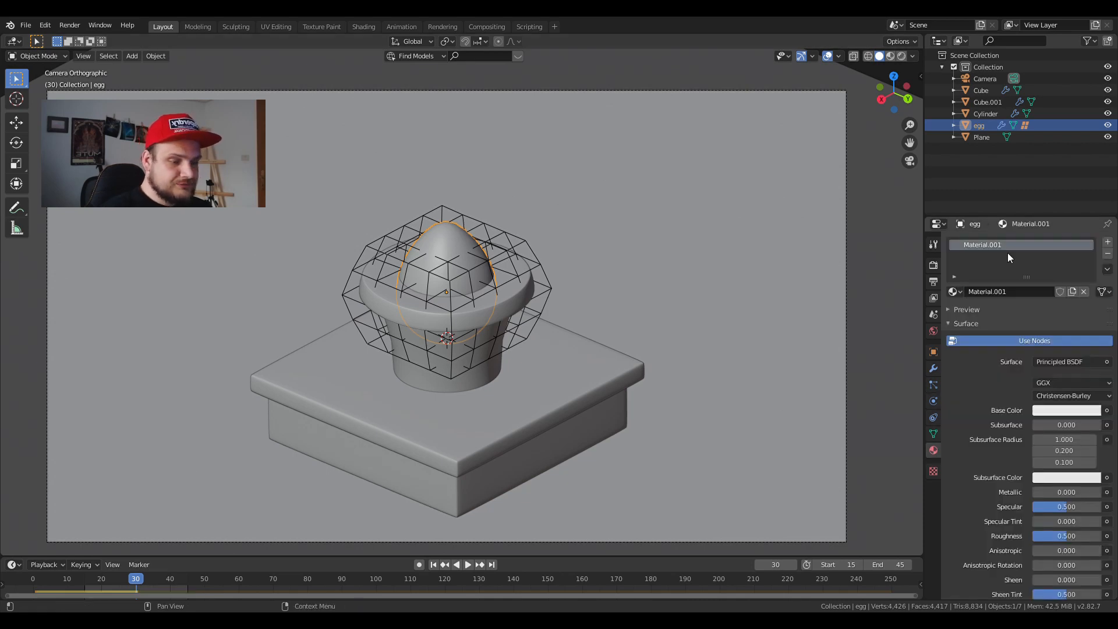
double_click(1024, 245)
text(egg)
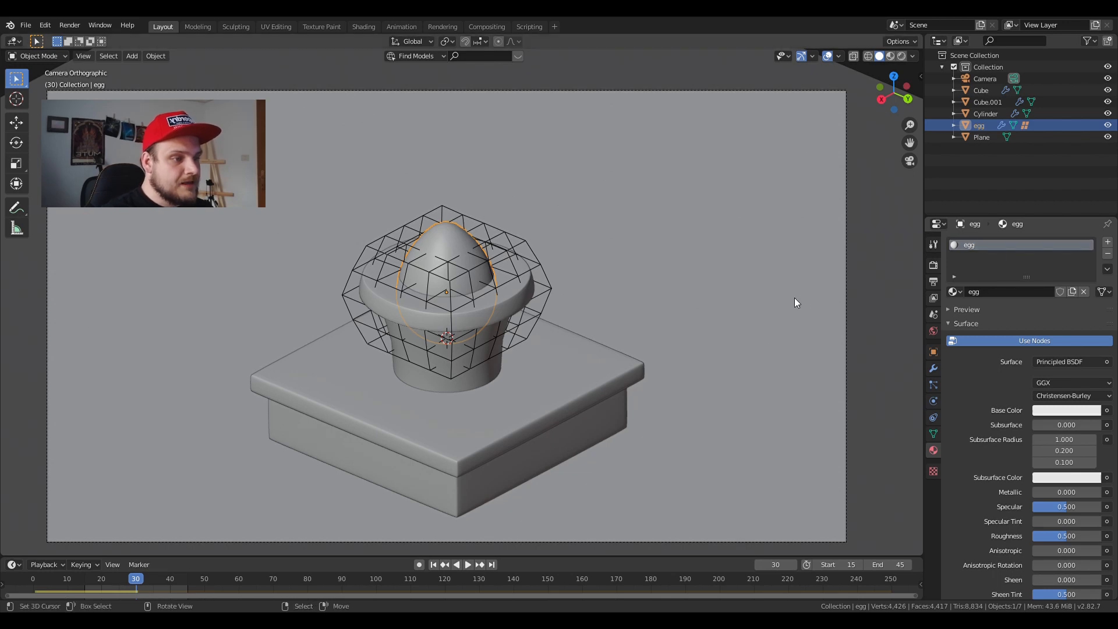
Rename the top slab's material to 'grass' and the base block's to 'earth'.
click(986, 113)
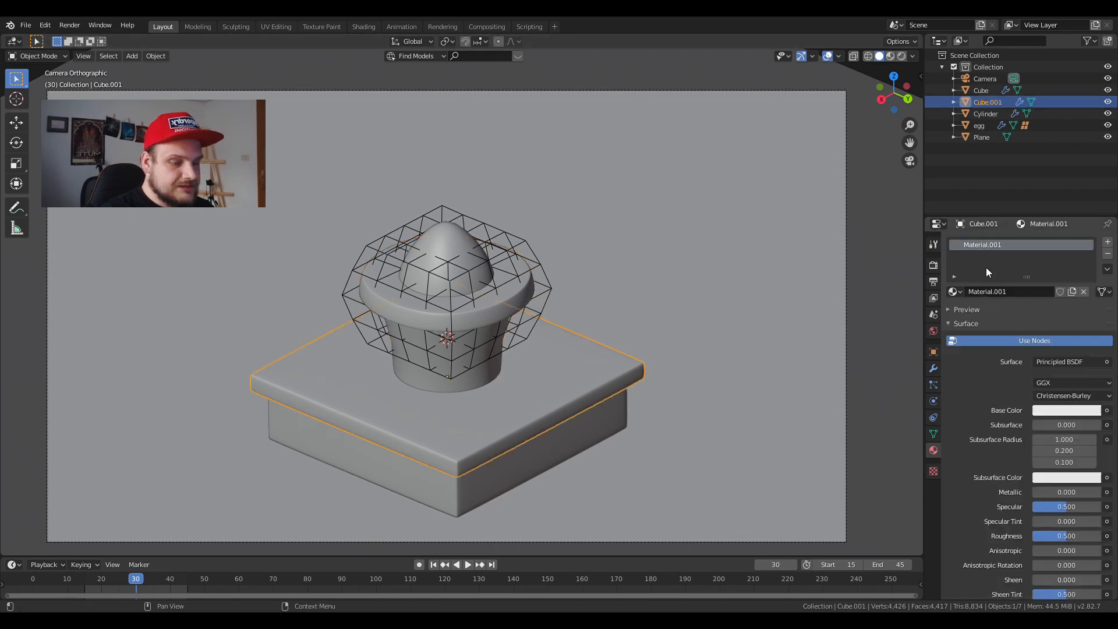
text(grass)
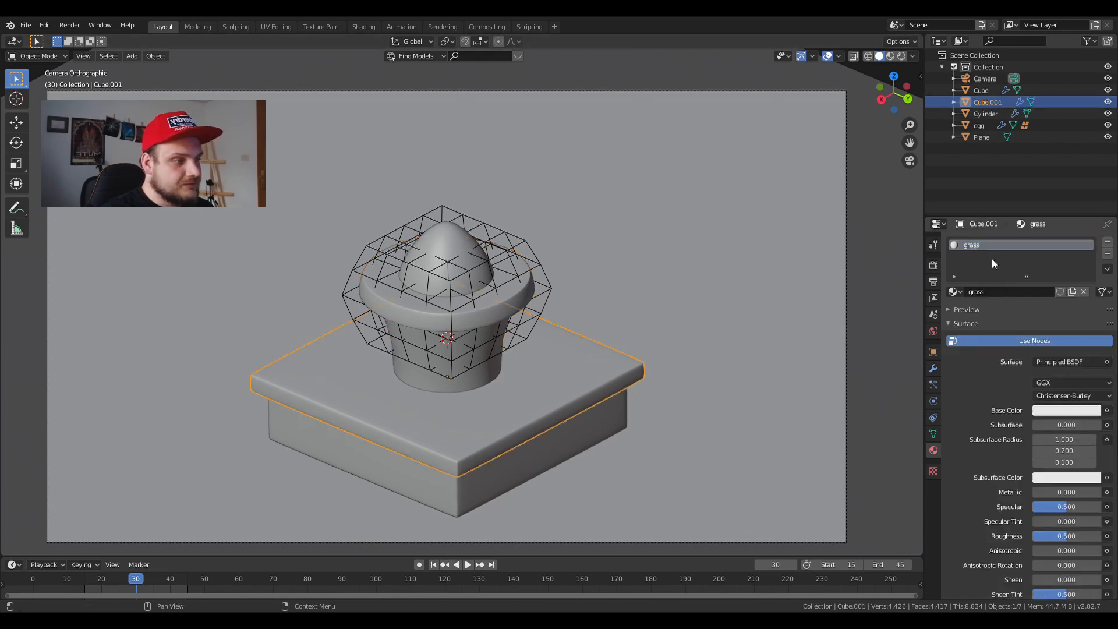
click(981, 90)
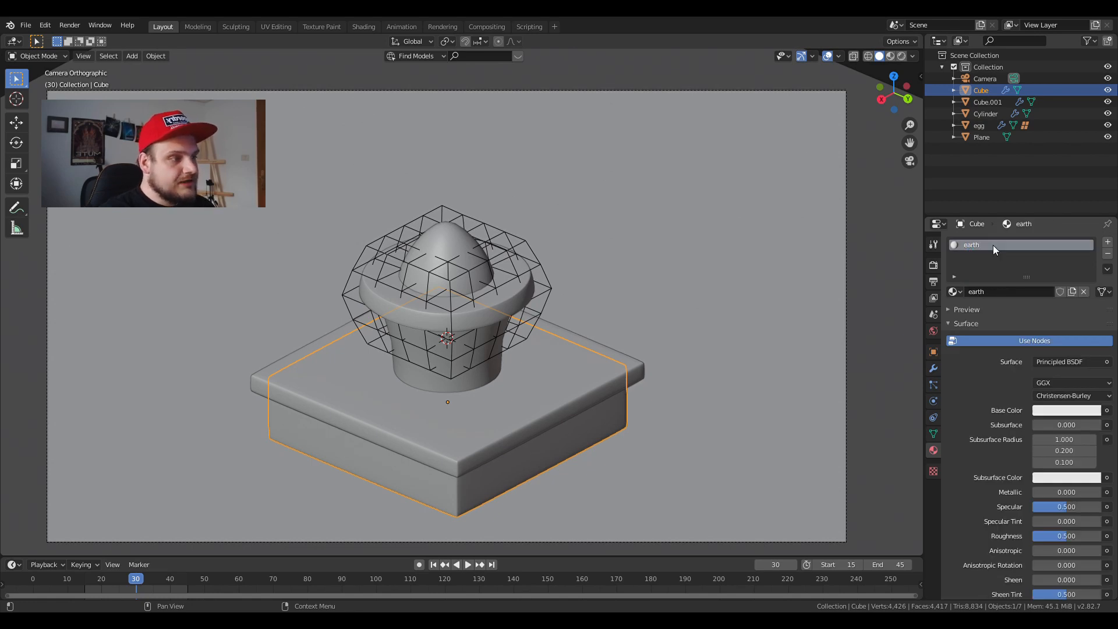
click(982, 136)
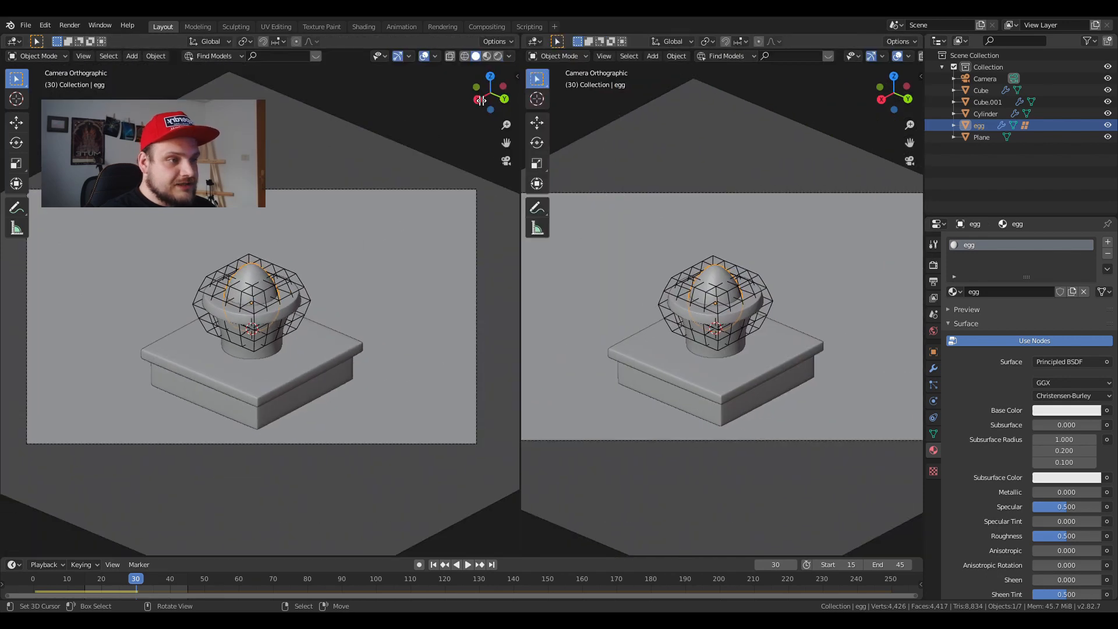
Switch the right view to the Shader Editor and add a Voronoi Texture node to the egg material.
click(488, 56)
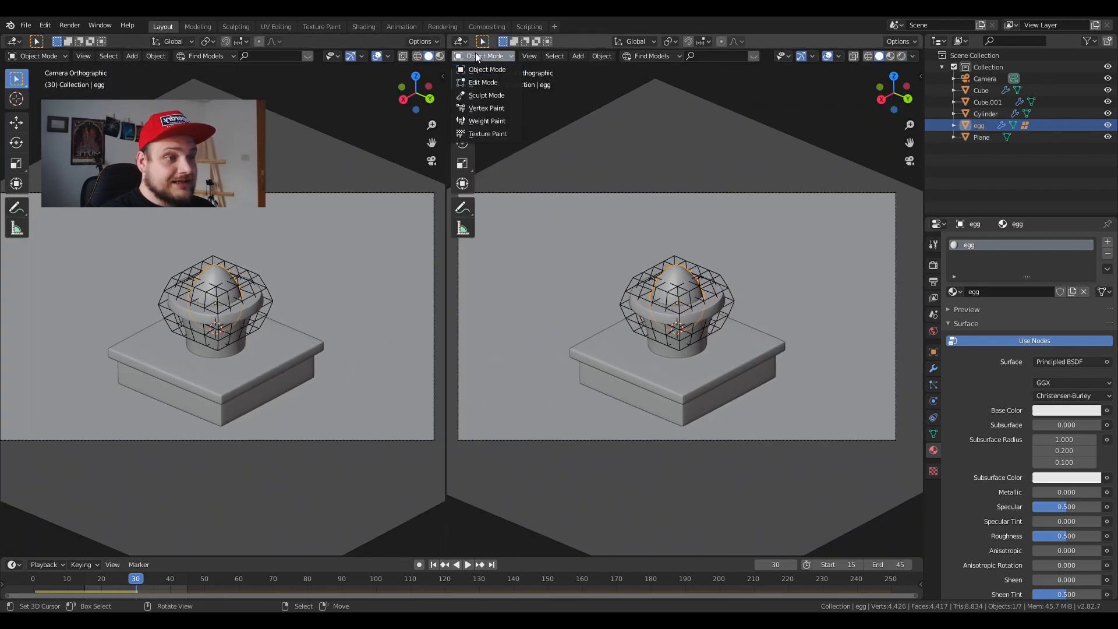
click(461, 56)
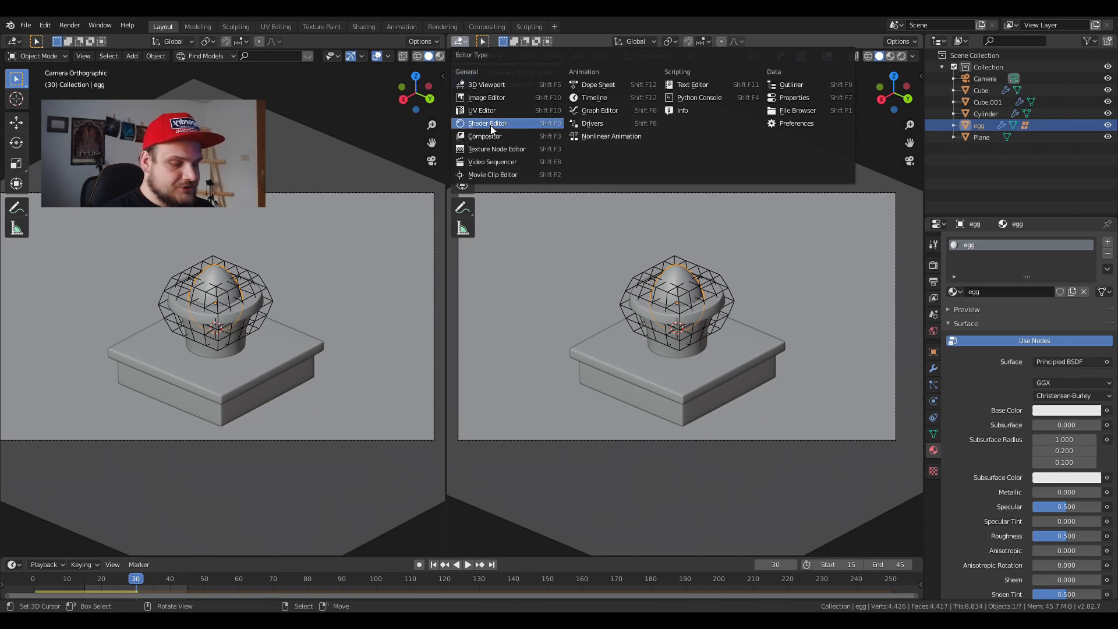
click(487, 123)
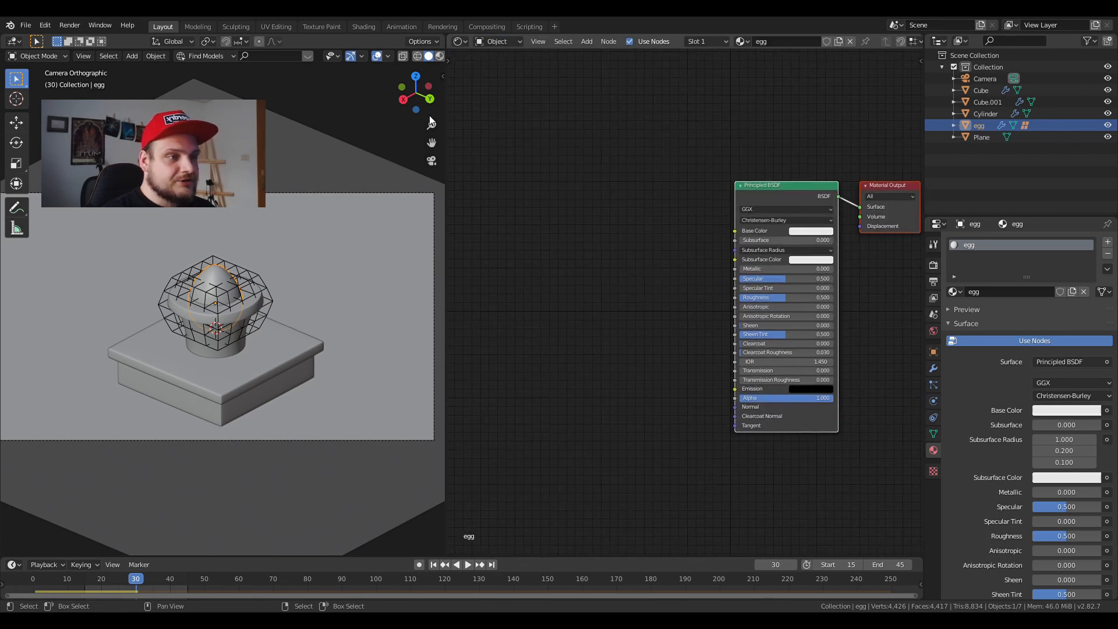
scroll(up, 3)
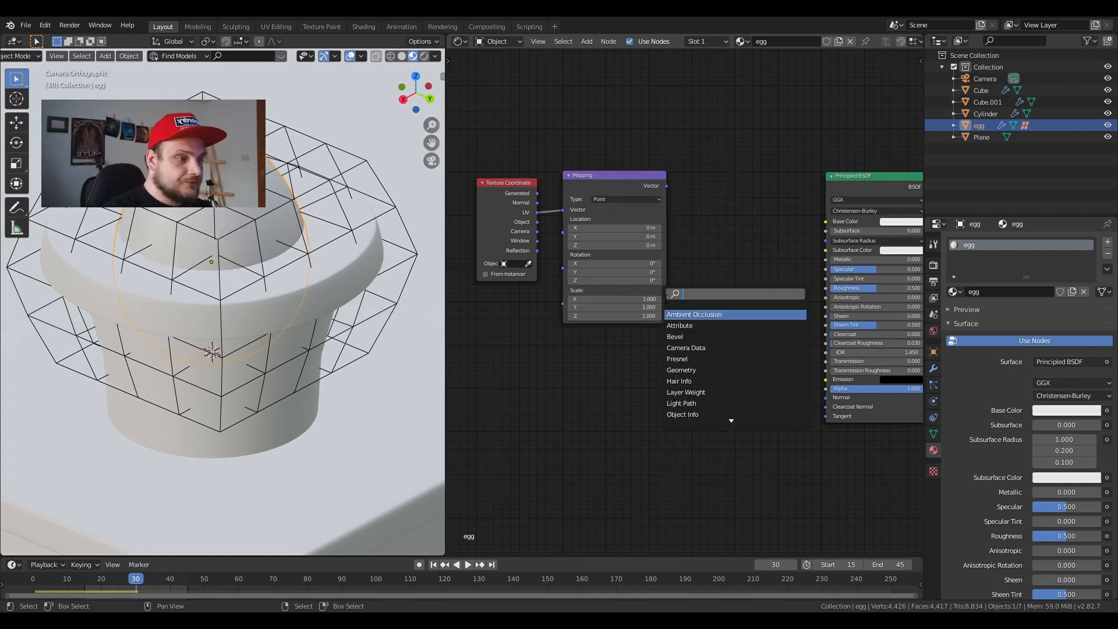
text(vor)
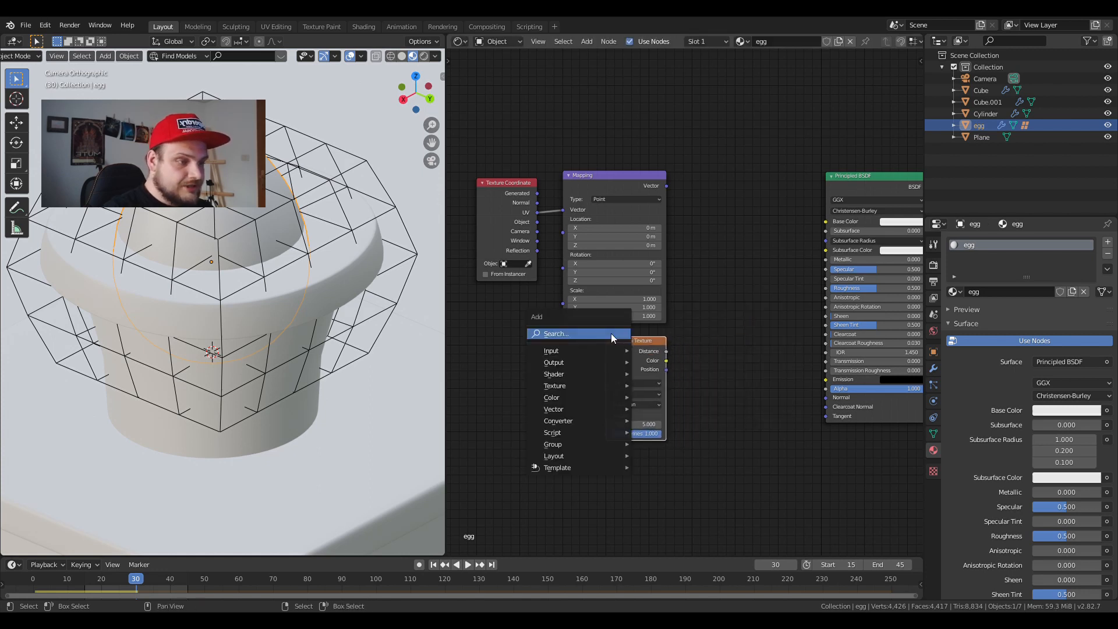
click(557, 333)
text(colo)
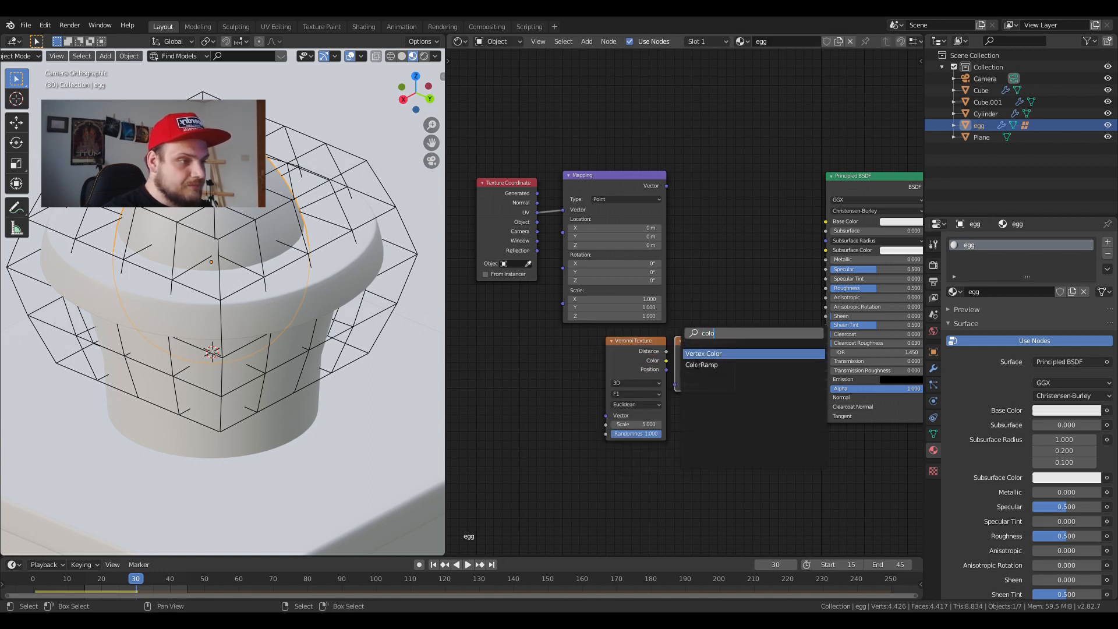
Add a ColorRamp, set the gradient texture to Spherical and the ramp interpolation to Constant.
click(701, 364)
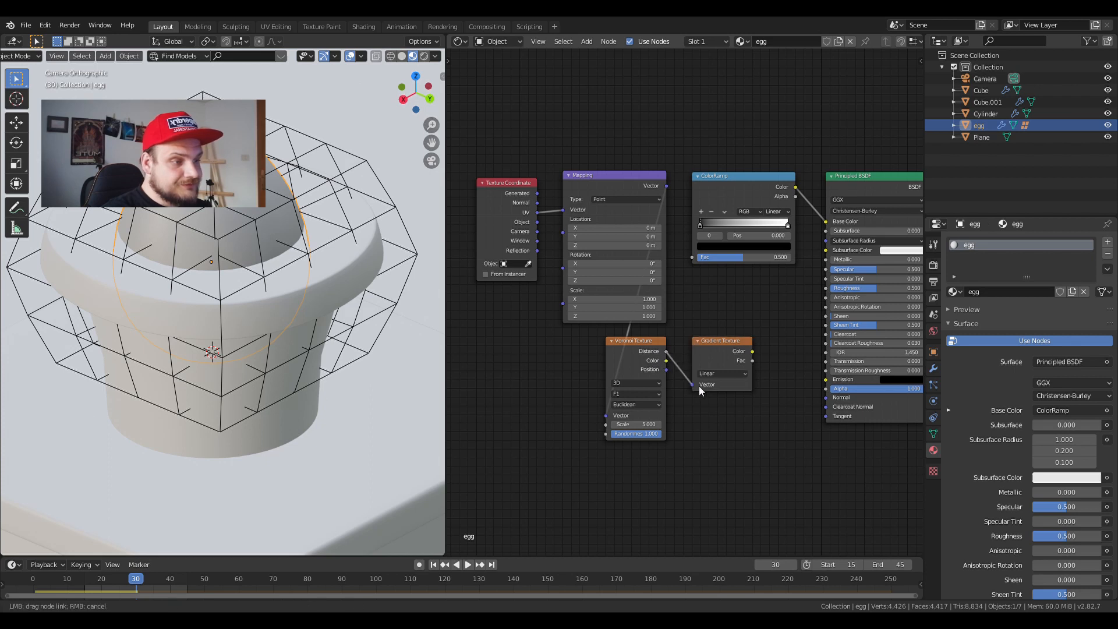
click(722, 373)
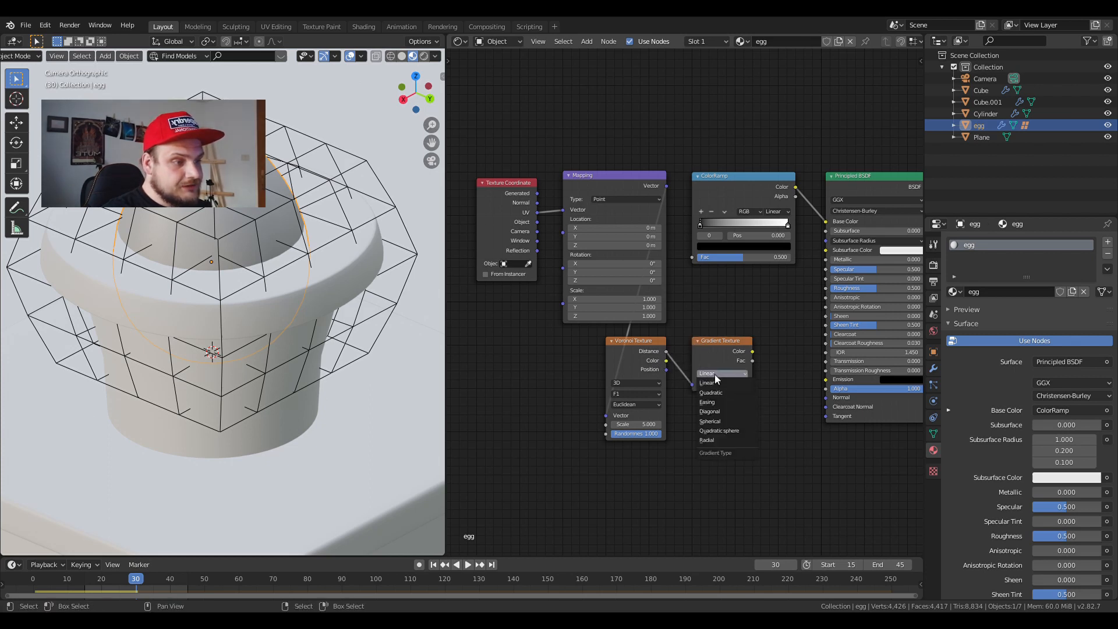
click(709, 421)
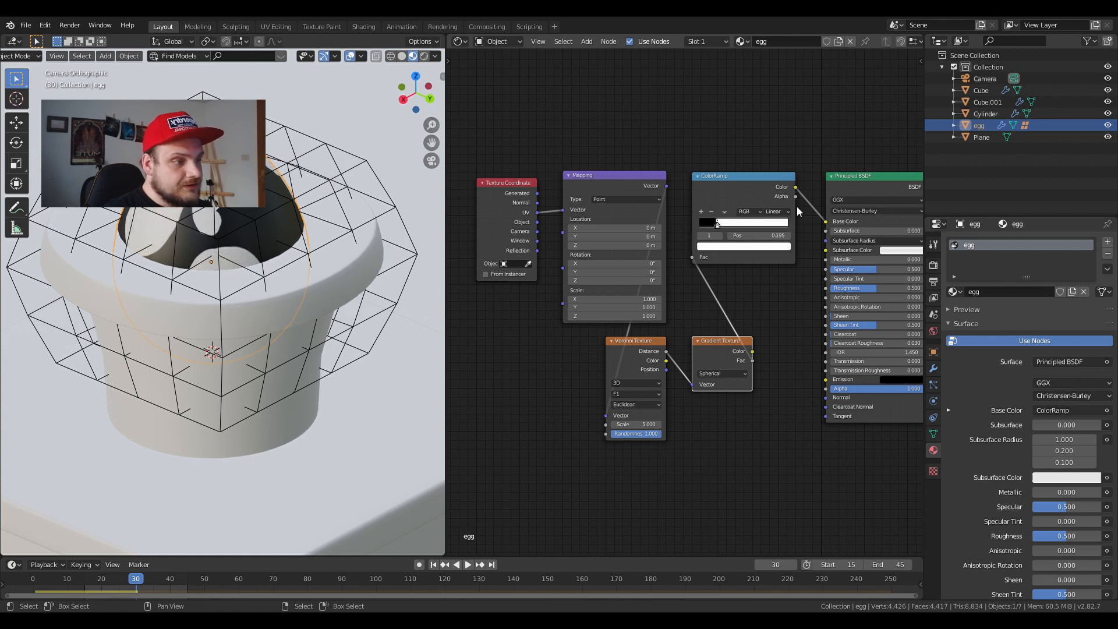
click(773, 211)
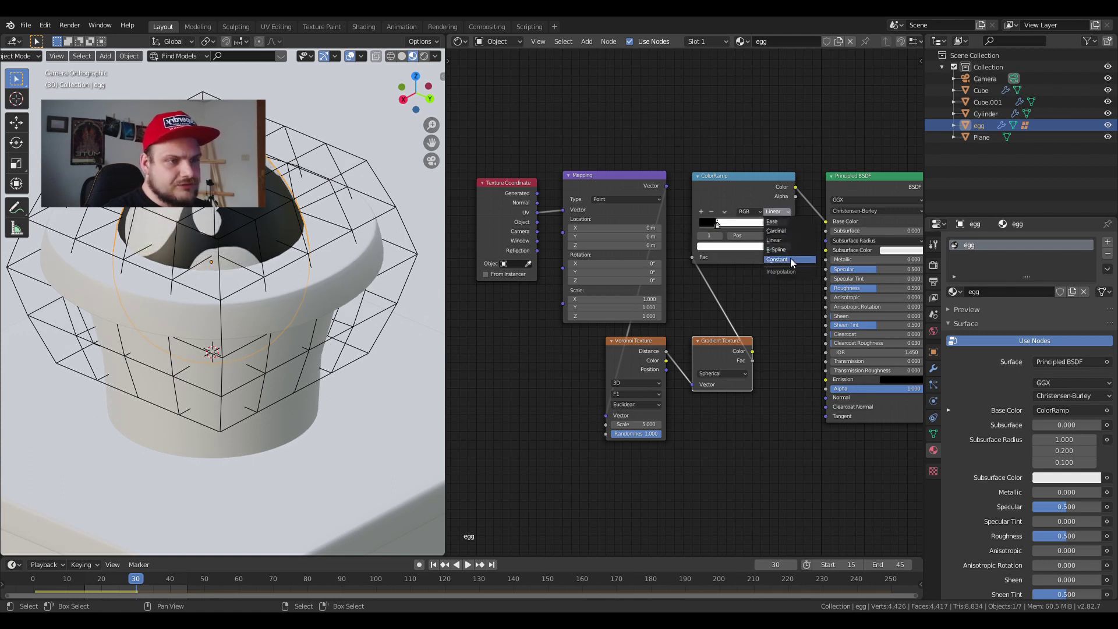
click(775, 259)
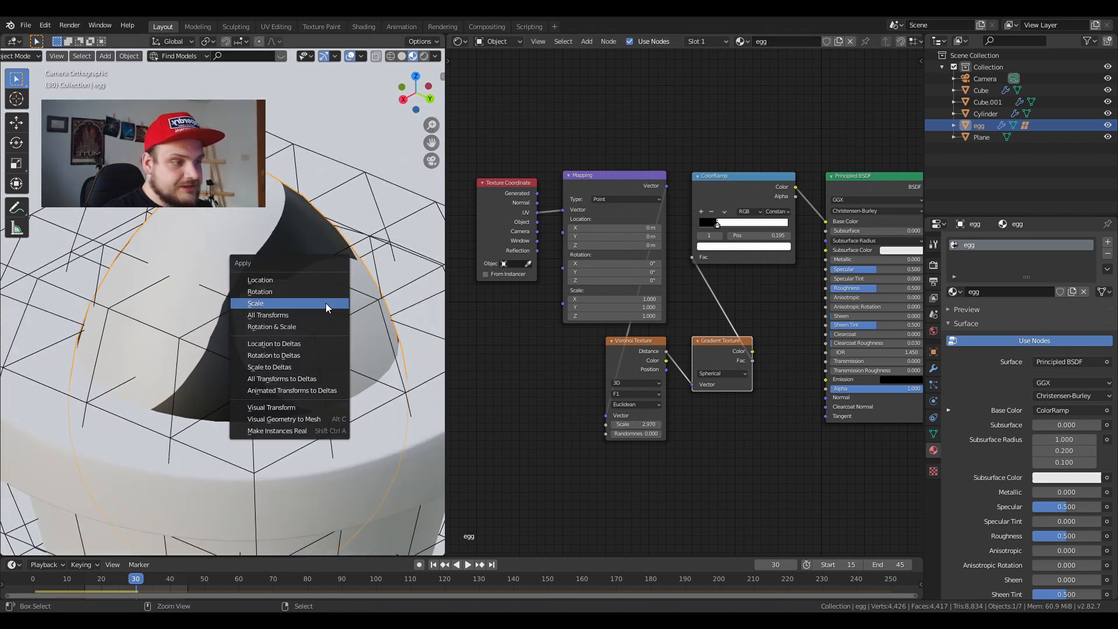
Apply the egg's scale, then set the ramp's light stop to cream and dark stop to green.
click(255, 303)
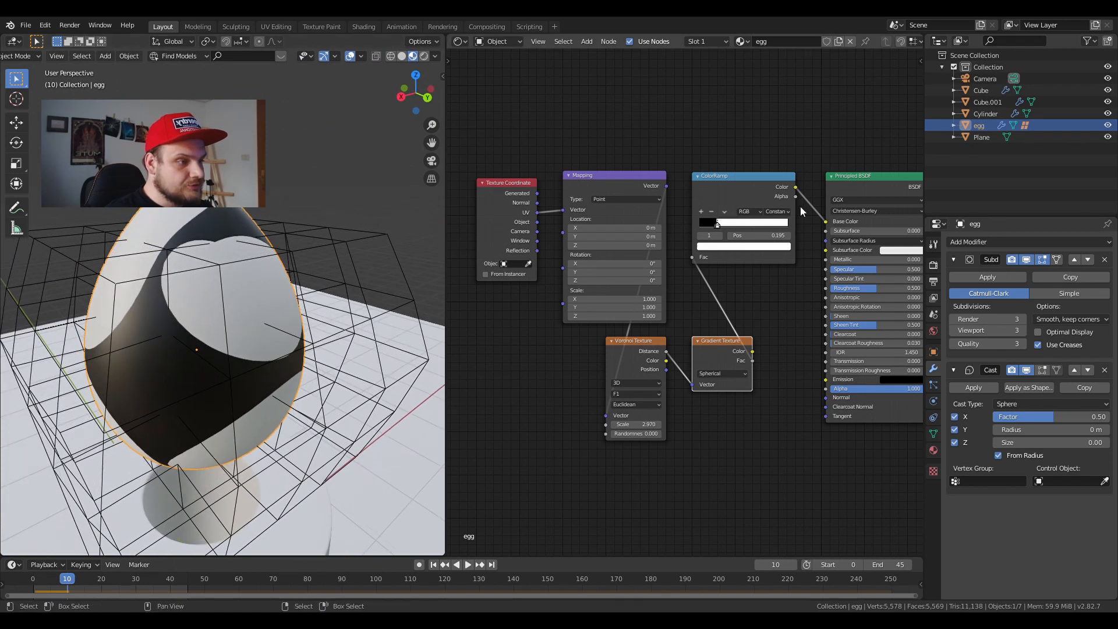
click(742, 223)
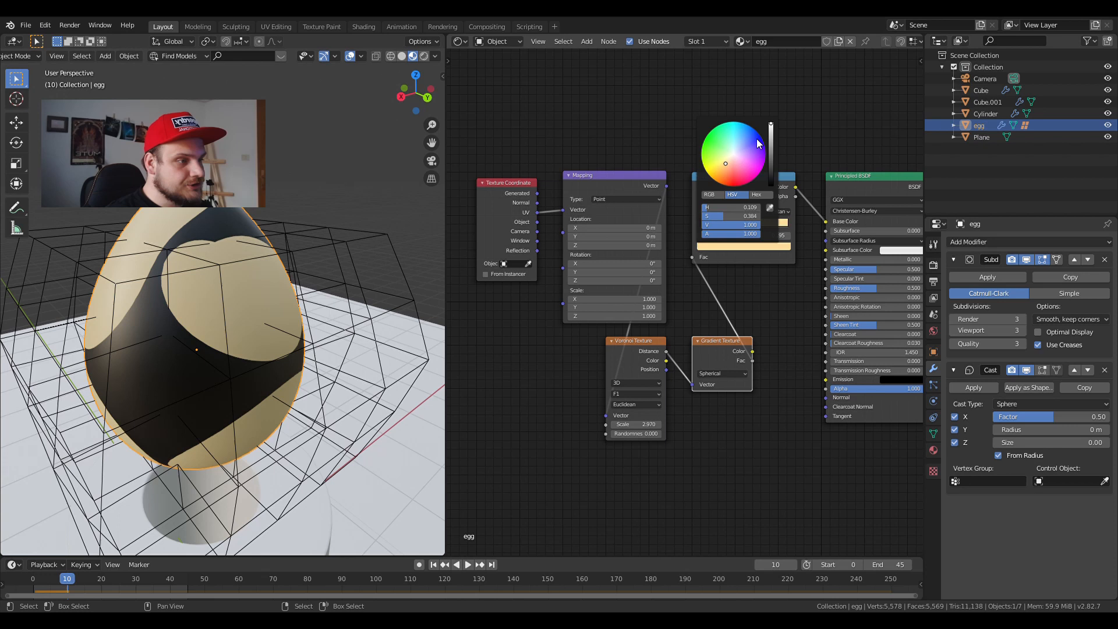
click(411, 229)
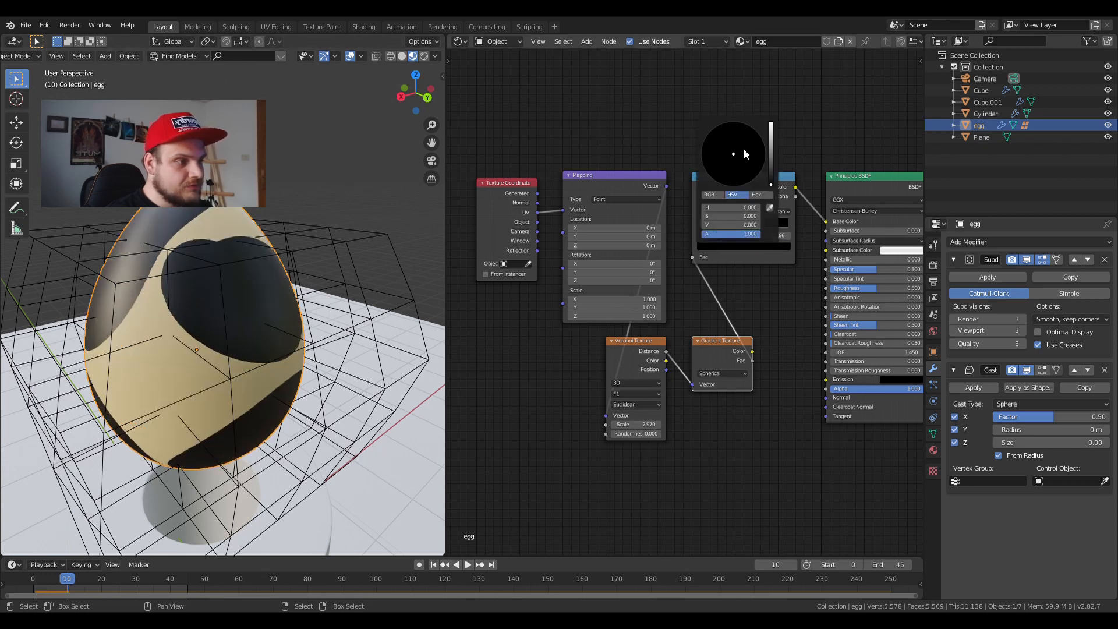
click(706, 153)
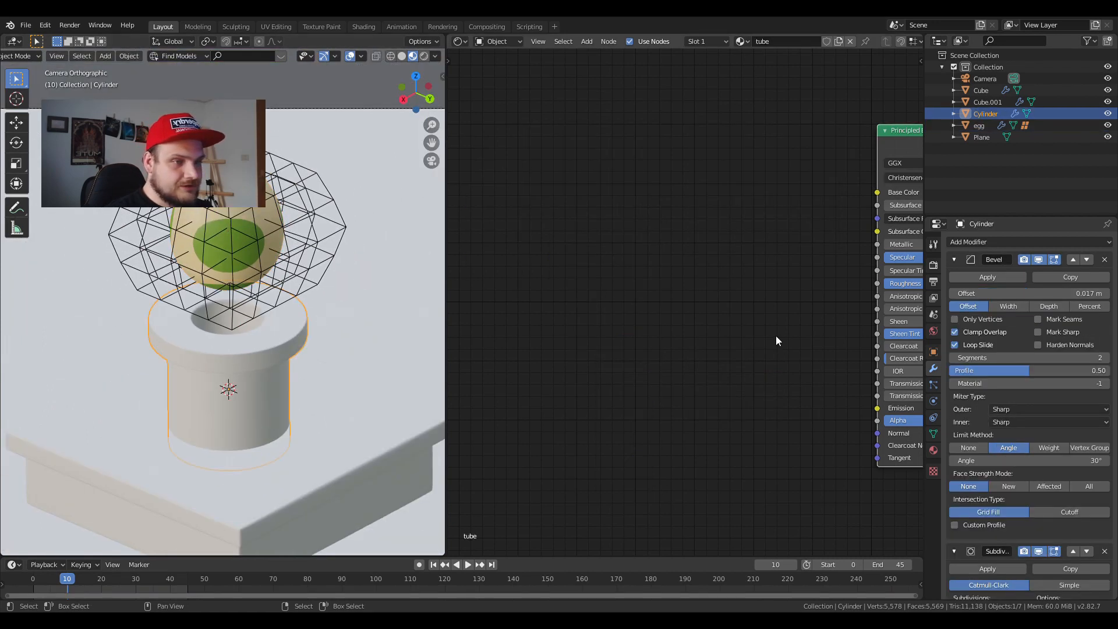
Raise the egg's Specular for a glossier surface and set the pipe's Base Color to green.
click(979, 126)
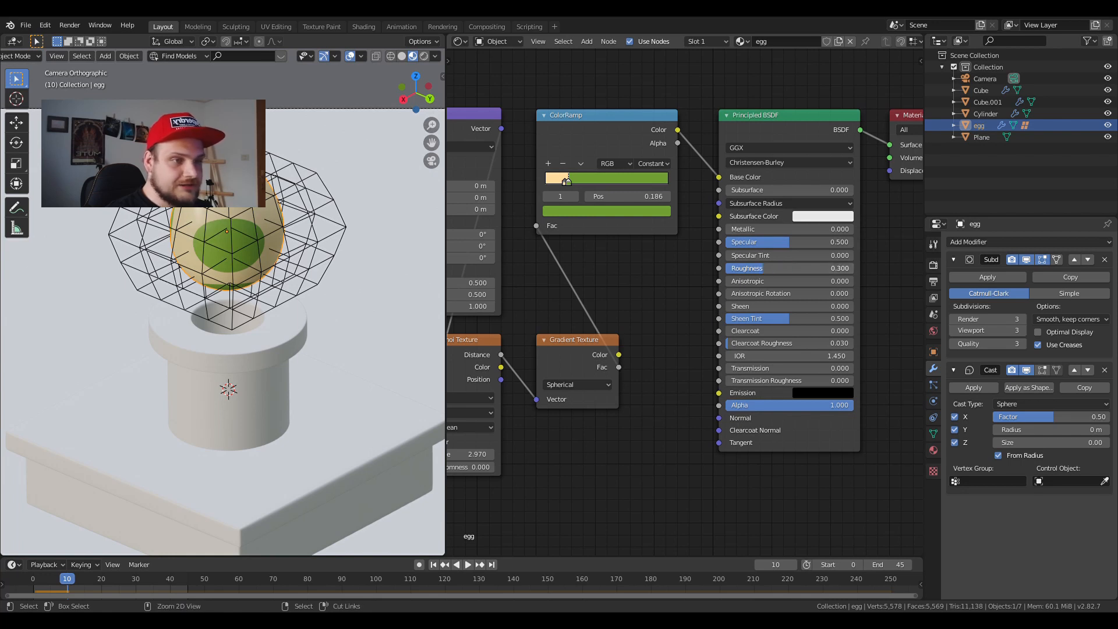
click(784, 267)
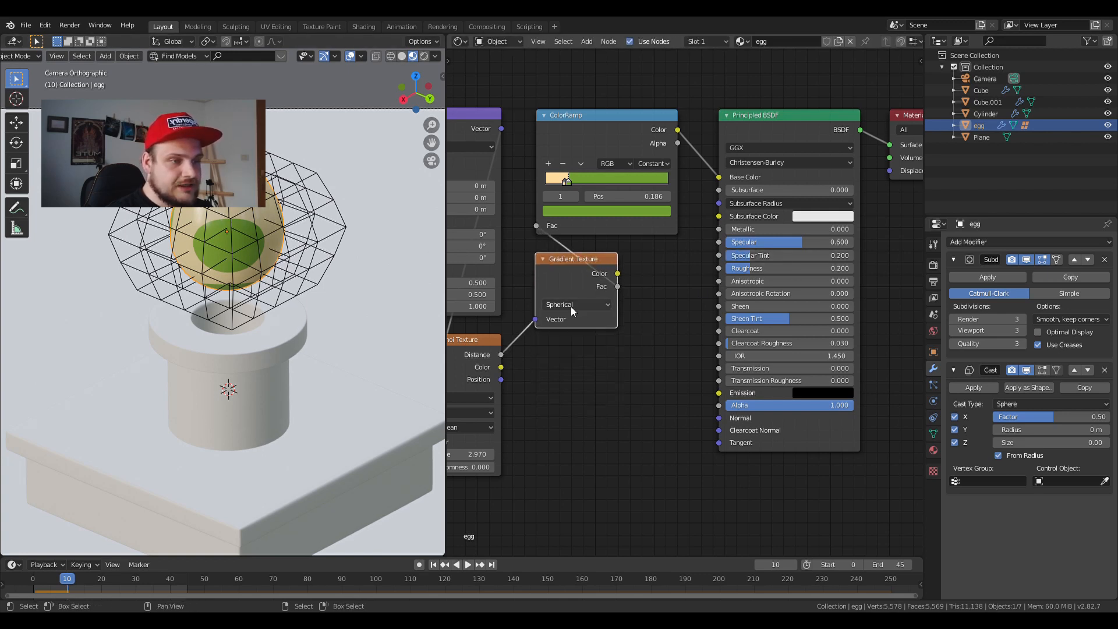
click(986, 113)
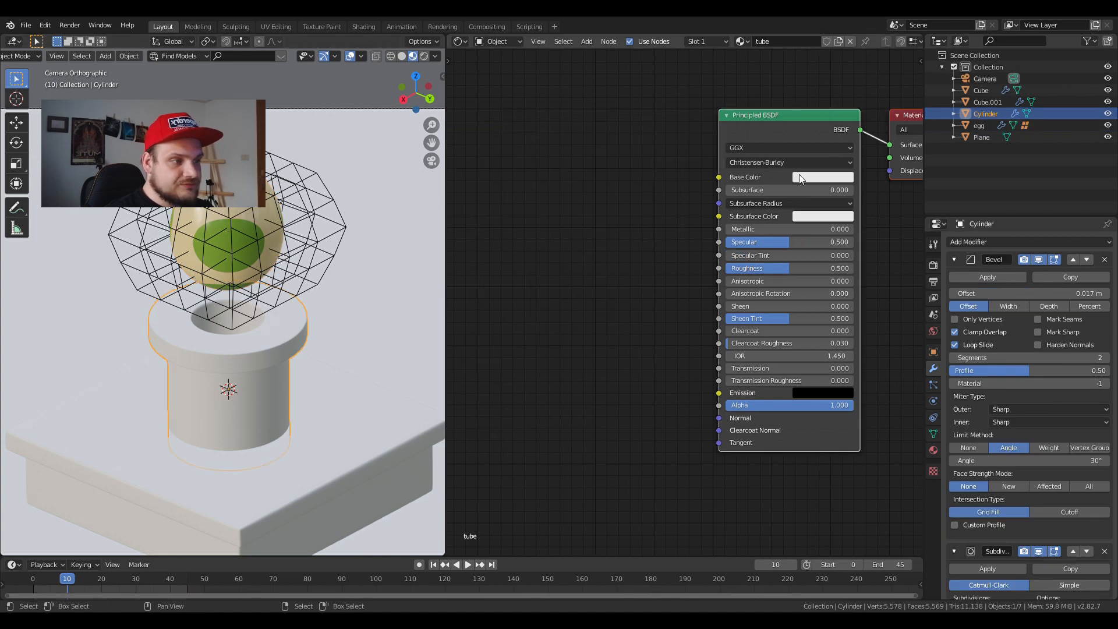
click(821, 177)
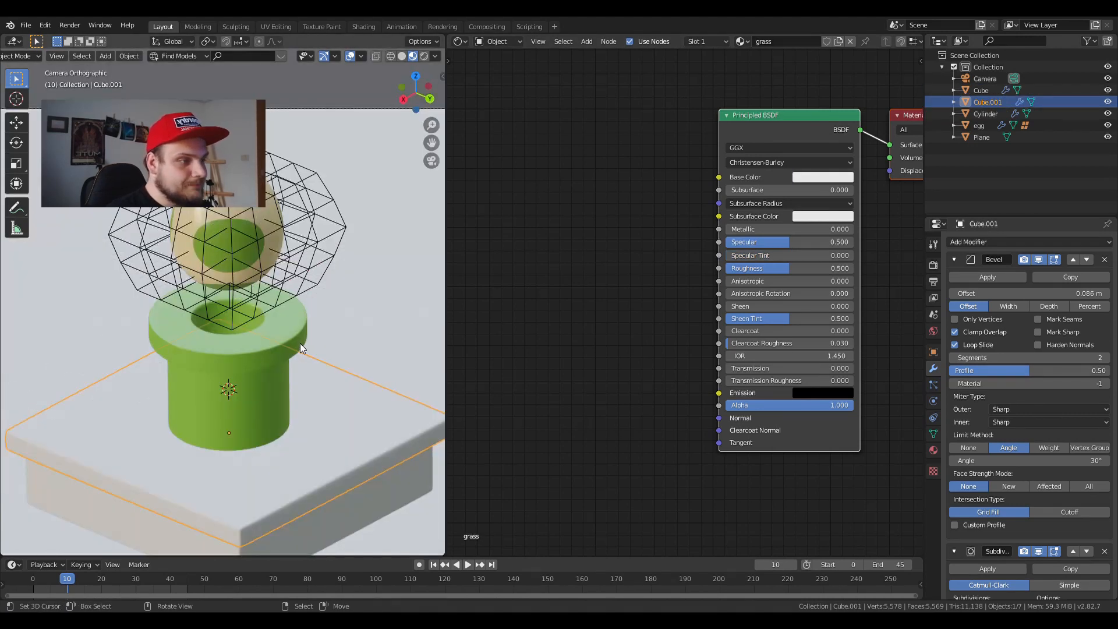
Set the grass slab's Base Color to green and the earth block's to brown.
click(823, 177)
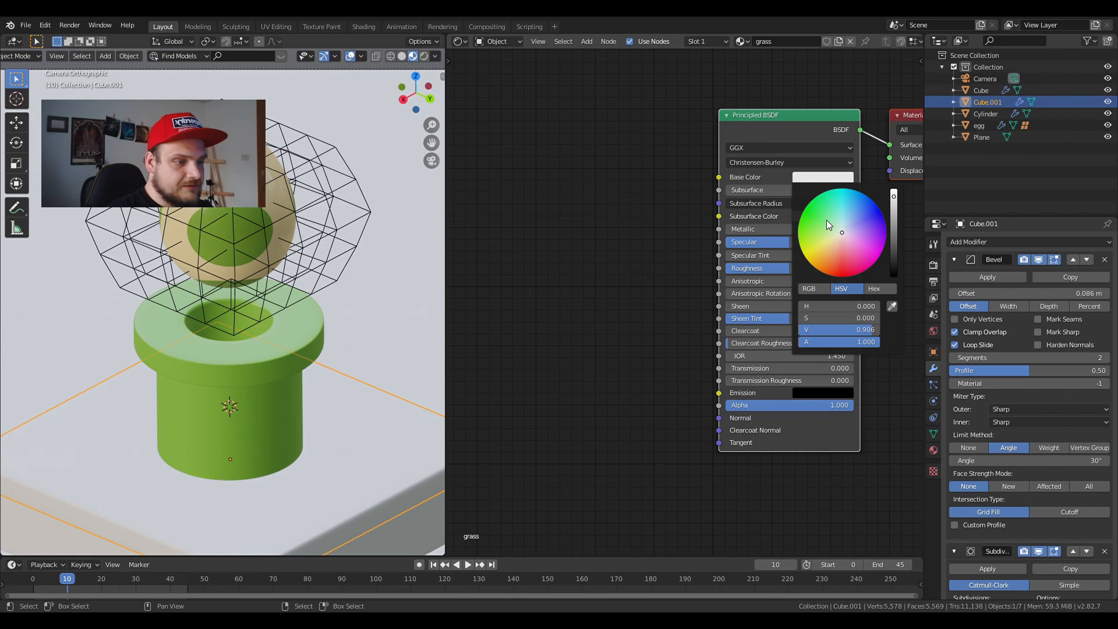
click(807, 232)
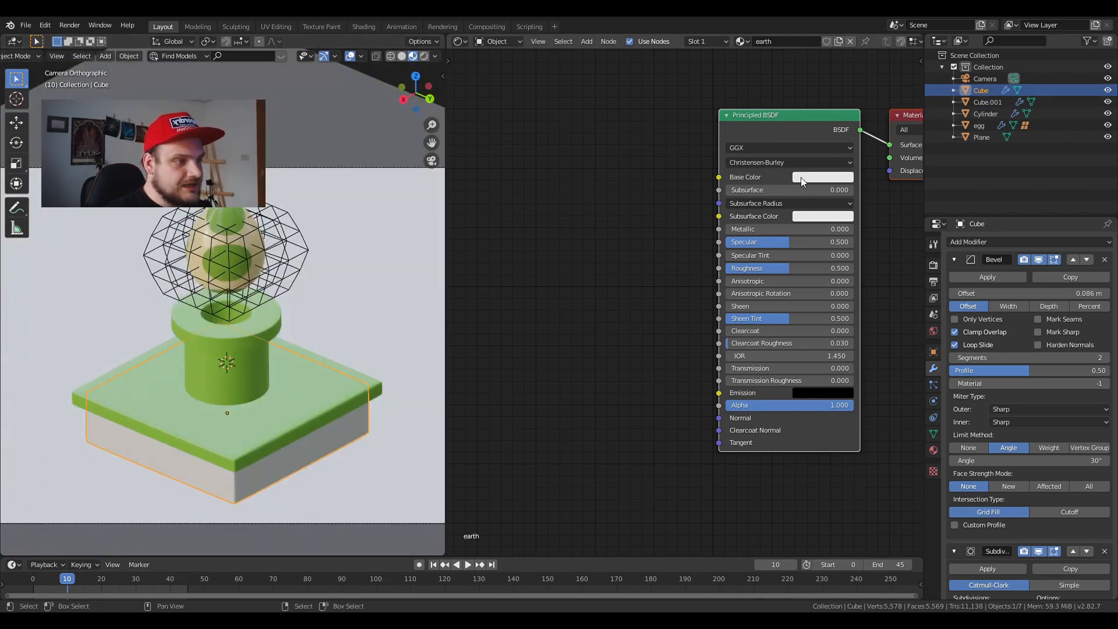
click(821, 177)
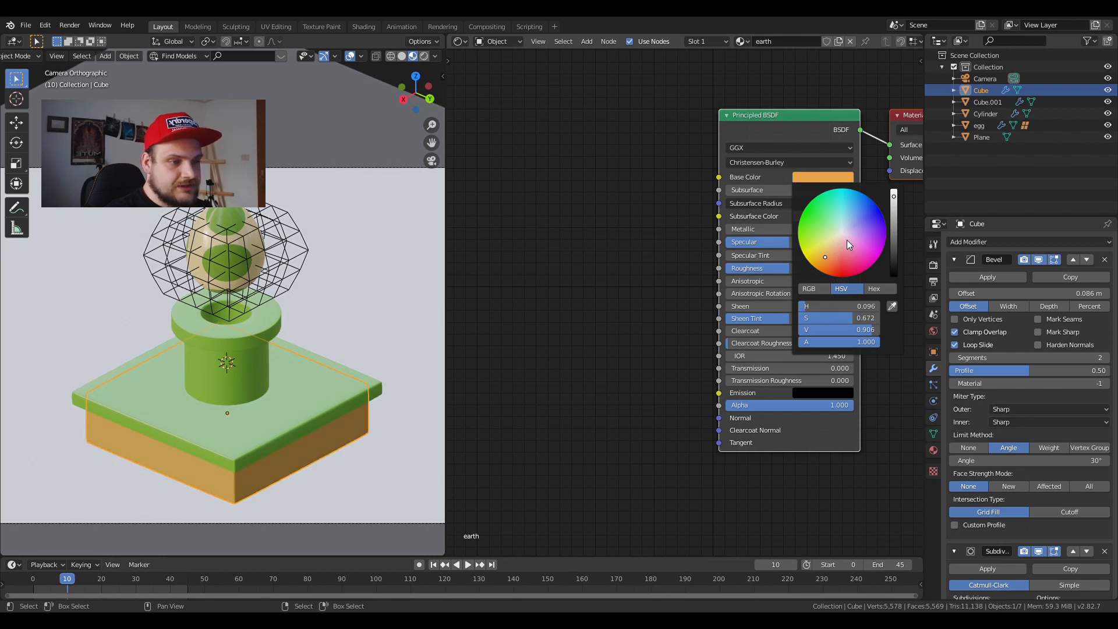
click(457, 303)
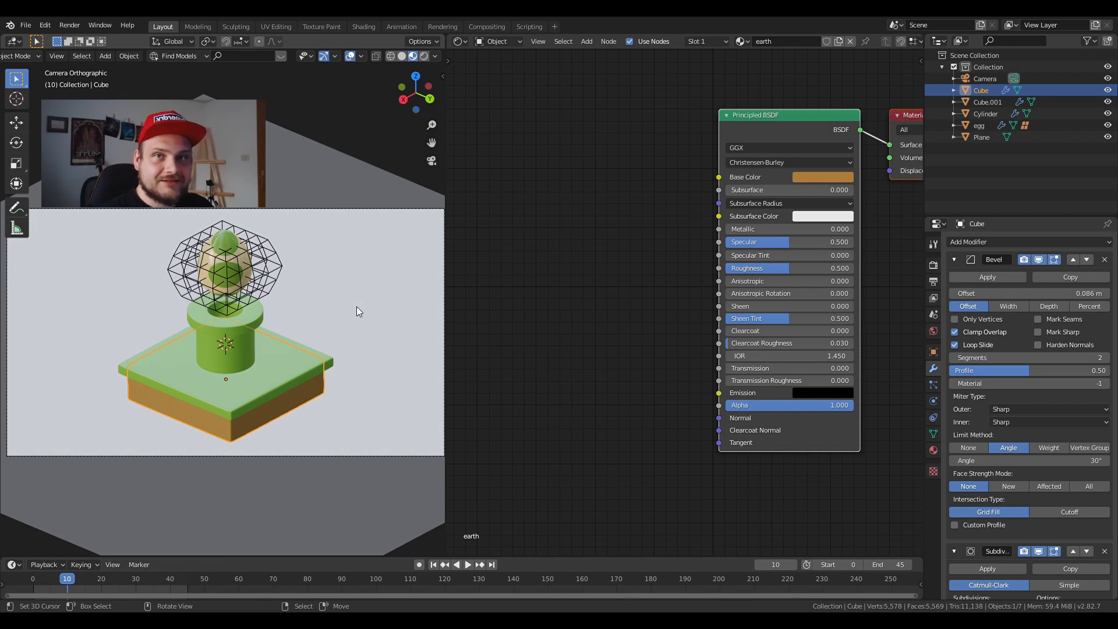
mouse_move(348, 315)
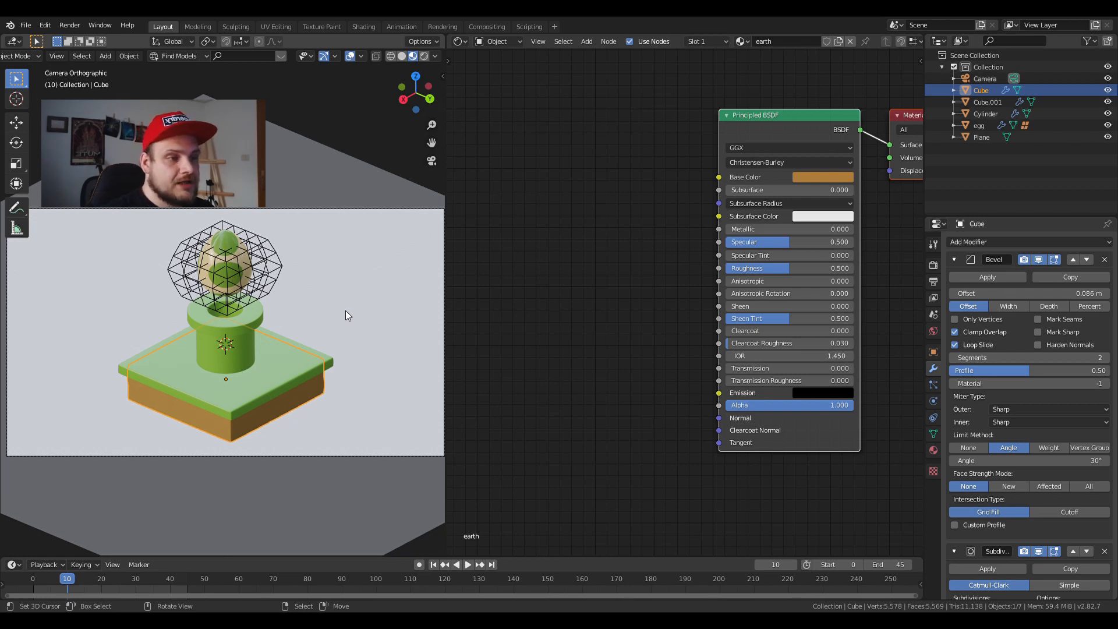
Give the backdrop plane a blue Base Color.
click(822, 178)
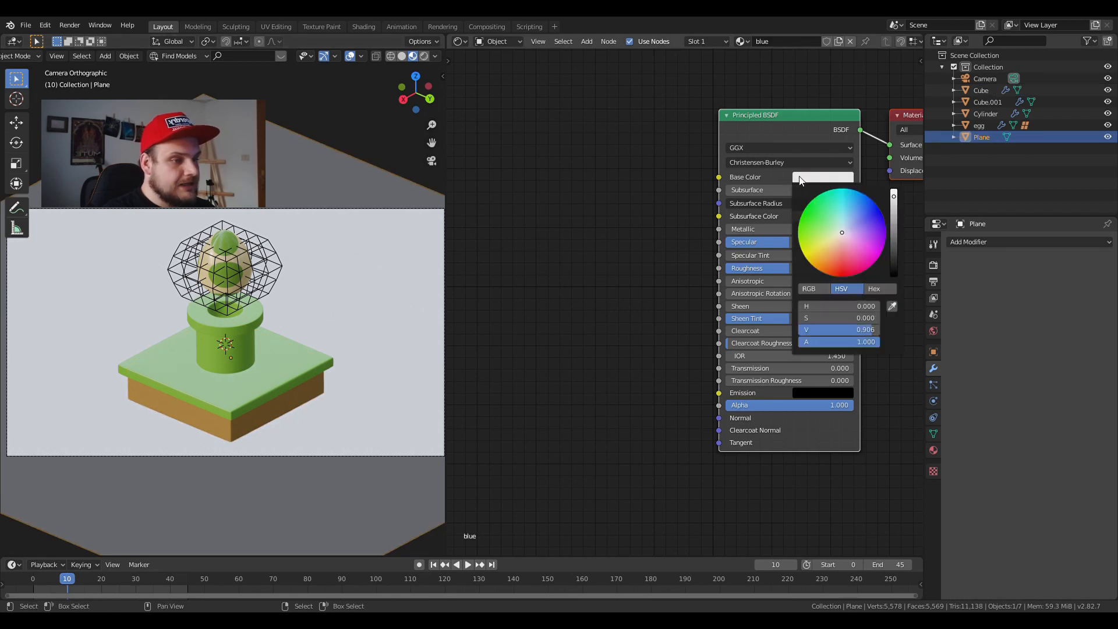
click(847, 212)
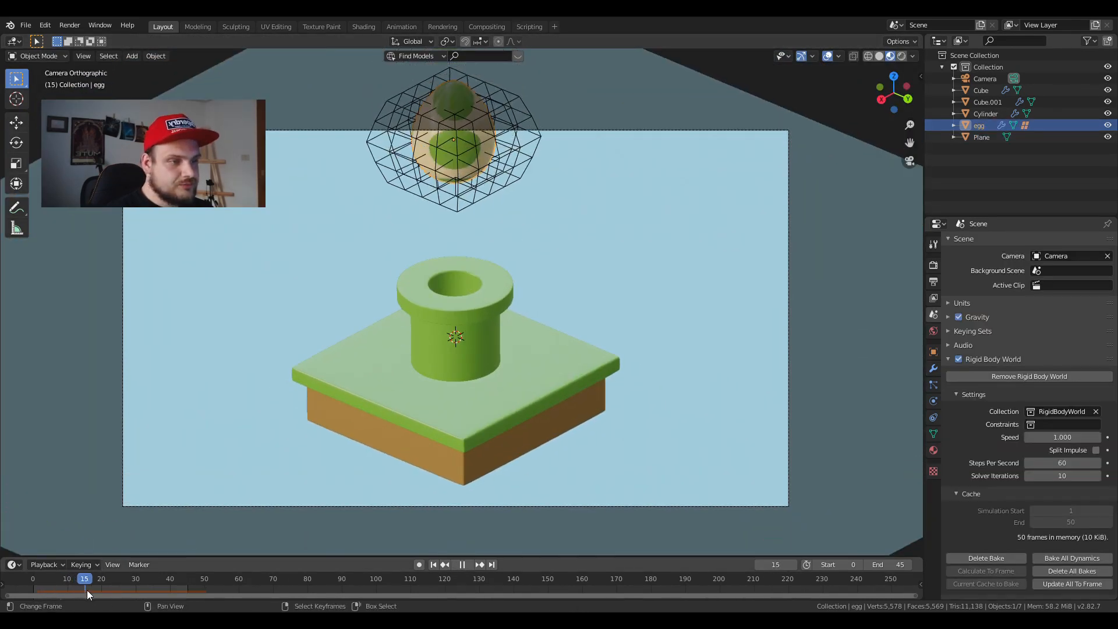
click(461, 564)
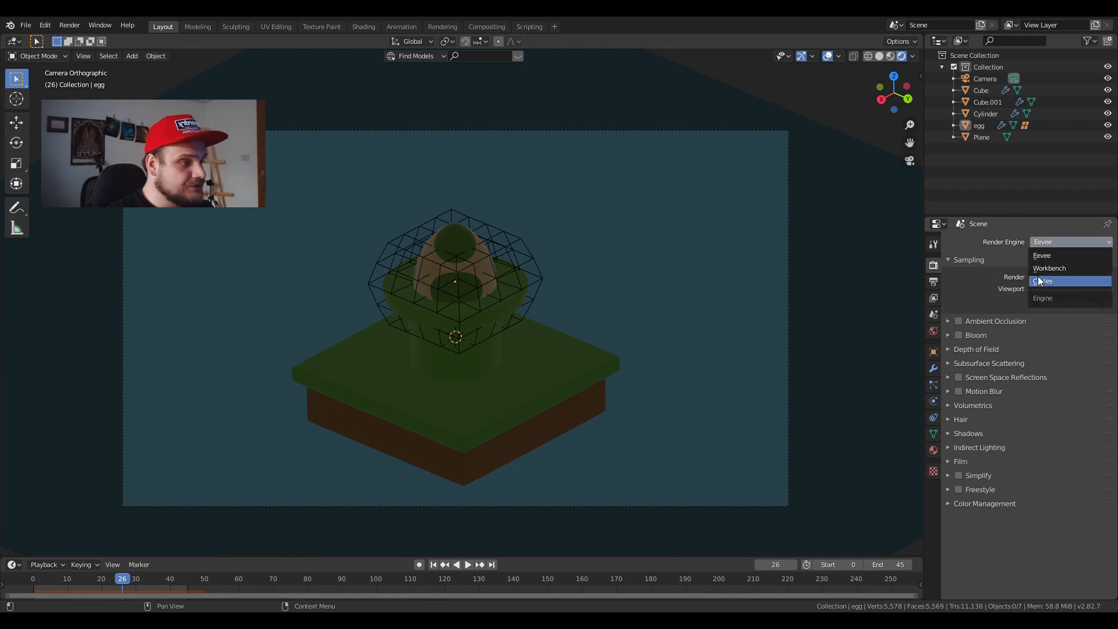
Render with Cycles on GPU Compute at 200 samples and set the World colour to a Sky Texture.
click(1041, 281)
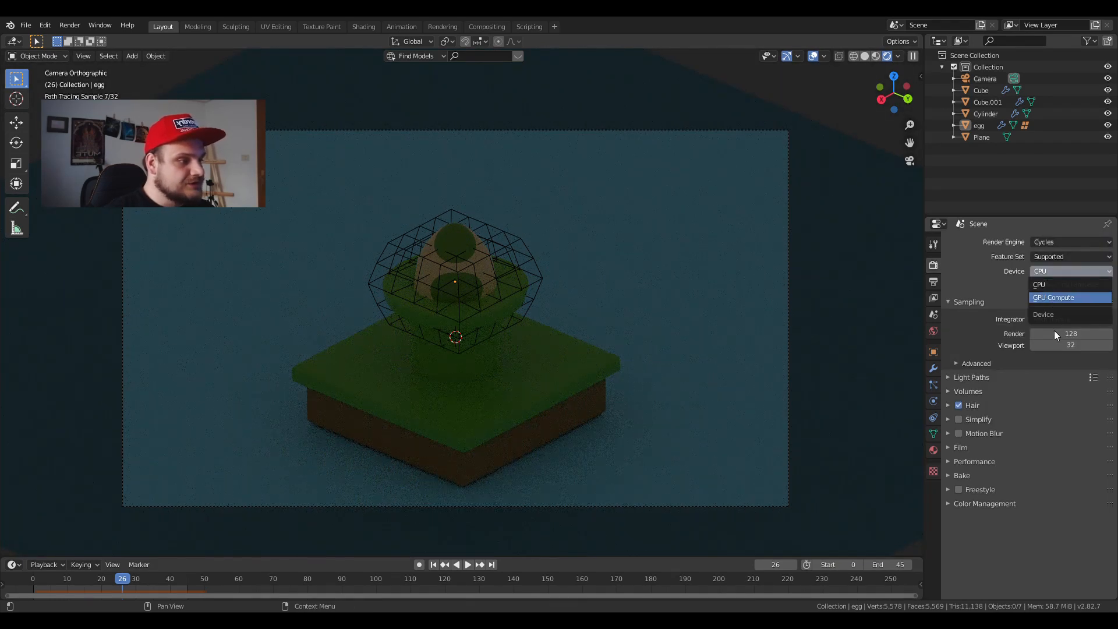
click(1057, 297)
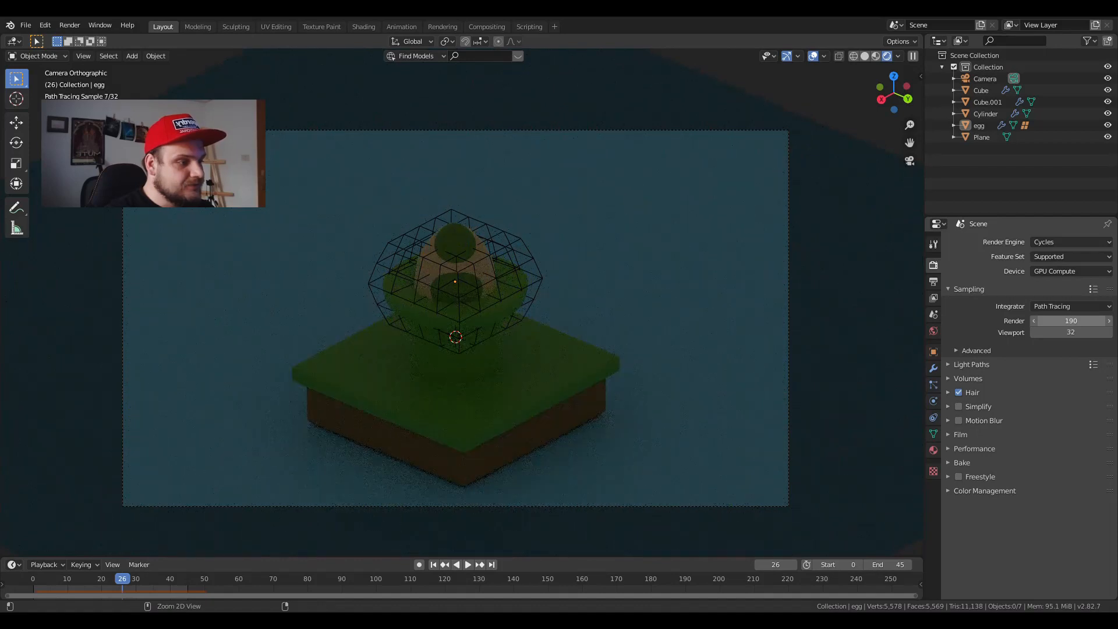
click(1069, 320)
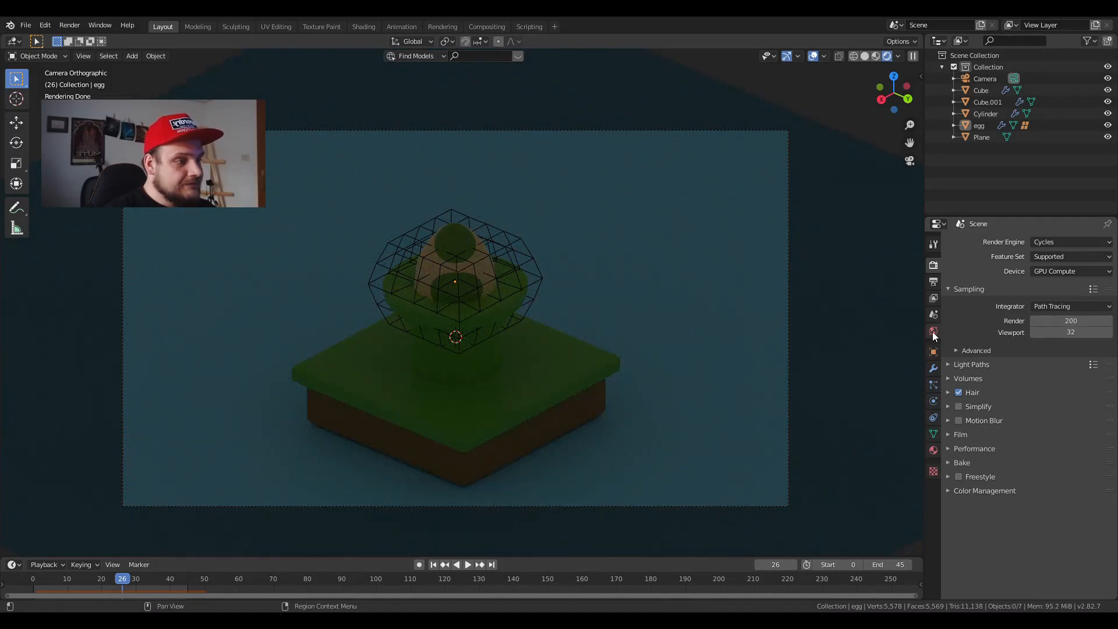
click(1107, 312)
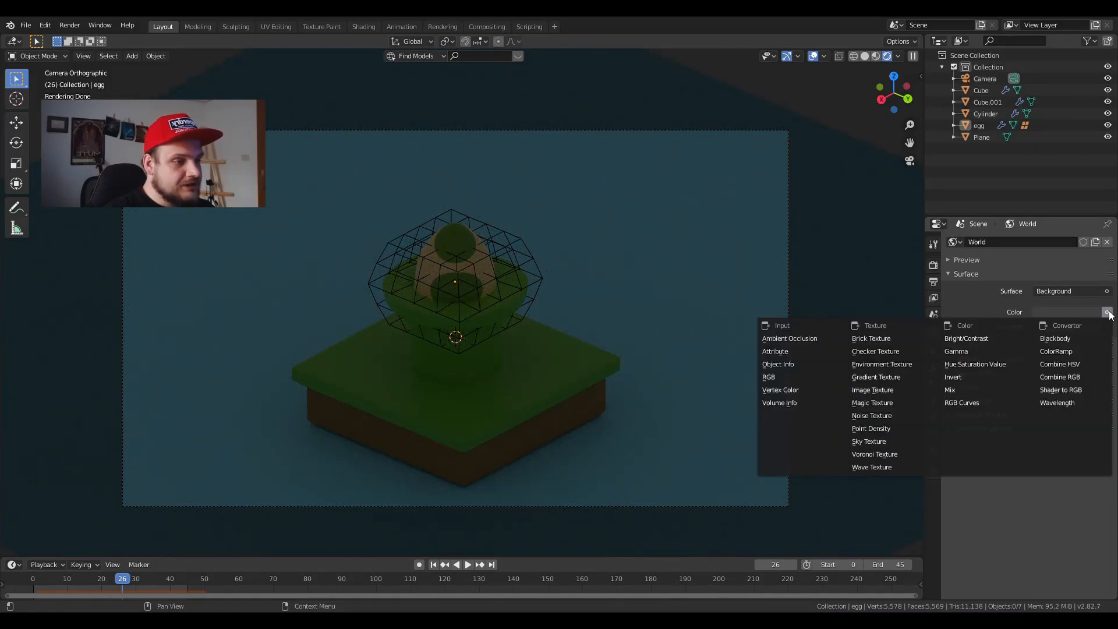
click(869, 441)
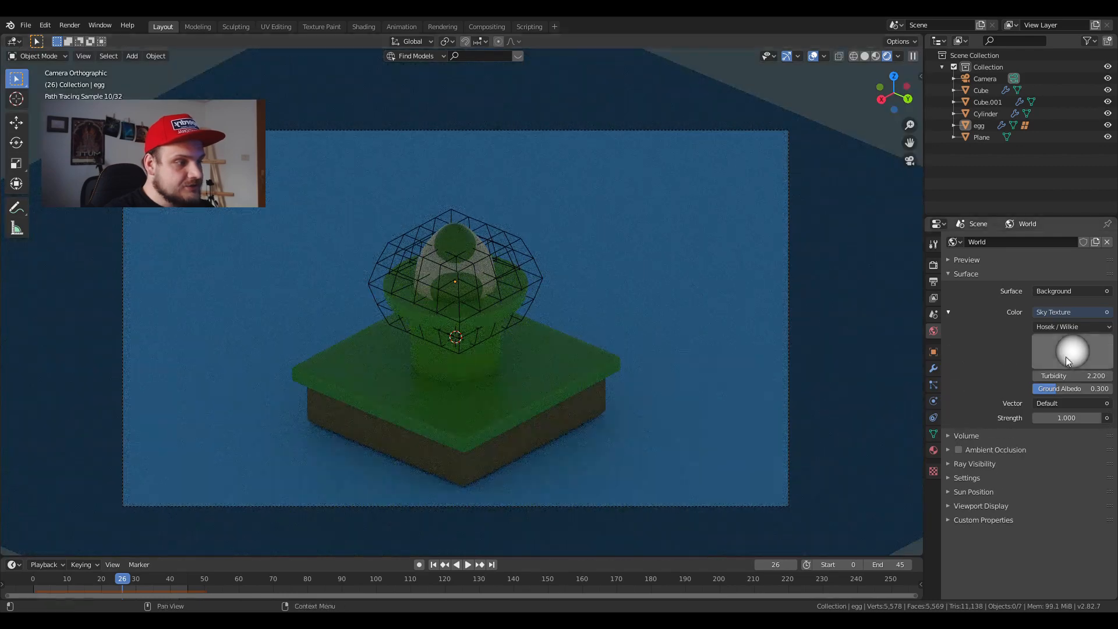